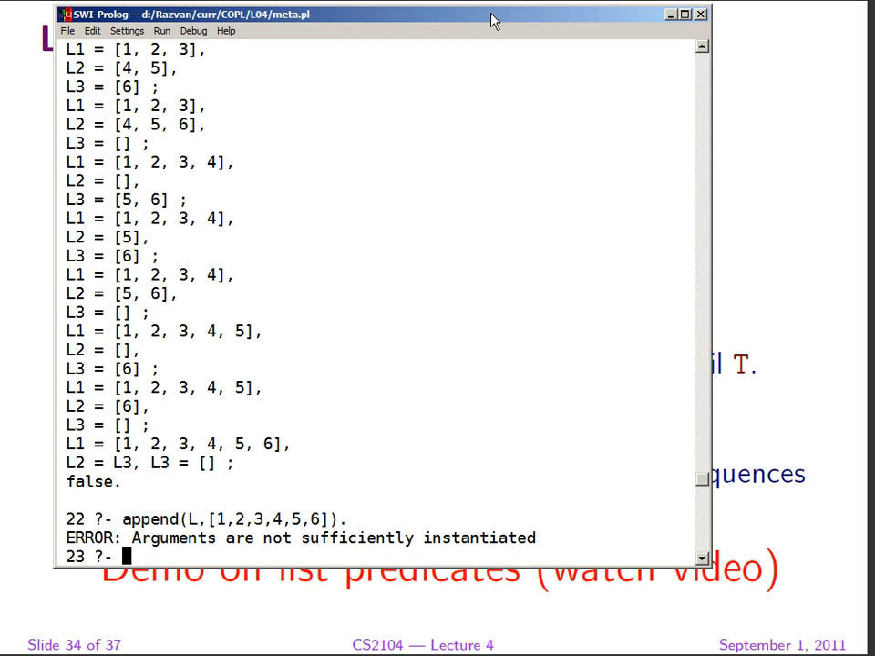
# Enter the dotted-pair query X = .(a,.(b,.(c,[]))) to get X = [a, b, c].
pyautogui.write('X')
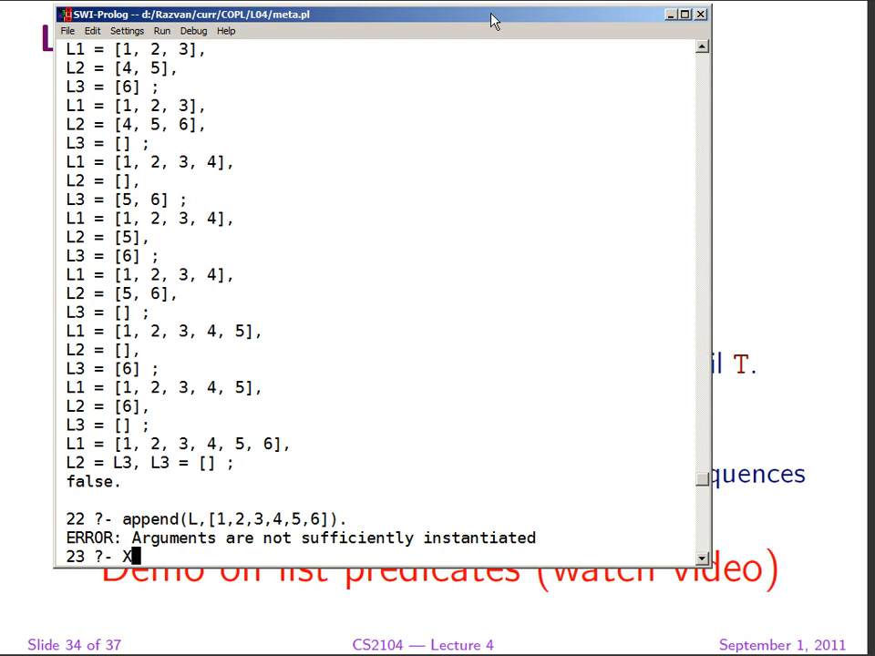
pyautogui.write('= .')
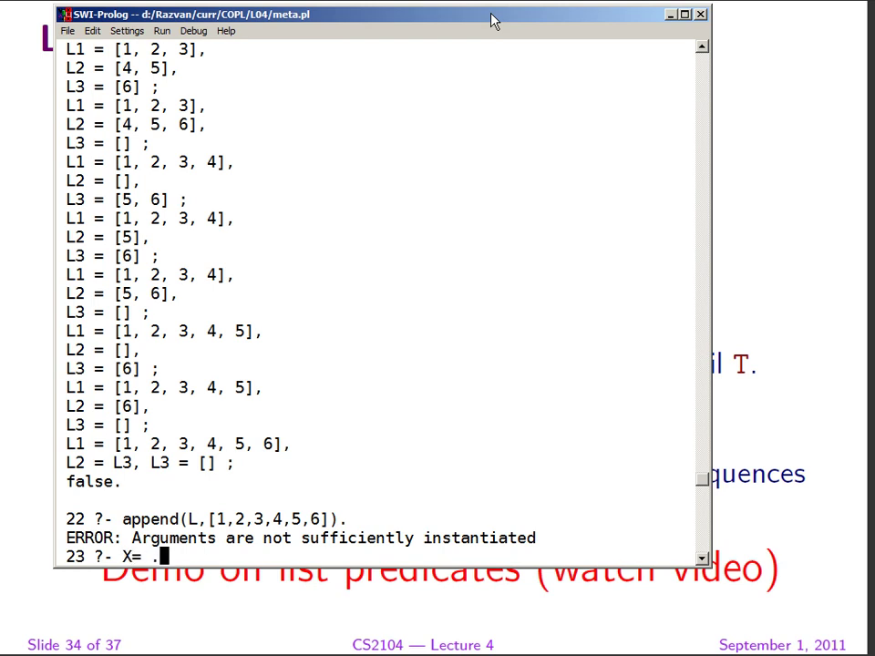
pyautogui.write('(a,.')
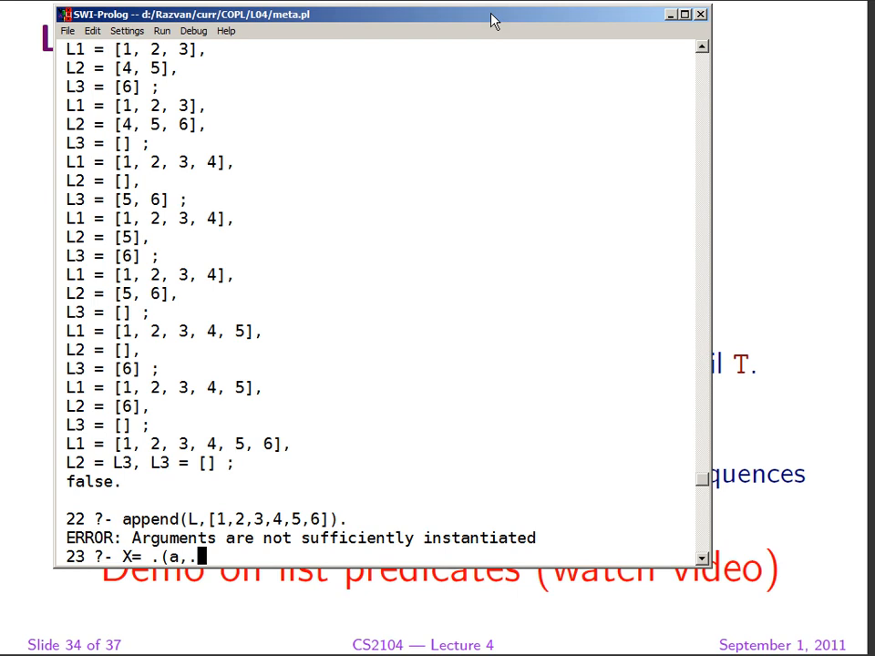
pyautogui.write('(b,')
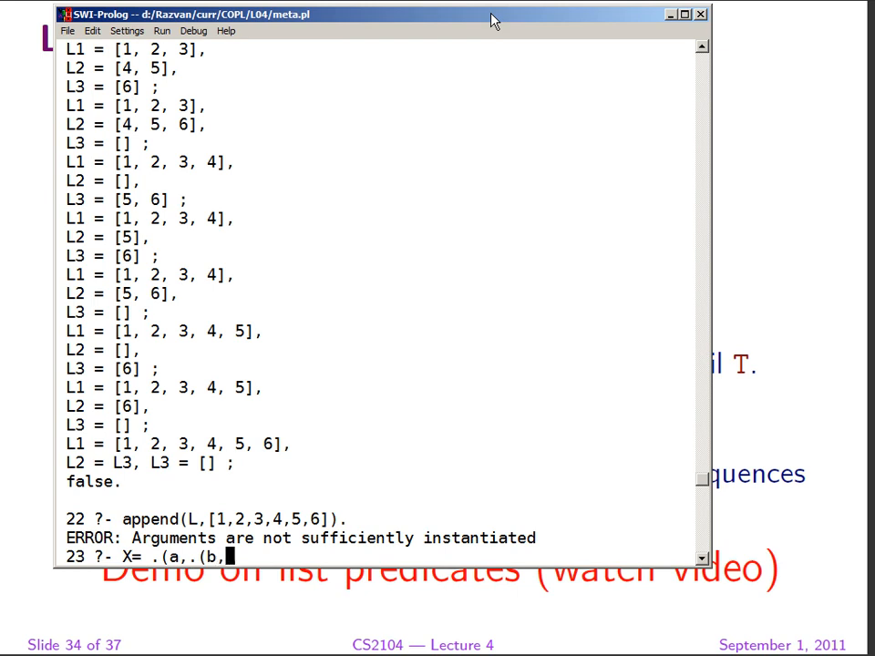
pyautogui.write('(c')
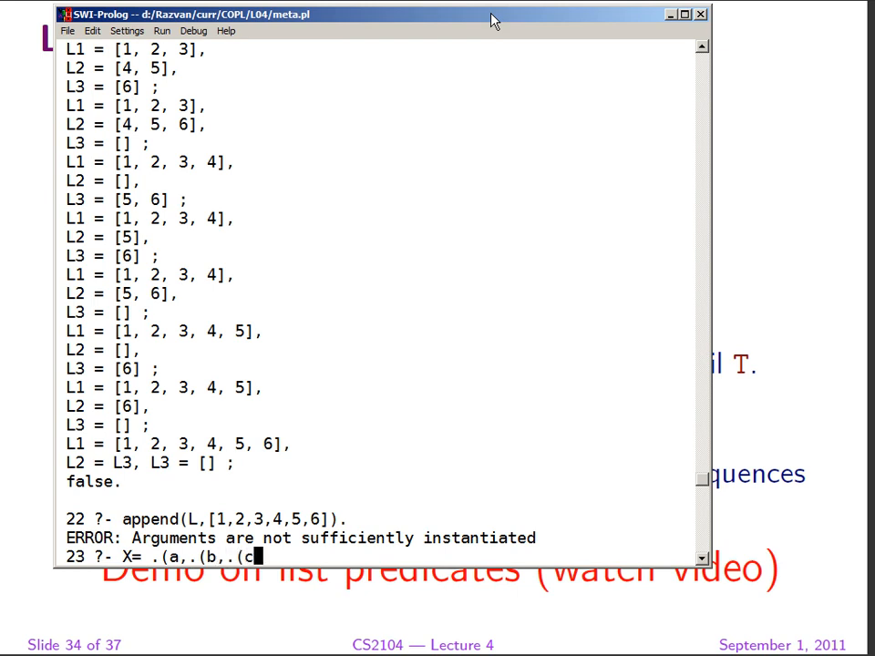
pyautogui.write(',[]))')
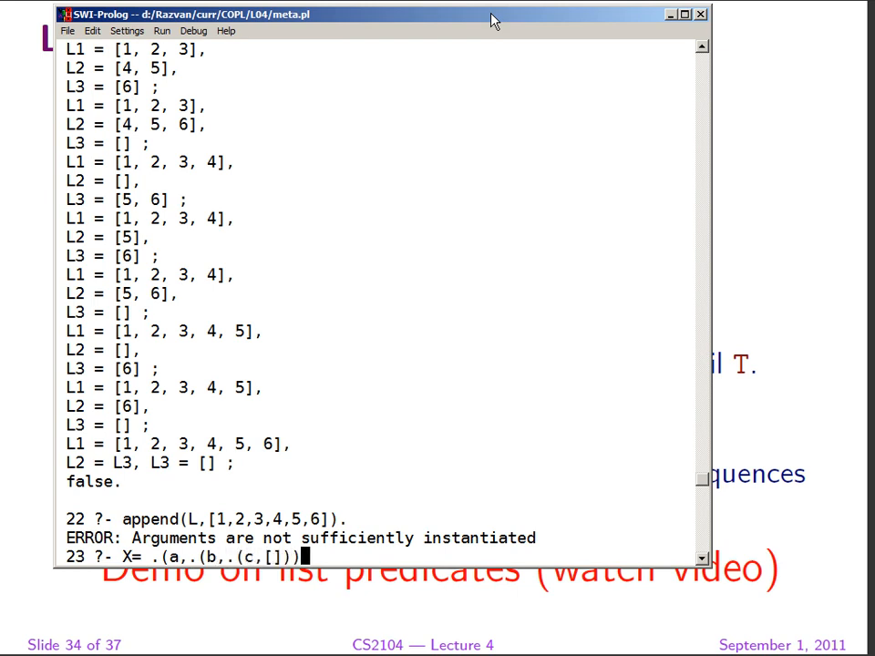
pyautogui.write('.')
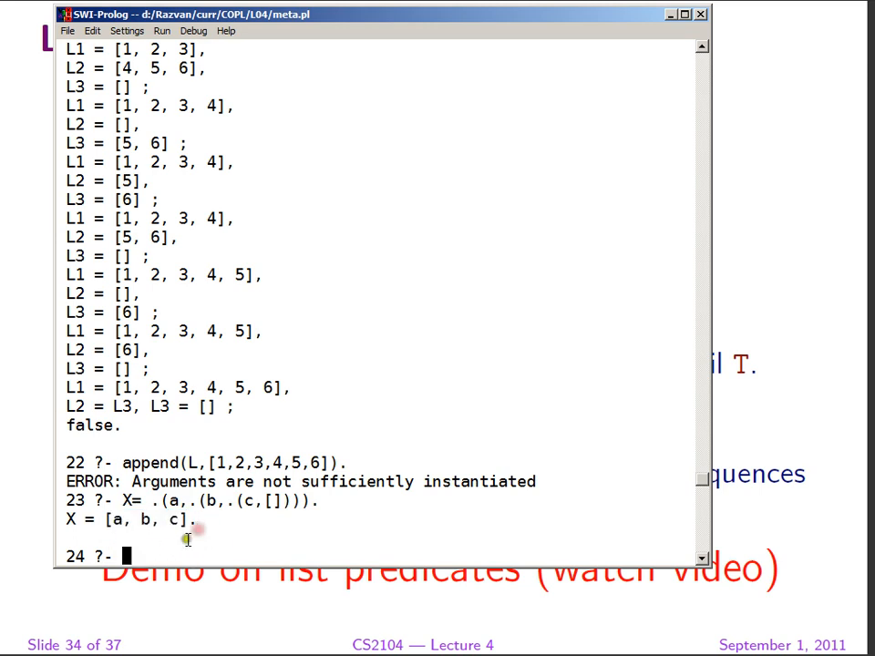
# Run X = [a,b,c]. and get the answer X = [a, b, c].
pyautogui.write('X')
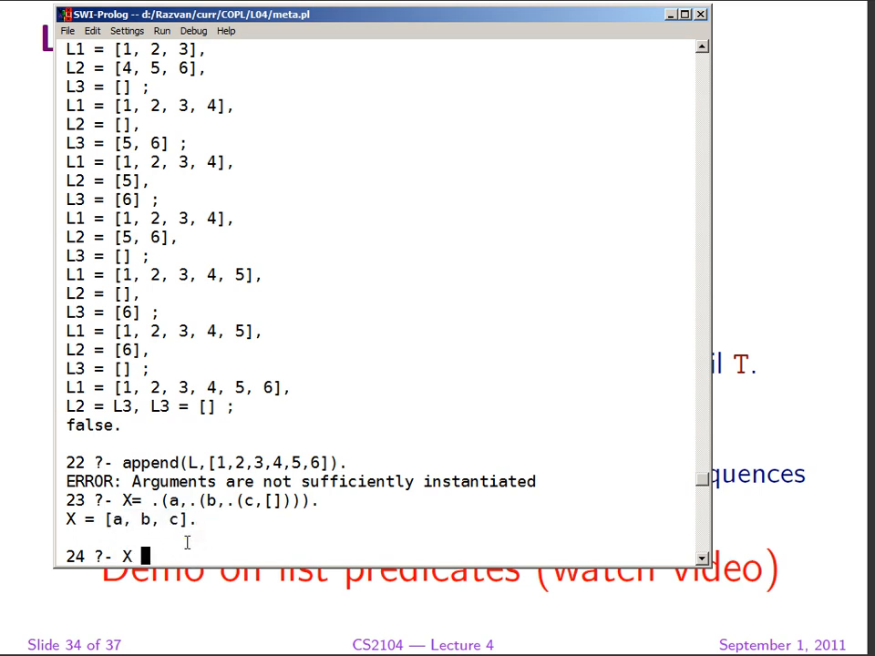
pyautogui.write('= [a')
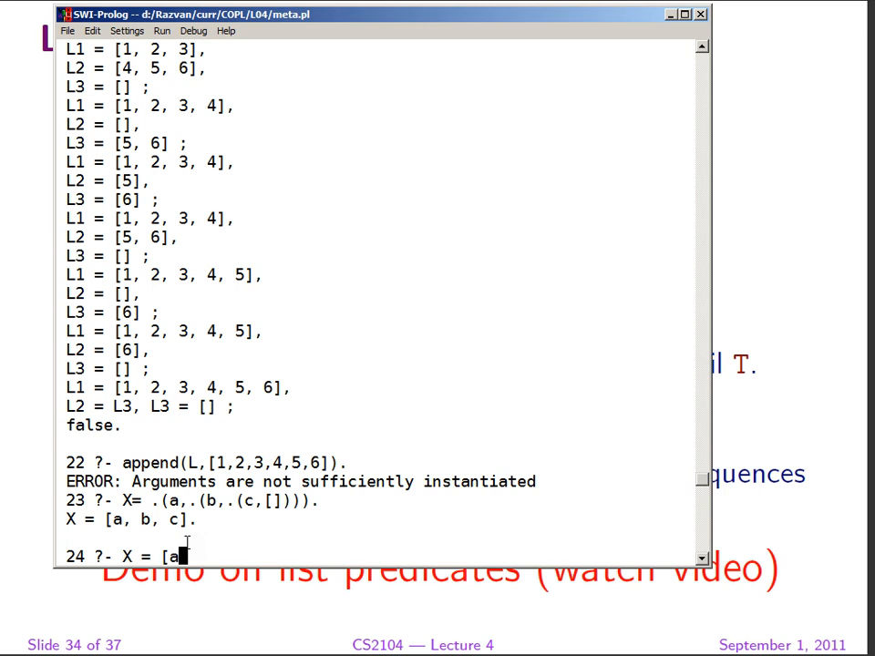
pyautogui.write(',b,c].')
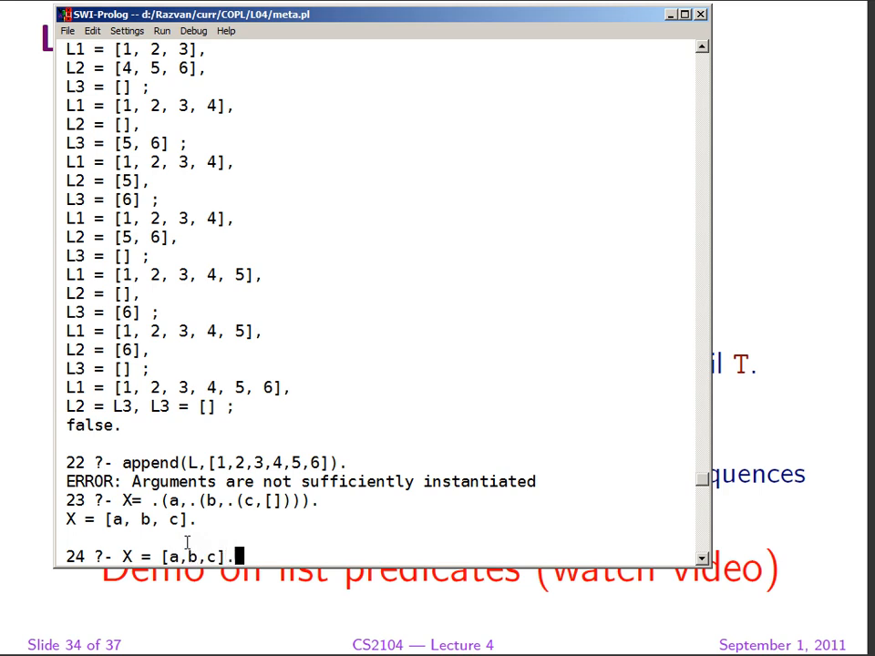
pyautogui.press('Return')
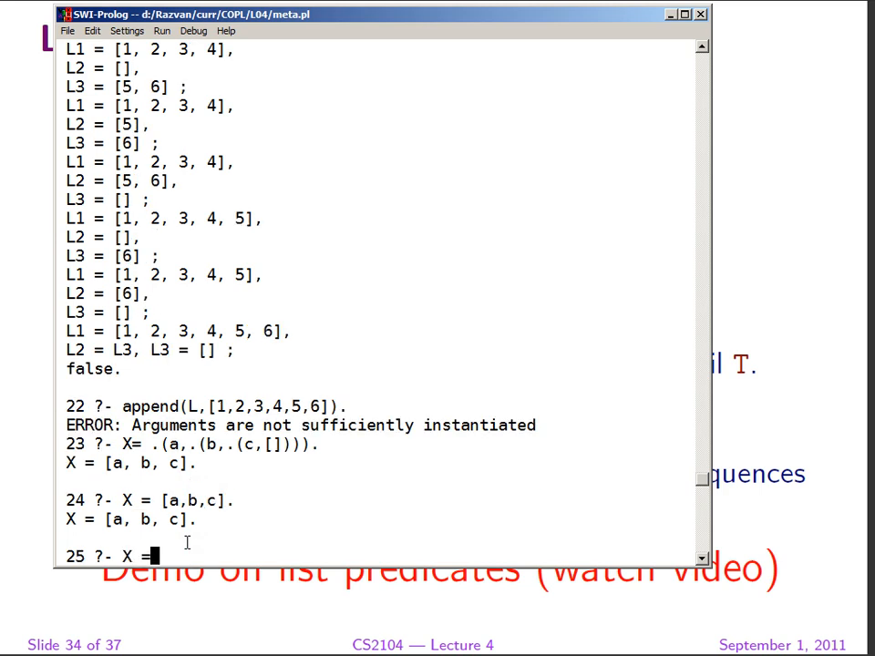
# Run the head-tail query X = [a|[b,c]]. and get X = [a, b, c] again.
pyautogui.write('[a')
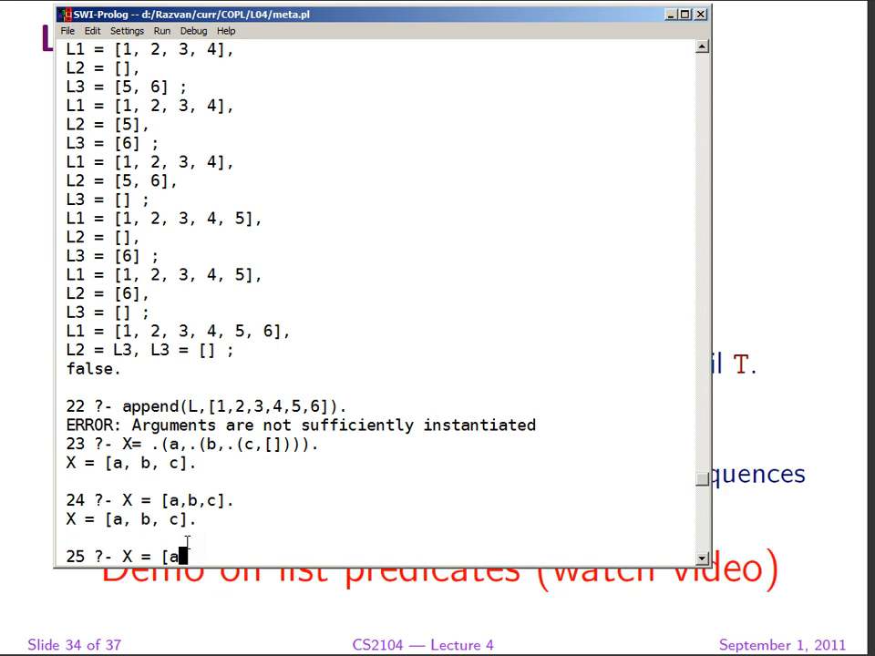
pyautogui.write('|b')
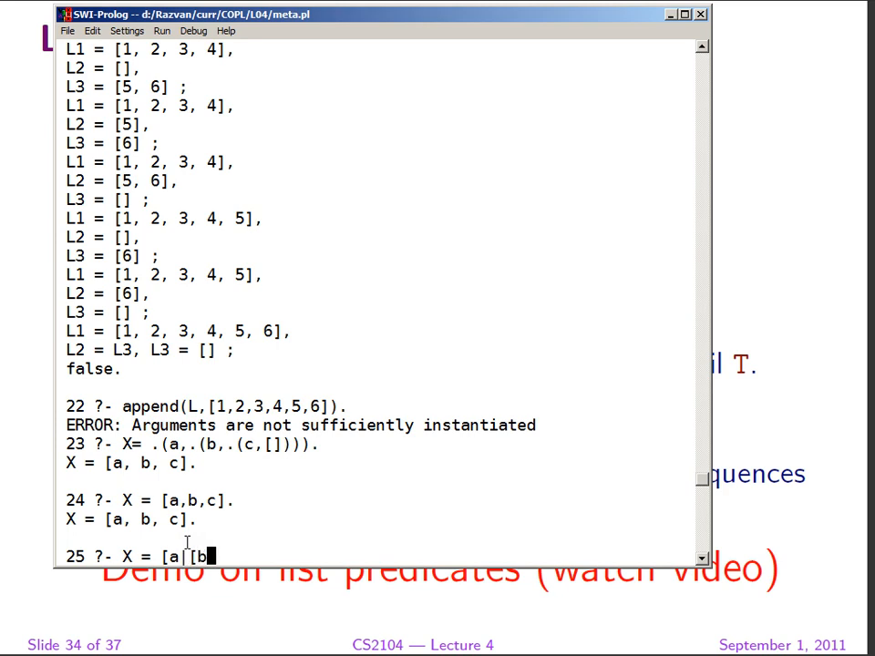
pyautogui.write(',v')
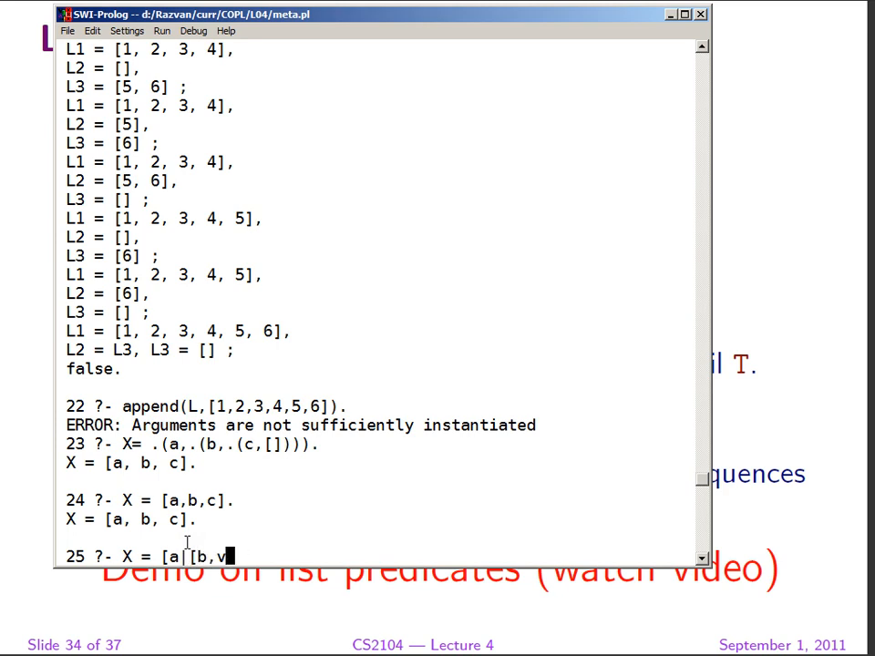
pyautogui.write('c]]')
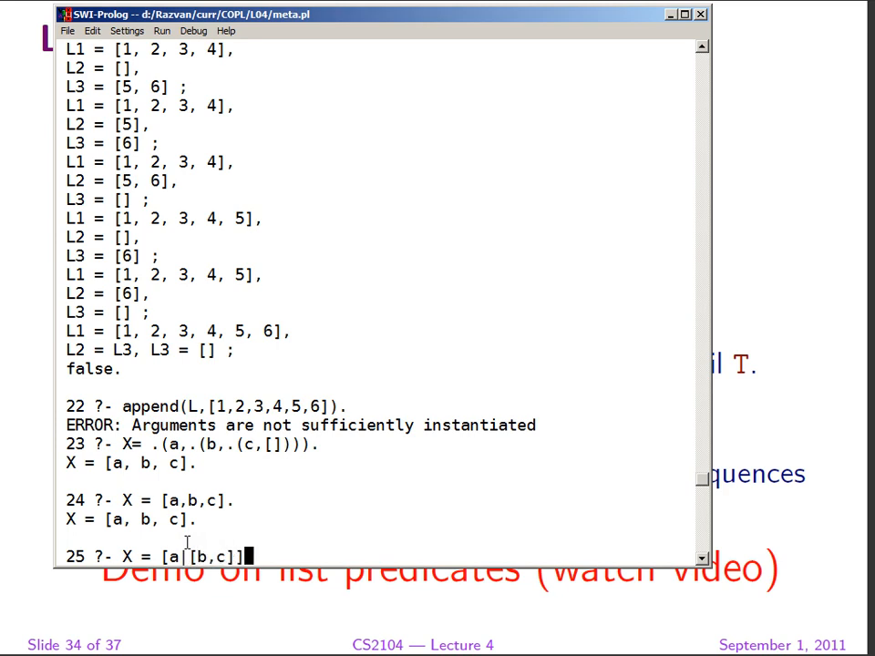
pyautogui.press('Return')
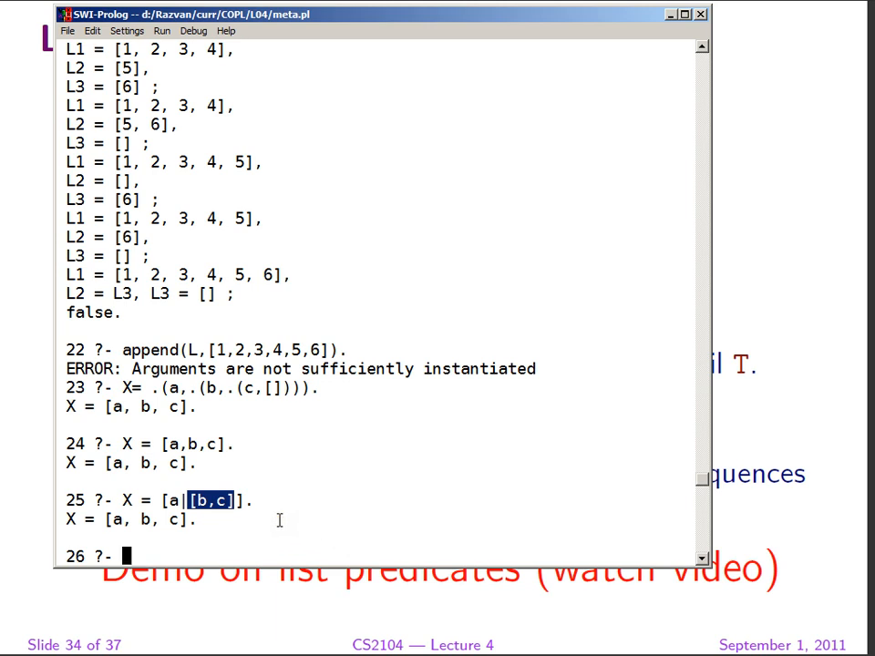
# Run append([a,b],[1,2],L). giving L = [a, b, 1, 2], then start the next append query.
pyautogui.write('append')
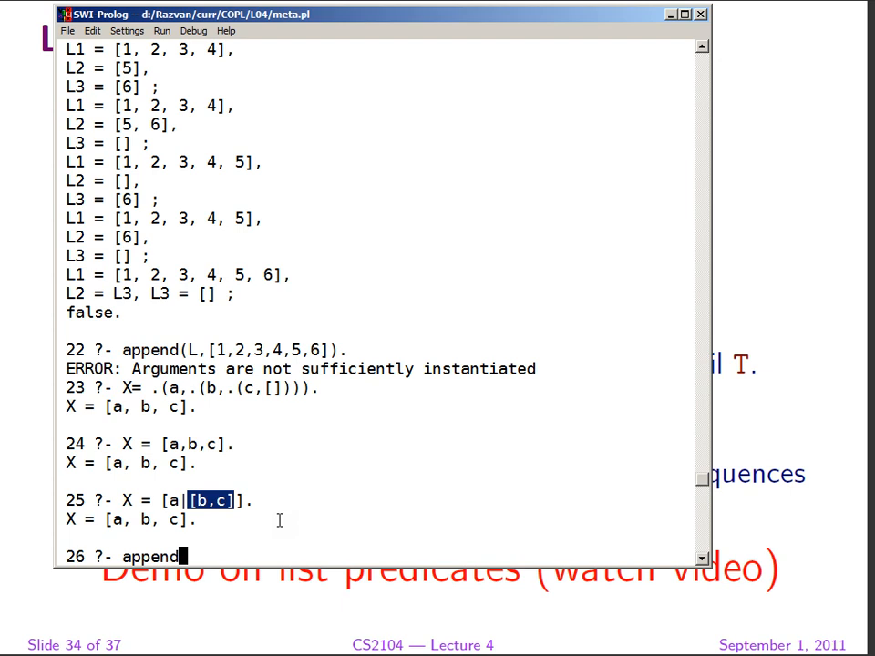
pyautogui.write('(')
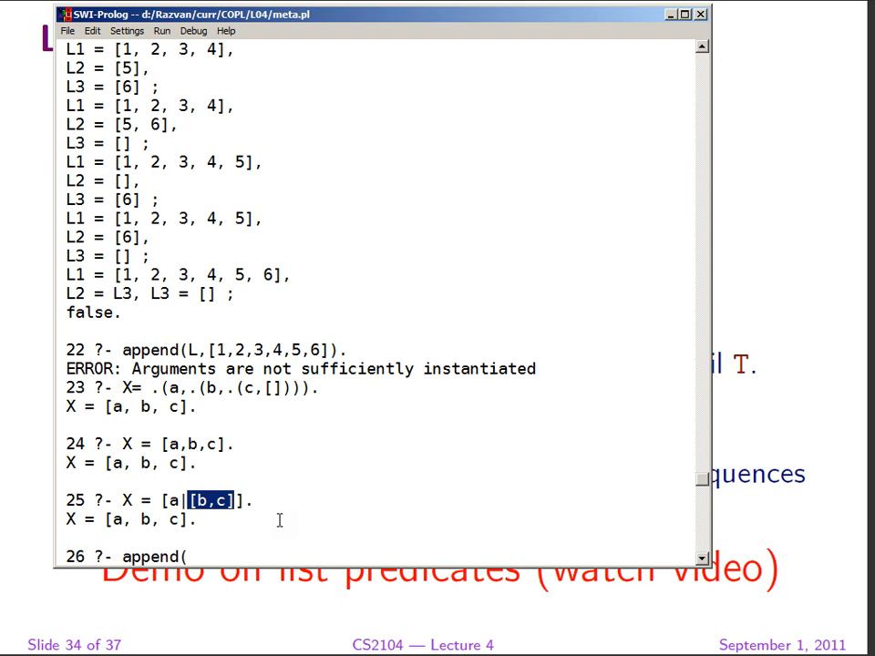
pyautogui.write('[a,b]')
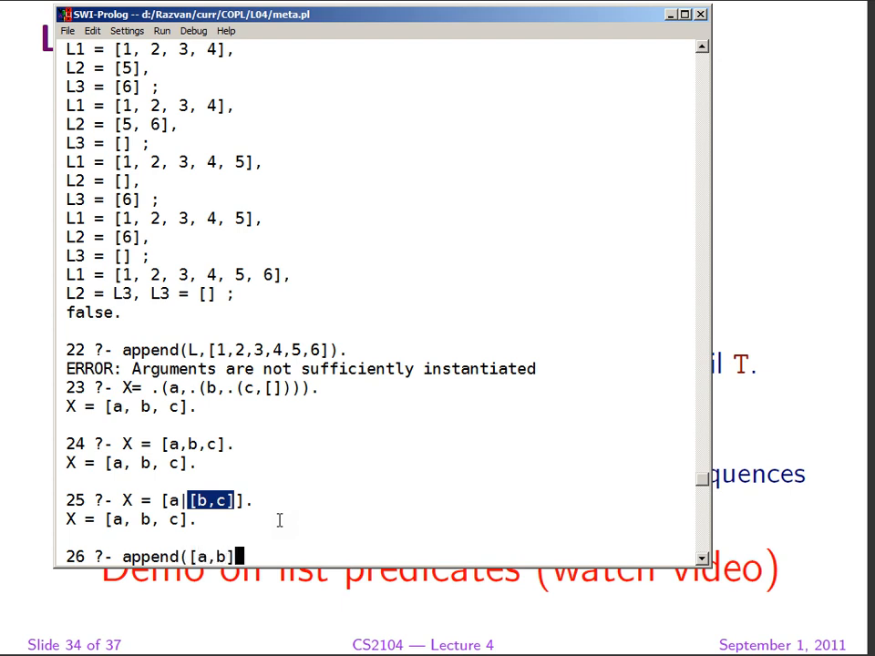
pyautogui.write(',[1,')
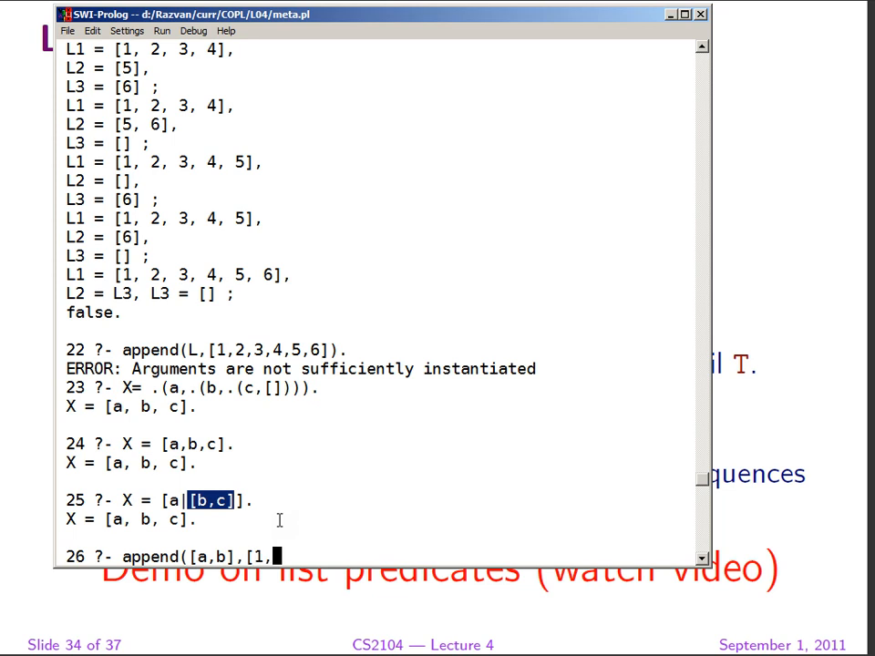
pyautogui.write('2],')
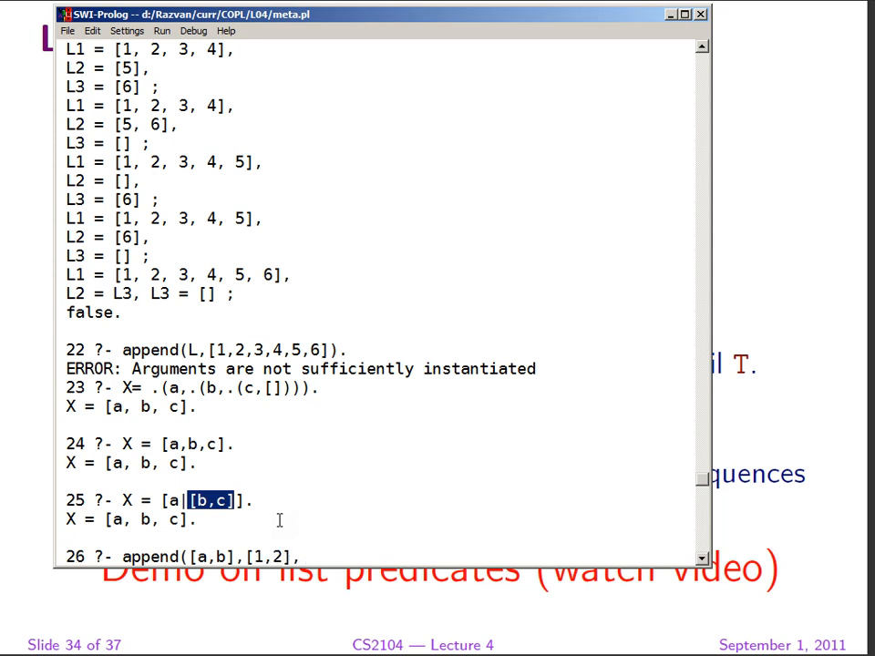
pyautogui.write('L)')
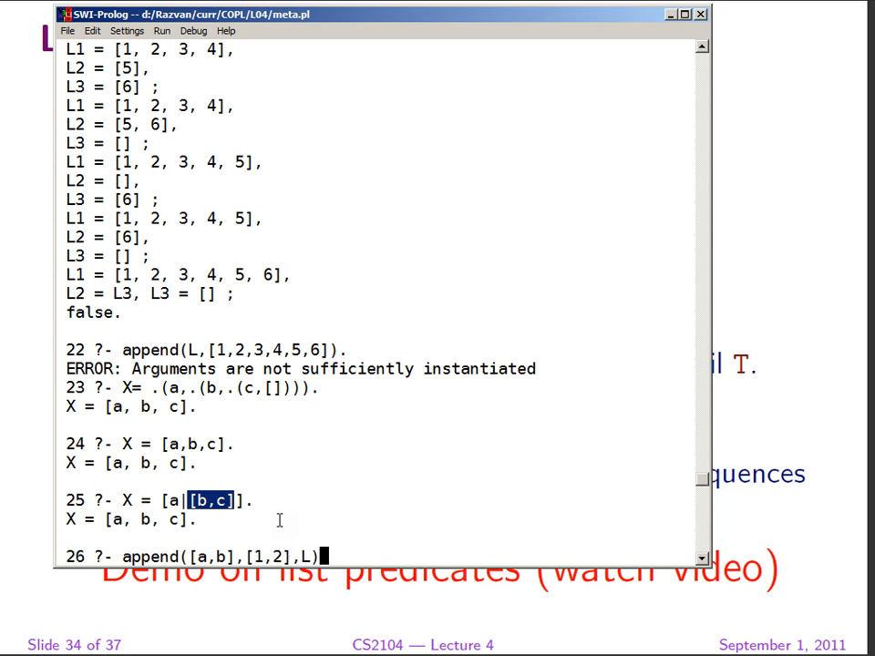
pyautogui.press('Return')
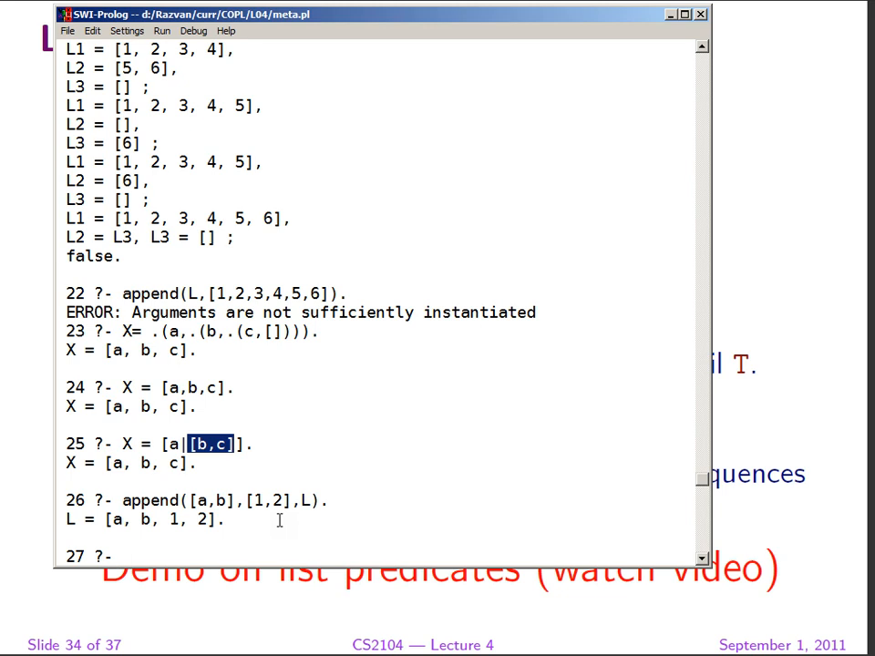
pyautogui.write('append')
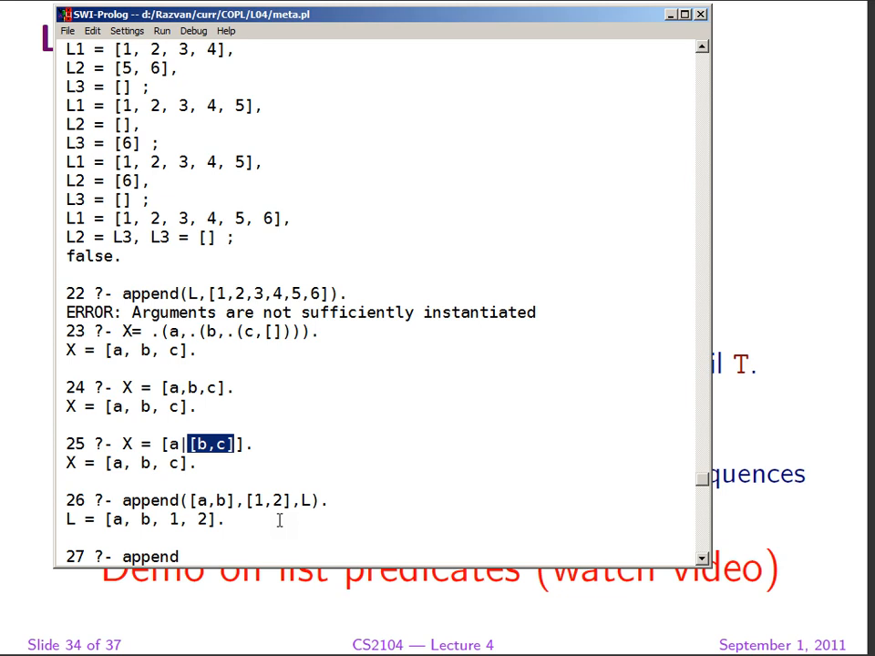
# Enter append(A,B,[1,2,3,4]). to enumerate every split of [1,2,3,4].
pyautogui.write('(')
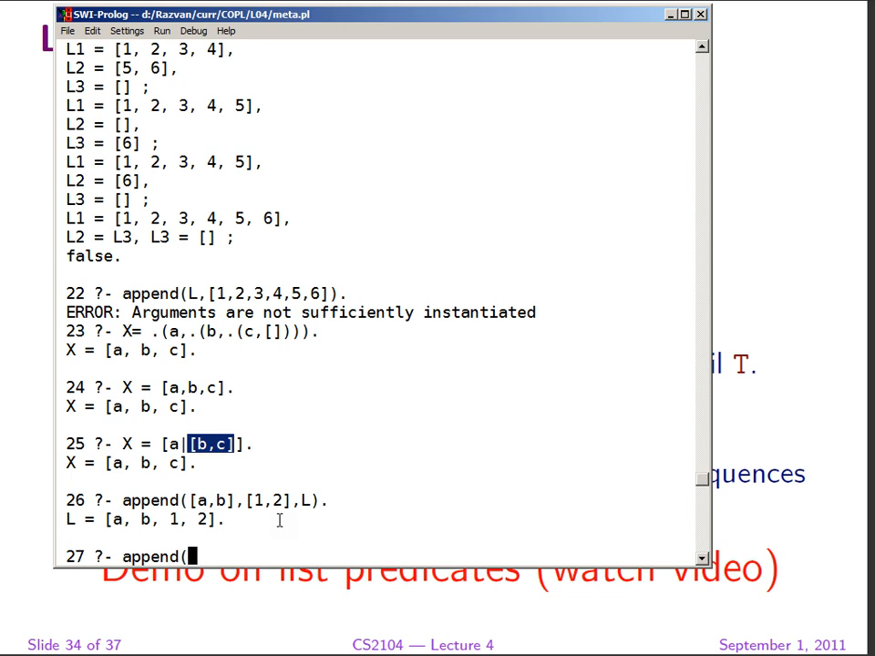
pyautogui.write('A')
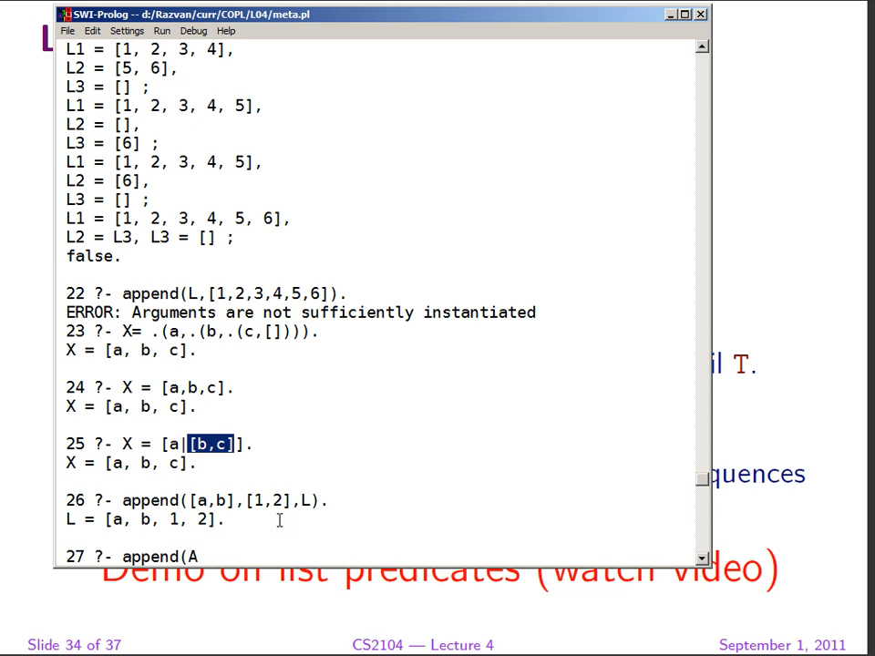
pyautogui.write('B,')
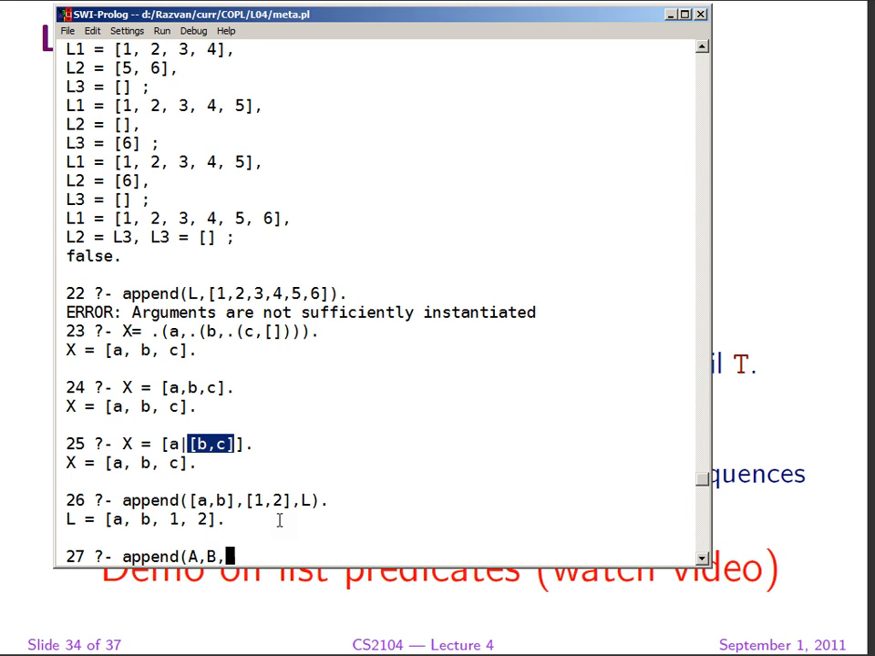
pyautogui.write('[')
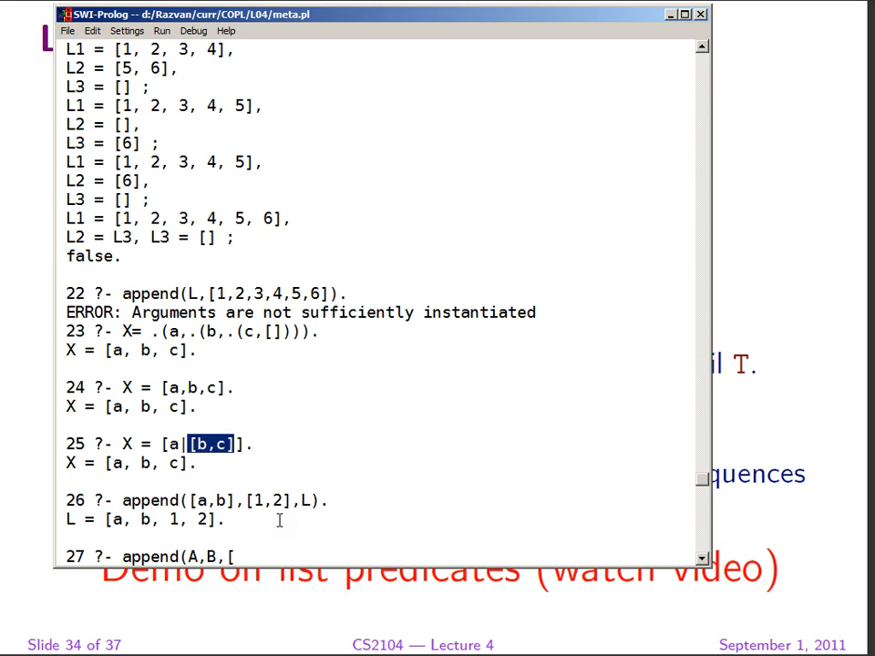
pyautogui.write('1,2,3,')
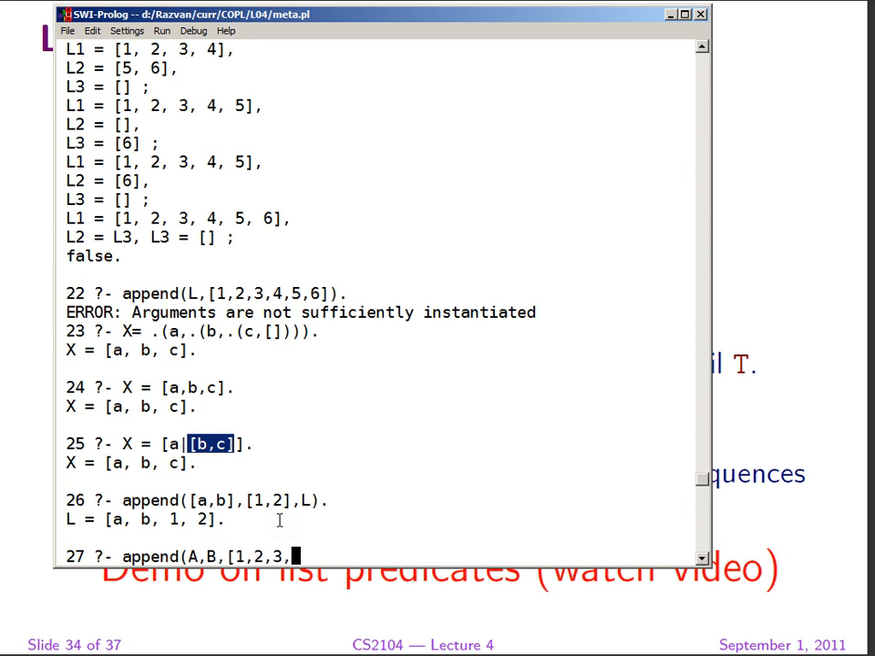
pyautogui.write('4]).')
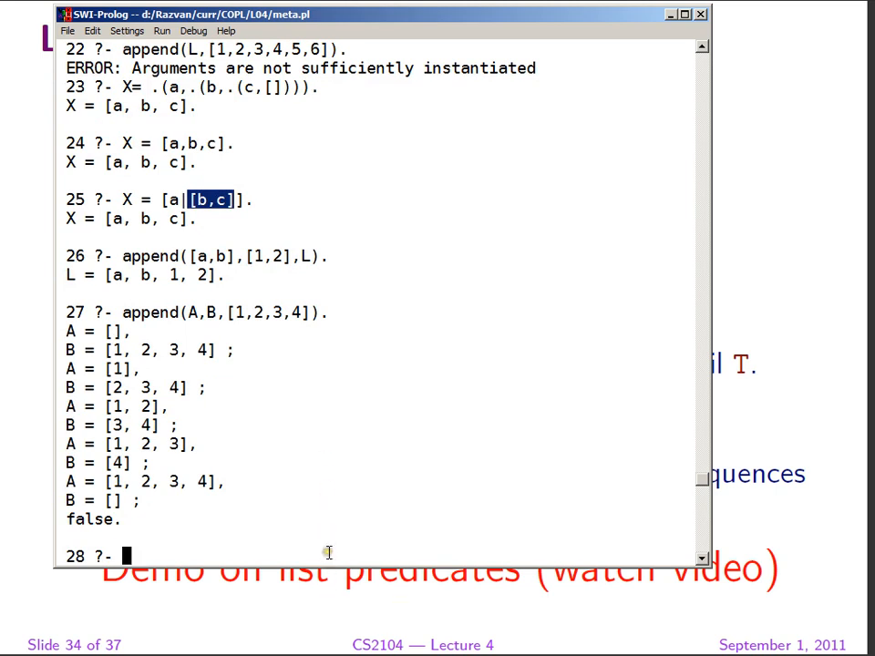
pyautogui.moveTo(328, 587)
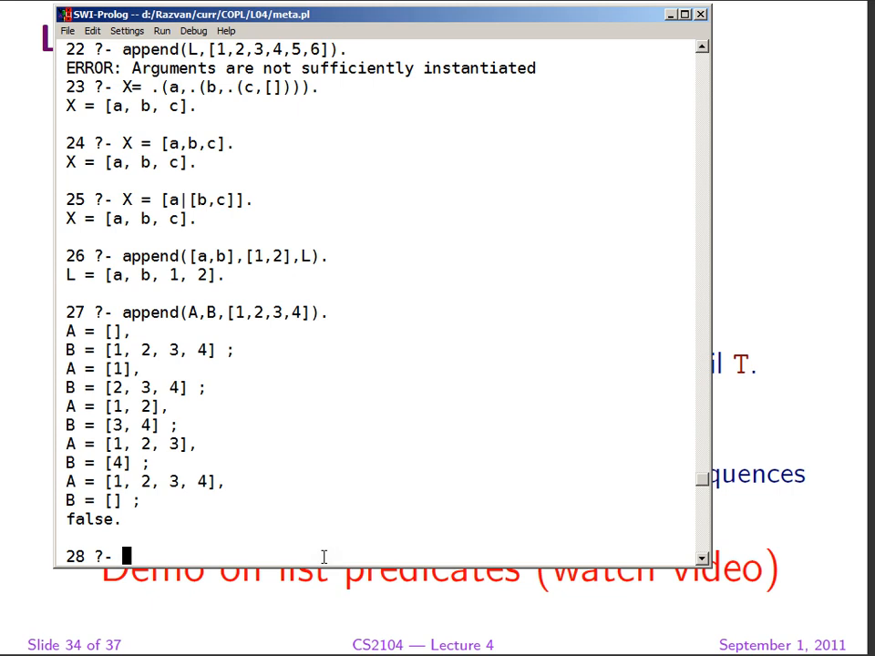
# Run reverse([1,2,3],L). at the prompt.
pyautogui.write('reverse')
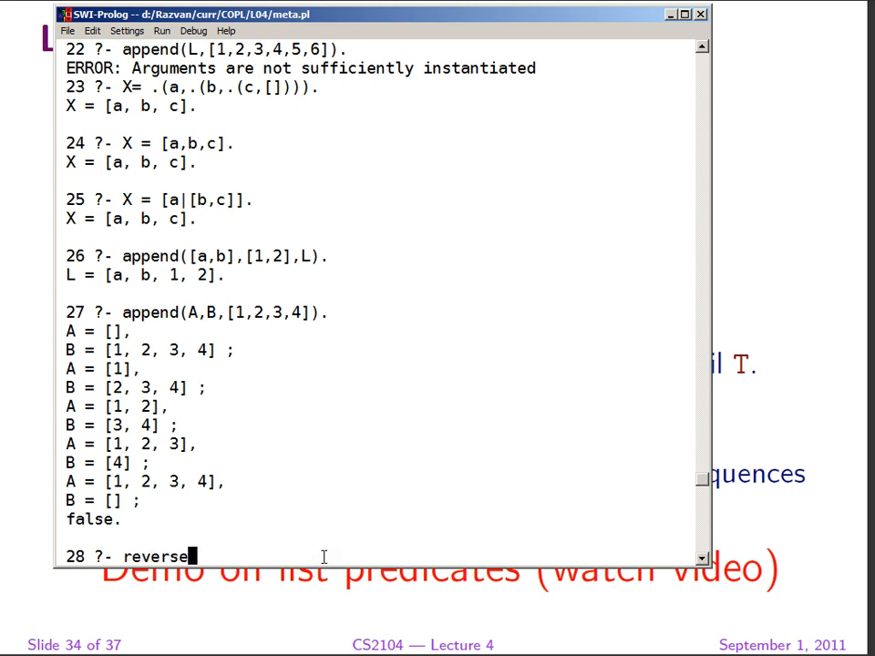
pyautogui.write('([1,')
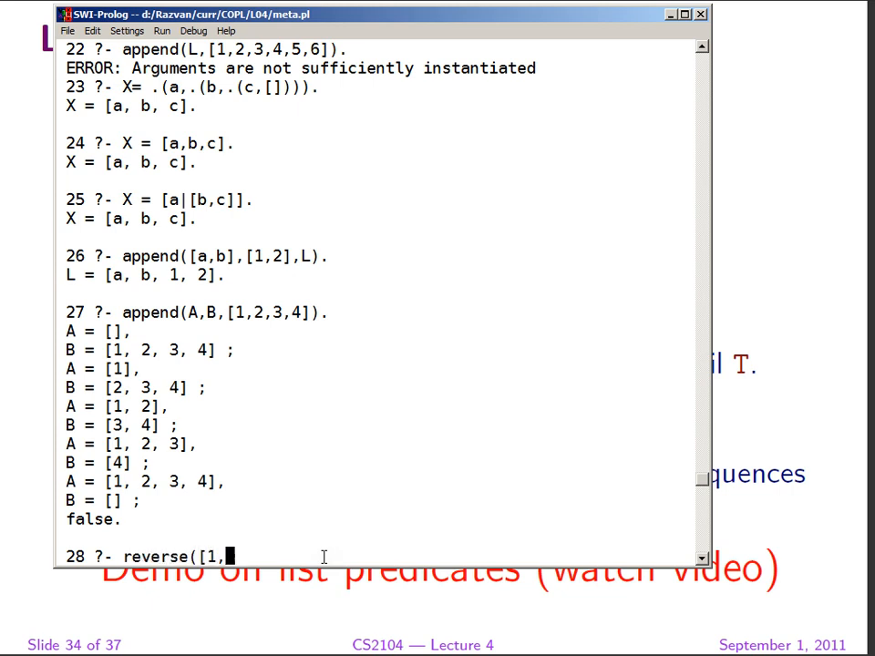
pyautogui.write('2,')
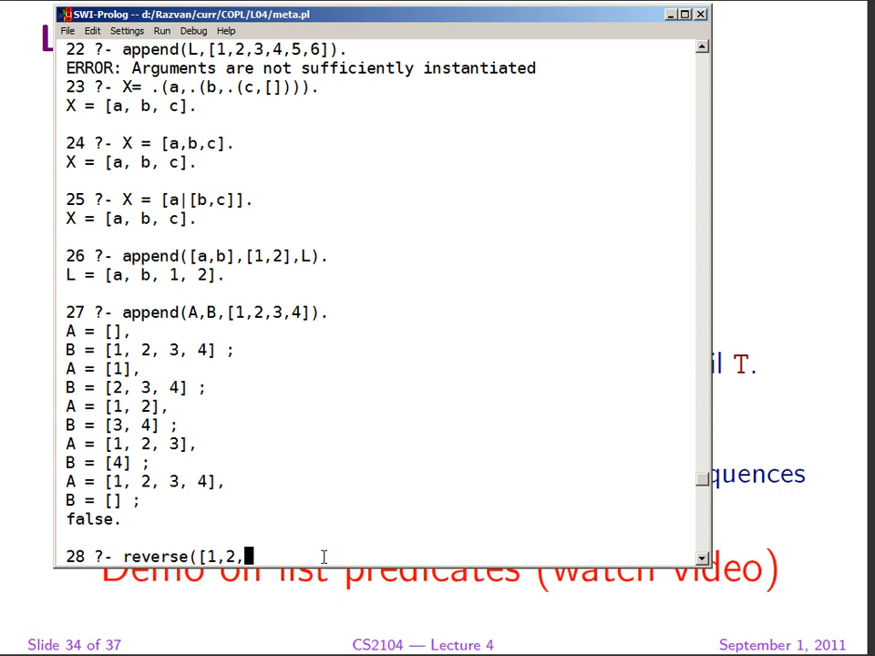
pyautogui.write('3],L)')
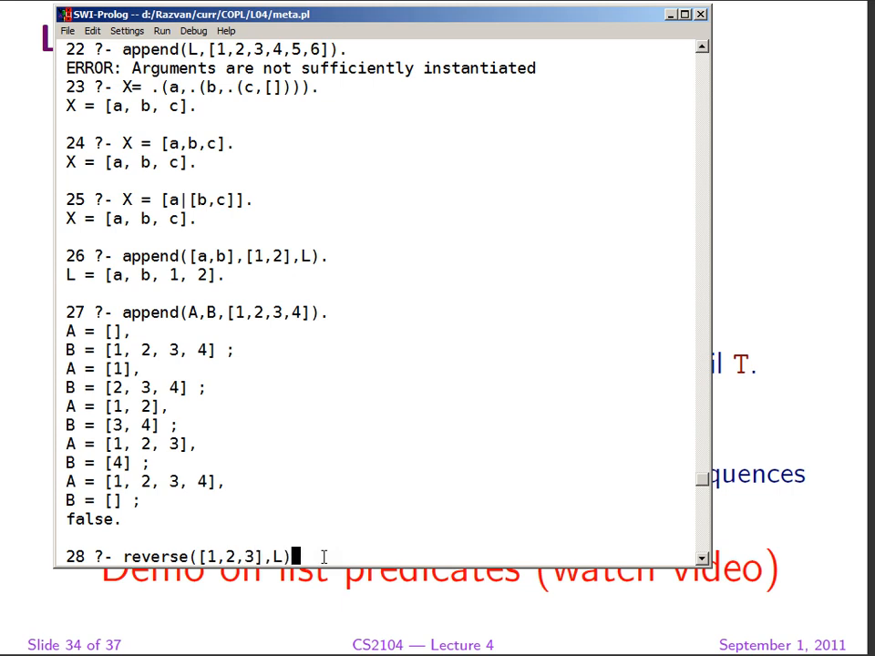
pyautogui.press('Return')
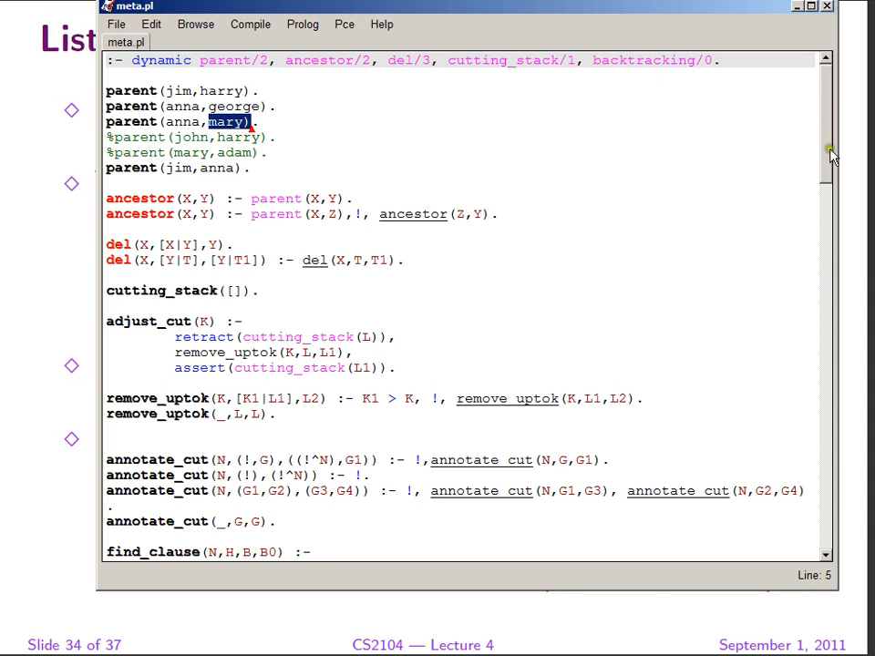
# Scroll meta.pl down to the app/3 clauses and highlight the append definition.
pyautogui.scroll(-3)
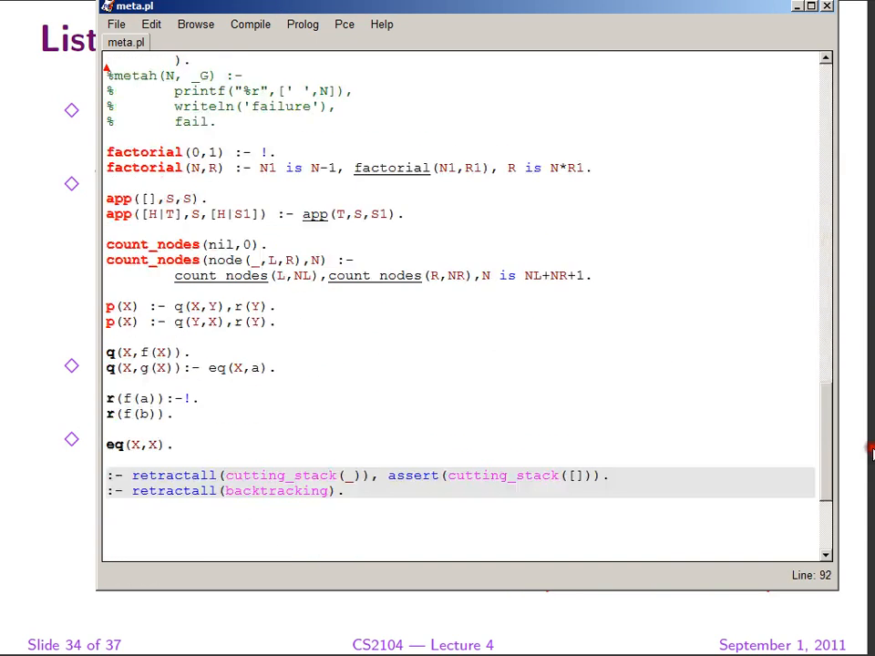
pyautogui.scroll(-3)
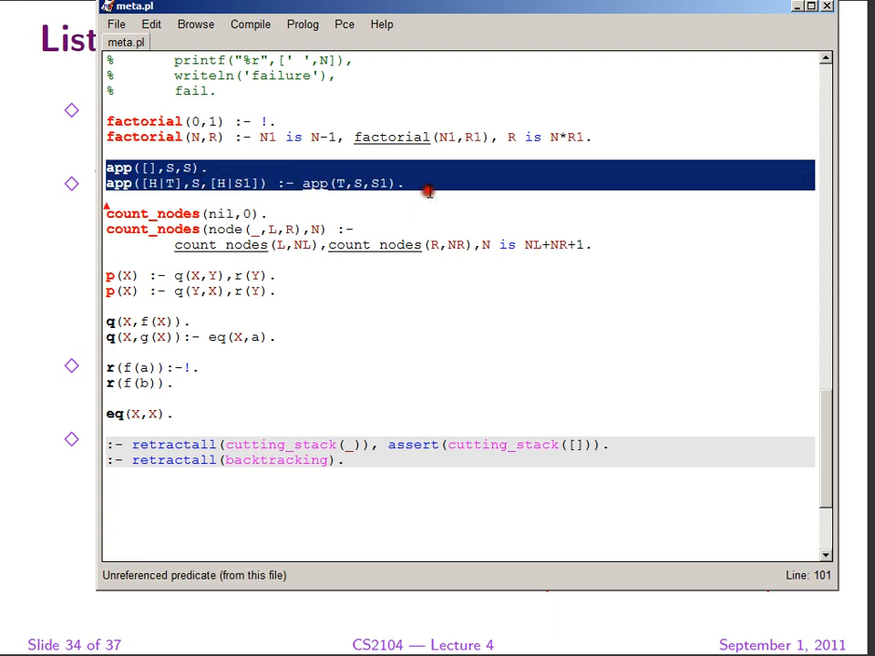
pyautogui.click(445, 196)
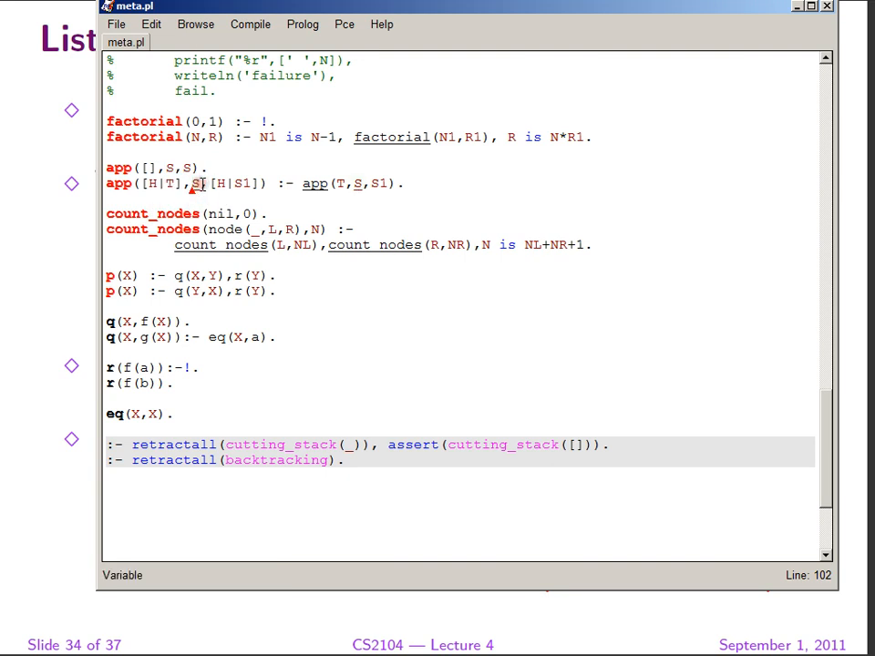
pyautogui.moveTo(204, 199)
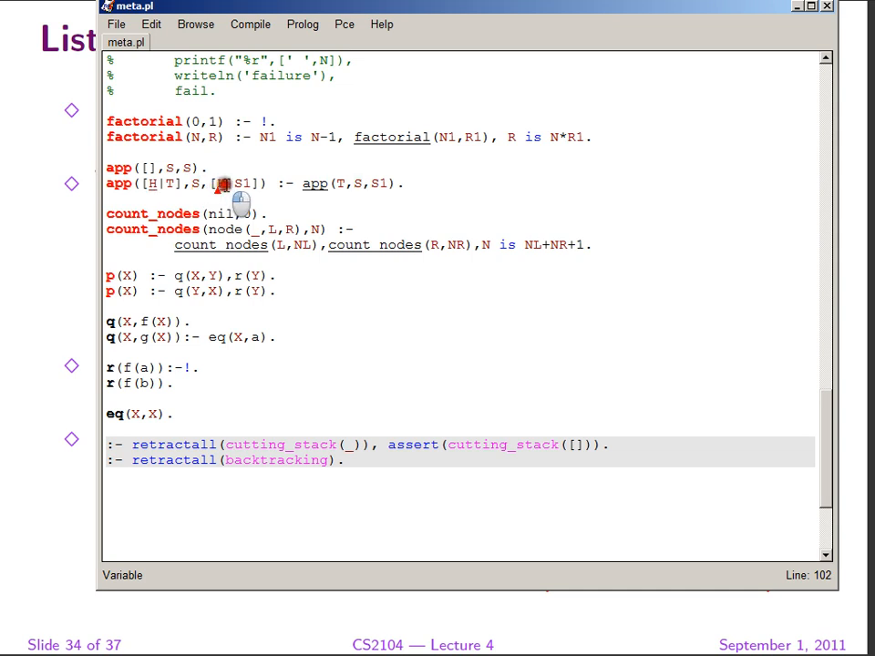
pyautogui.moveTo(155, 192)
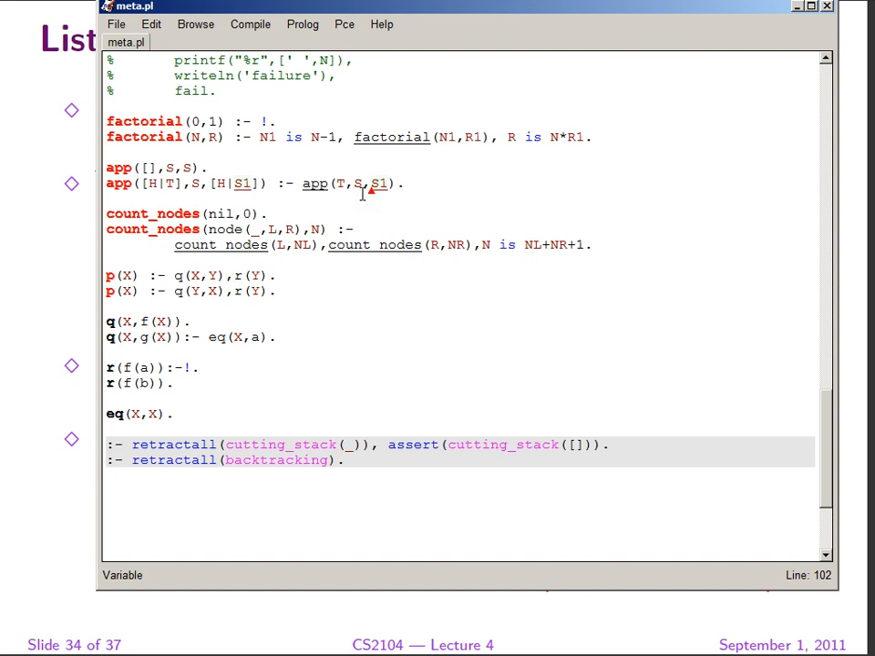
pyautogui.moveTo(332, 208)
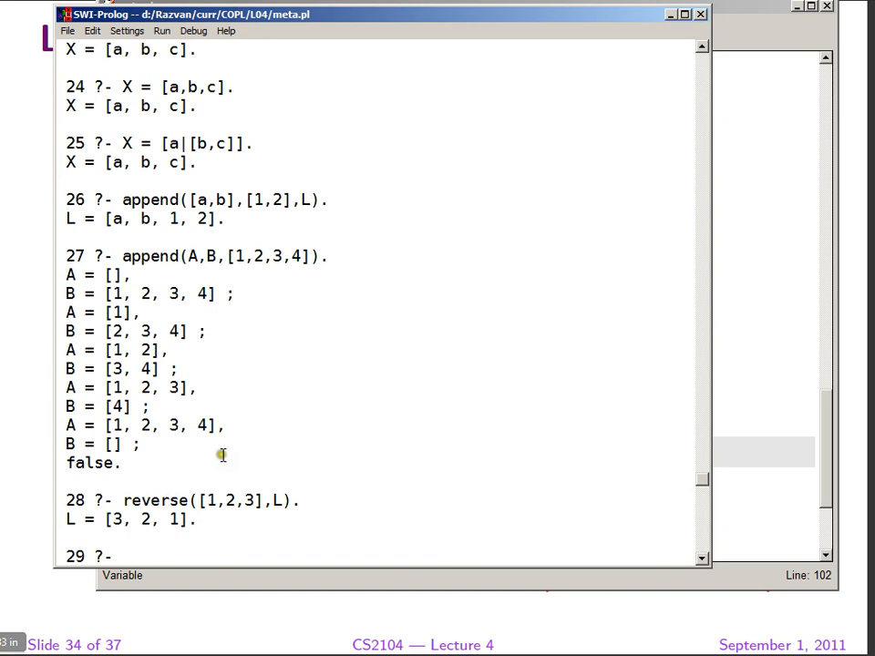
# Enter app([1,2],[3,4],X). to get X = [1, 2, 3, 4].
pyautogui.write('app(')
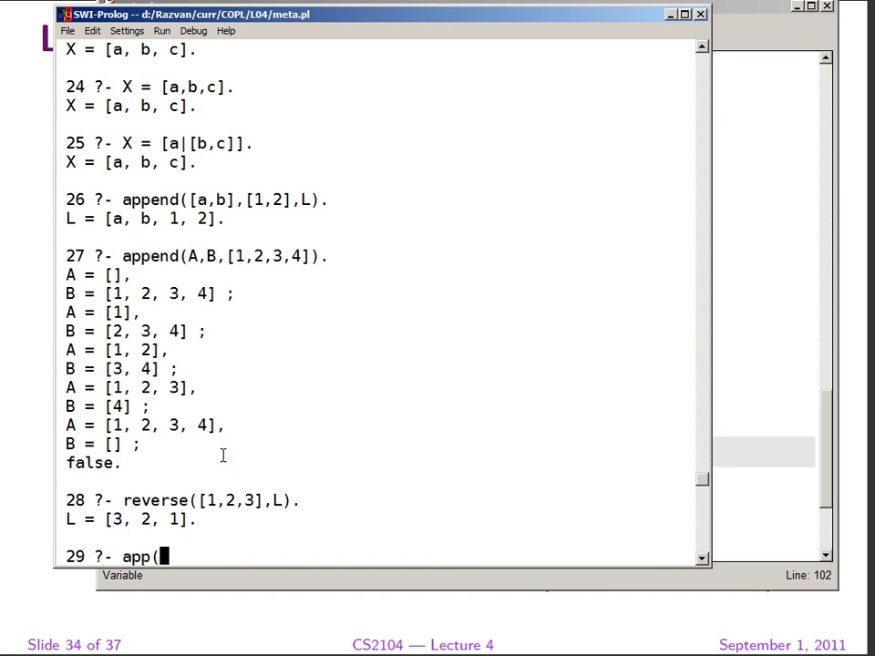
pyautogui.write('[1,')
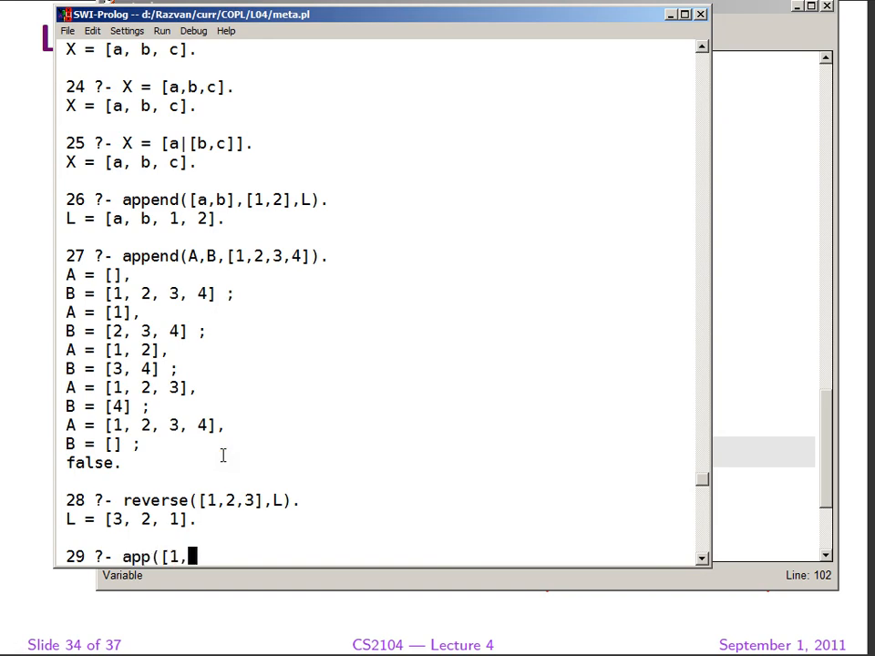
pyautogui.write('2],')
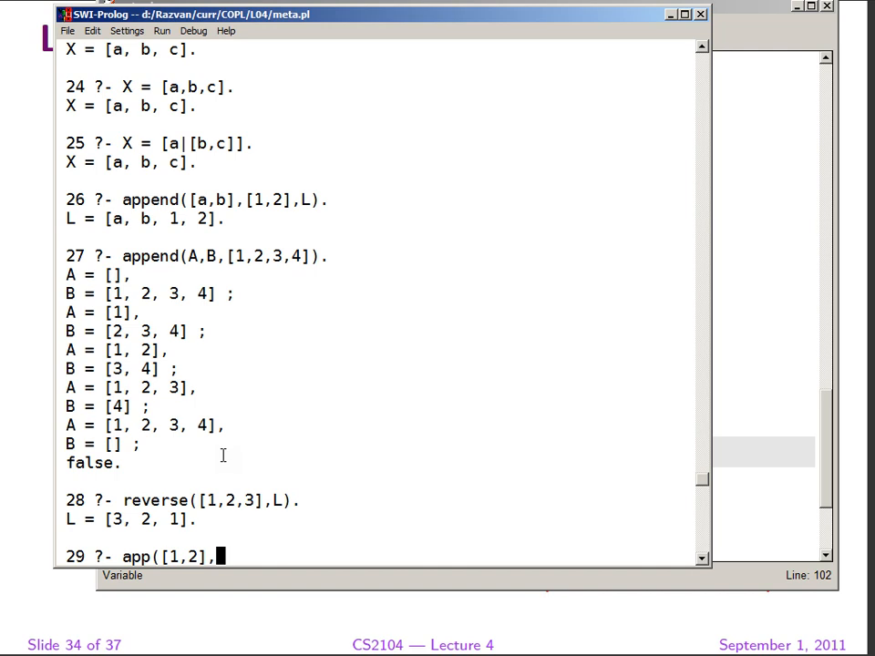
pyautogui.write('[3,4')
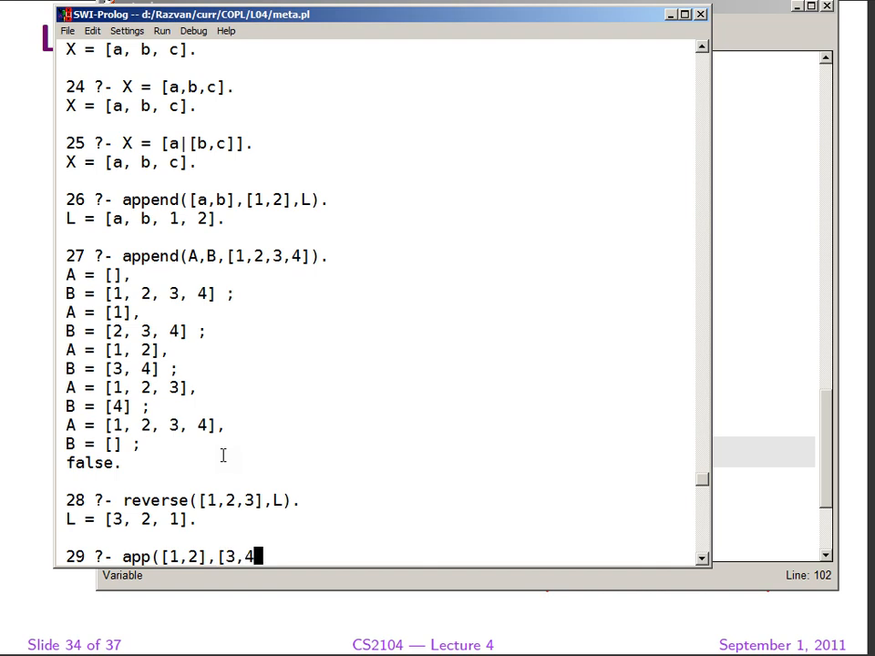
pyautogui.write('],X).')
pyautogui.write('app')
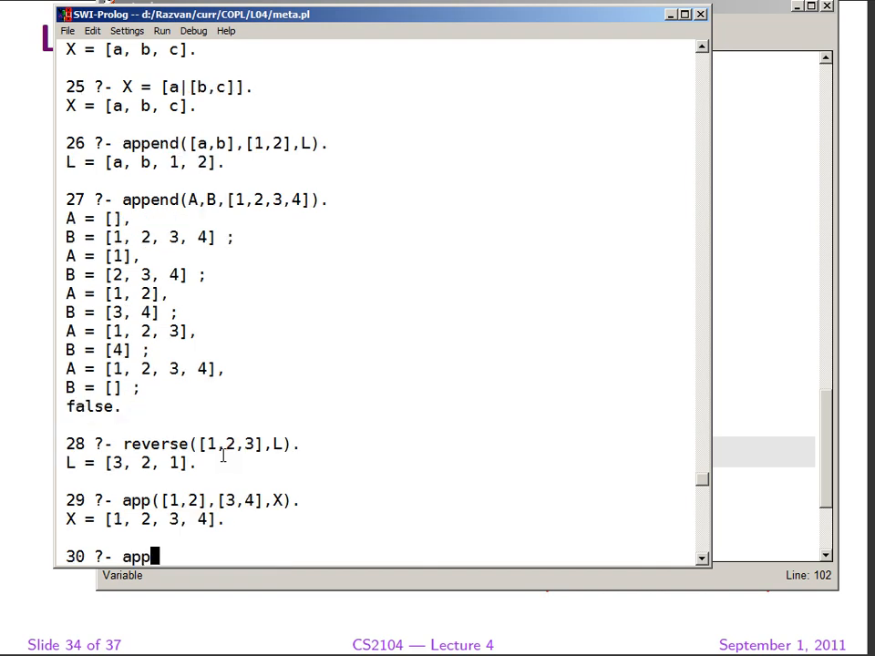
# Enter app(A,B,[1,2,3]) to list every split of [1,2,3].
pyautogui.write('(A,B')
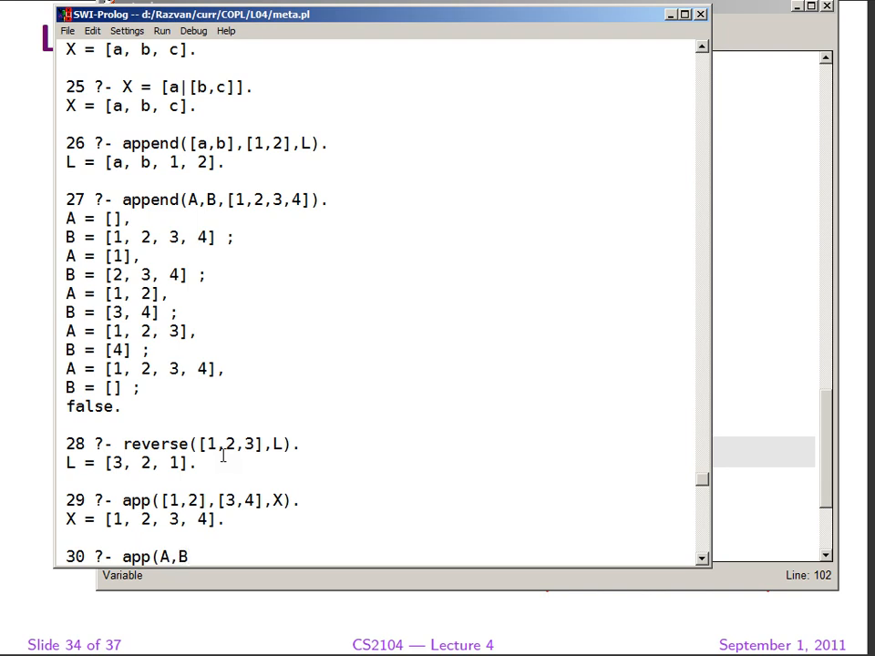
pyautogui.write(',[1,2,3]).')
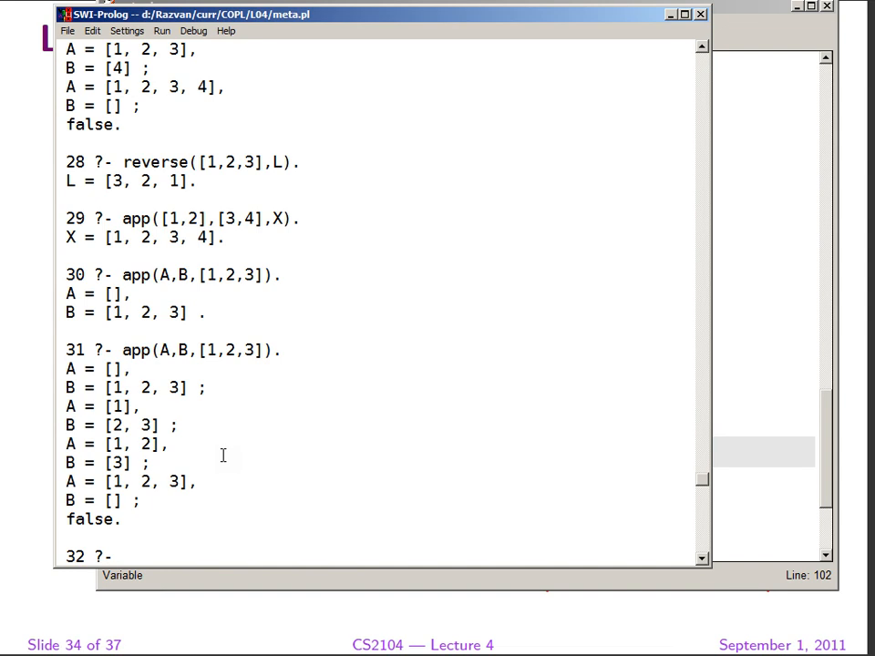
# Submit a mistyped meta(0,app(...)) query that yields a syntax error.
pyautogui.write('meta(')
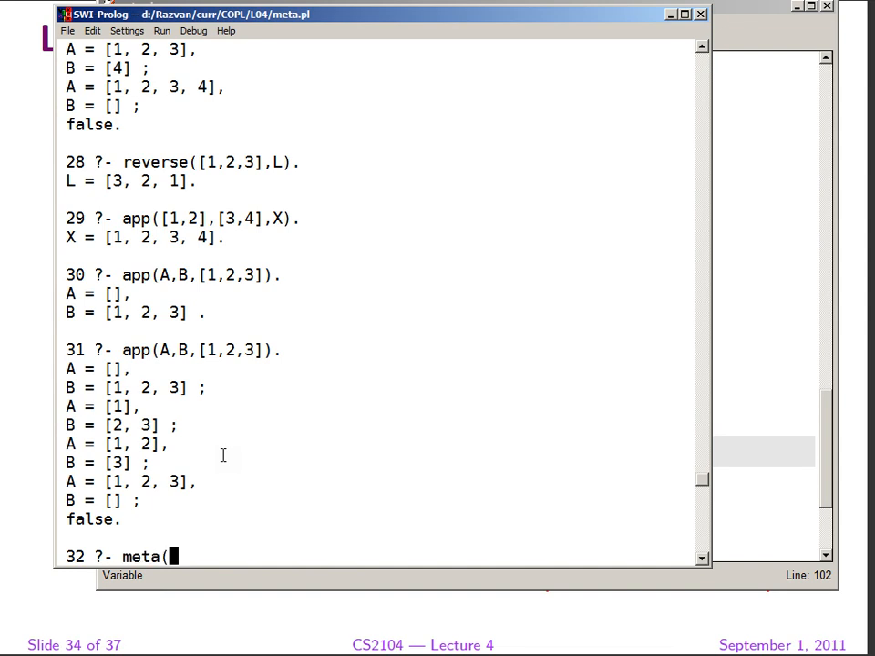
pyautogui.write('0,app')
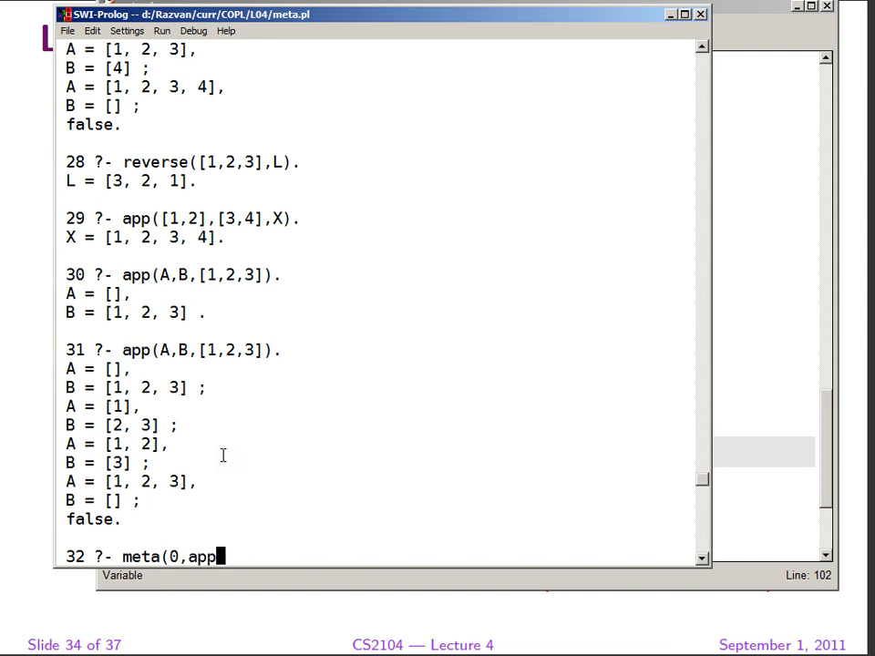
pyautogui.write('(A,BN')
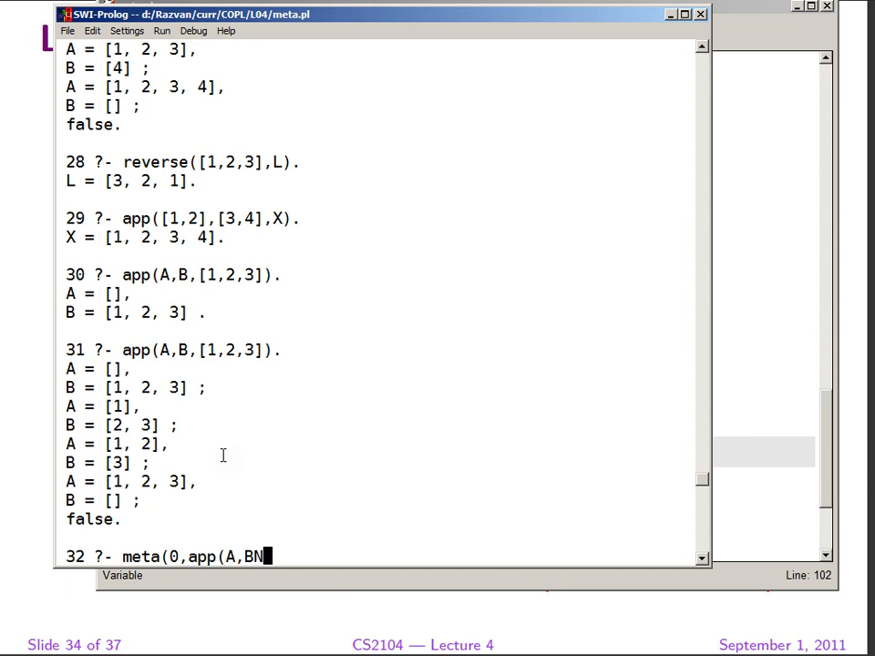
pyautogui.write(',[1')
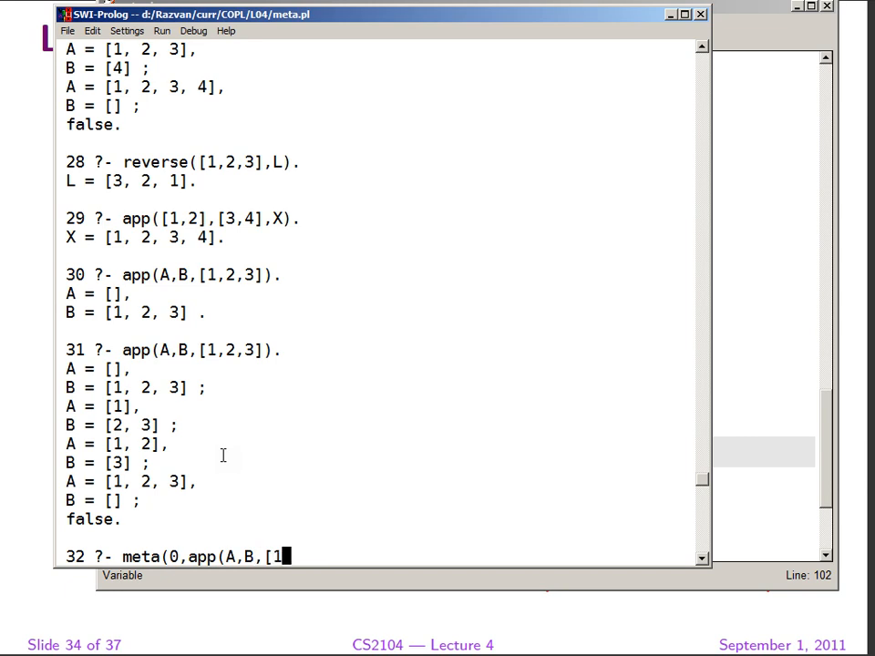
pyautogui.write('2,3]).')
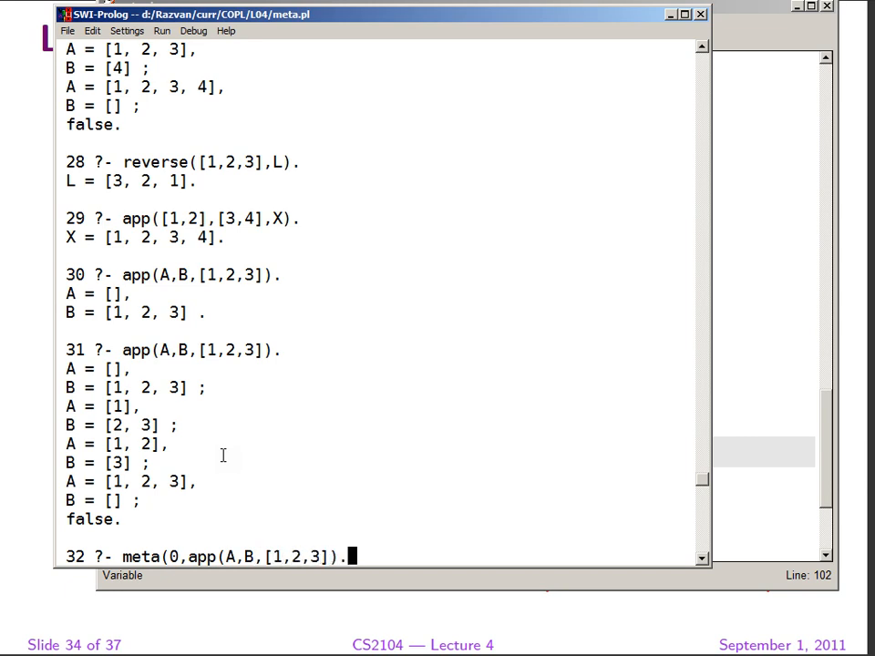
pyautogui.press('Return')
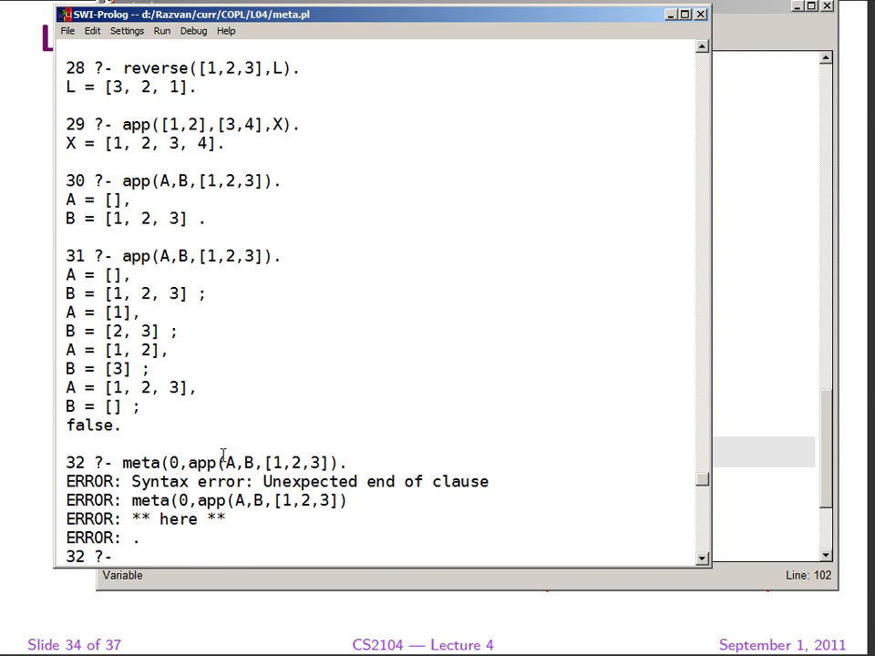
# Retype meta(0,app(A,B,[1,2,3])). correctly to trace success with A = [], B = [1, 2, 3].
pyautogui.write('meta(0,app(A,B,[1,2,3])).')
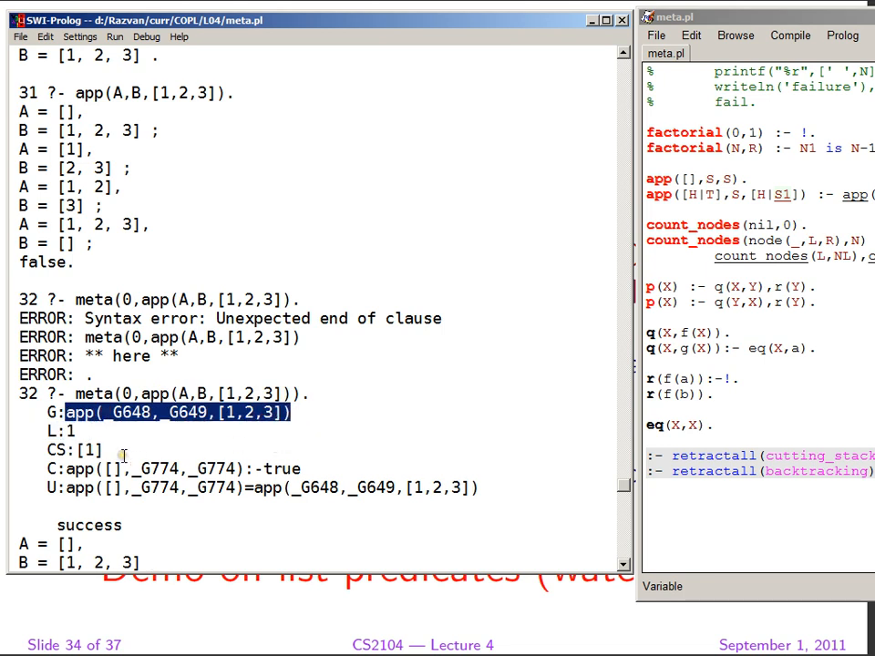
pyautogui.moveTo(259, 452)
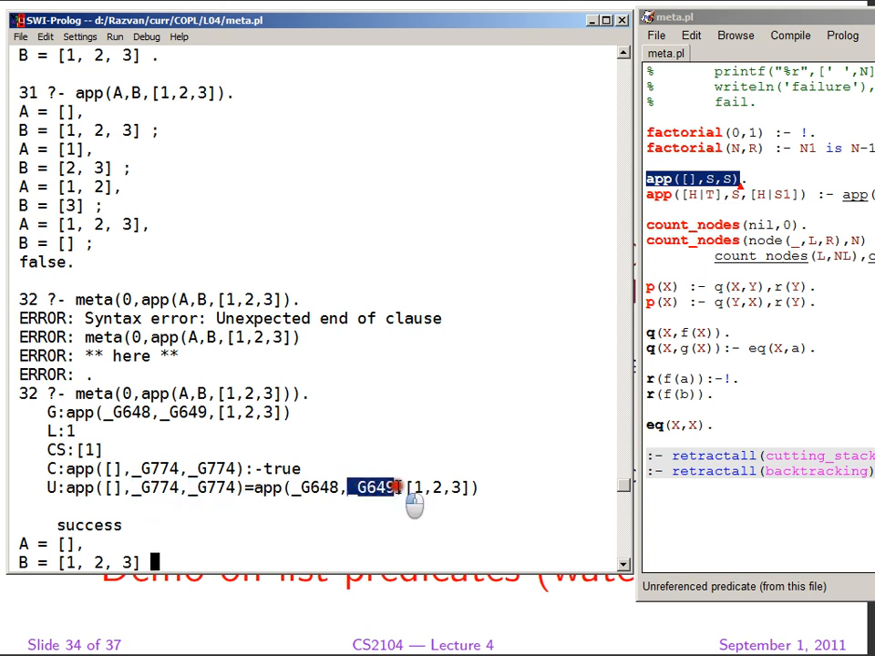
pyautogui.moveTo(173, 429)
pyautogui.write(';')
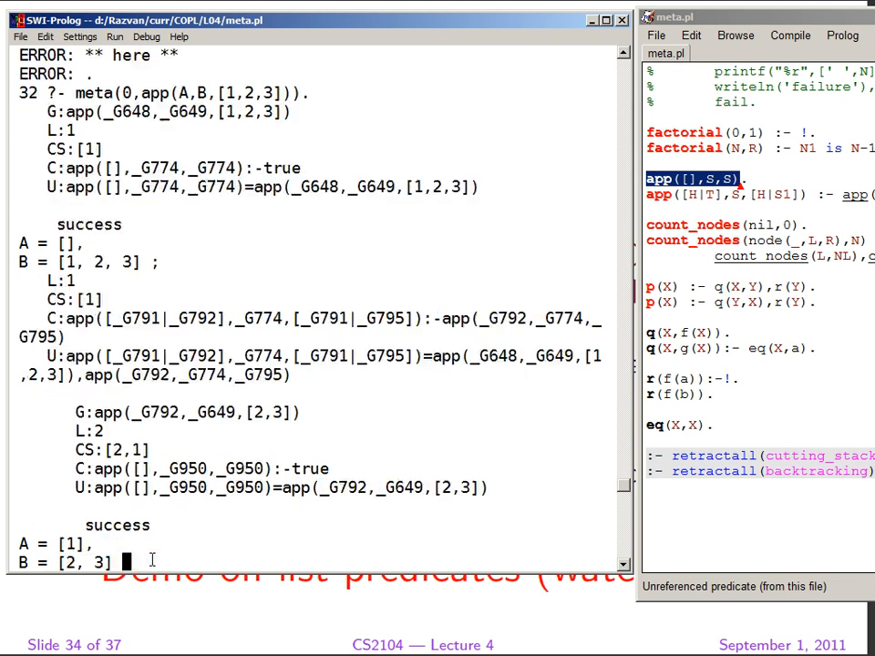
pyautogui.moveTo(310, 456)
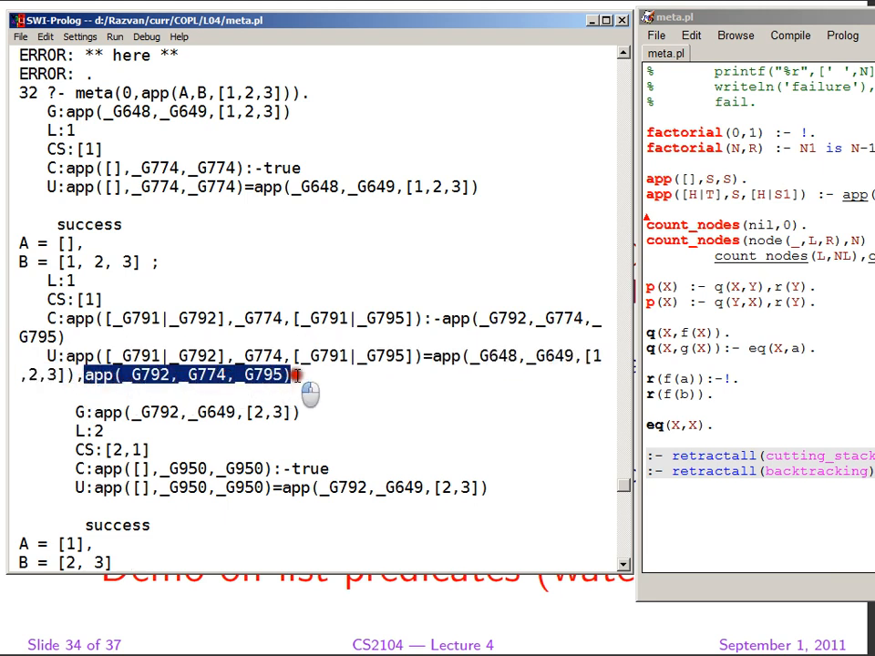
pyautogui.moveTo(292, 375)
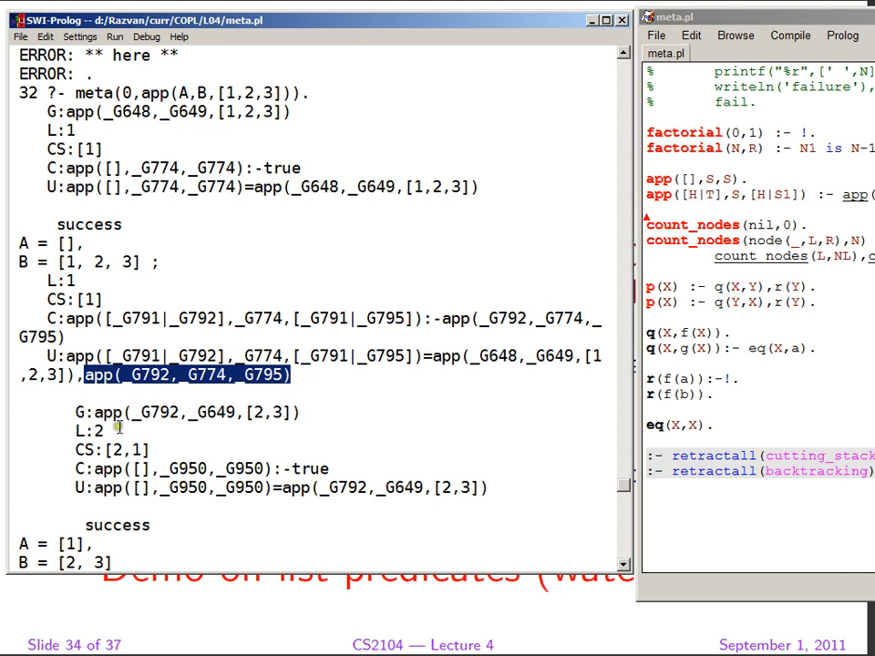
pyautogui.moveTo(248, 417)
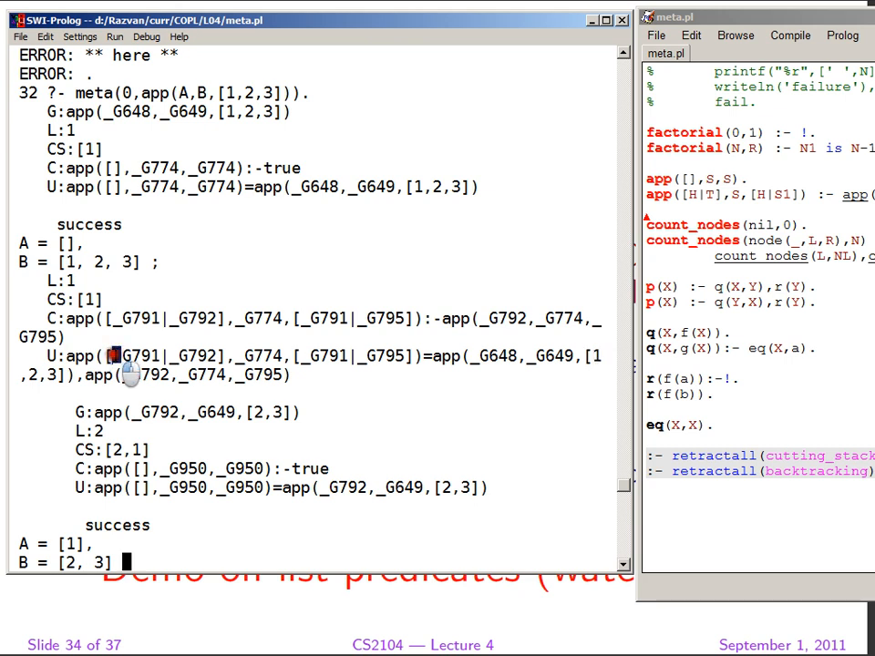
# Highlight the variable _G791 in the trace and in its unification line.
pyautogui.doubleClick(137, 356)
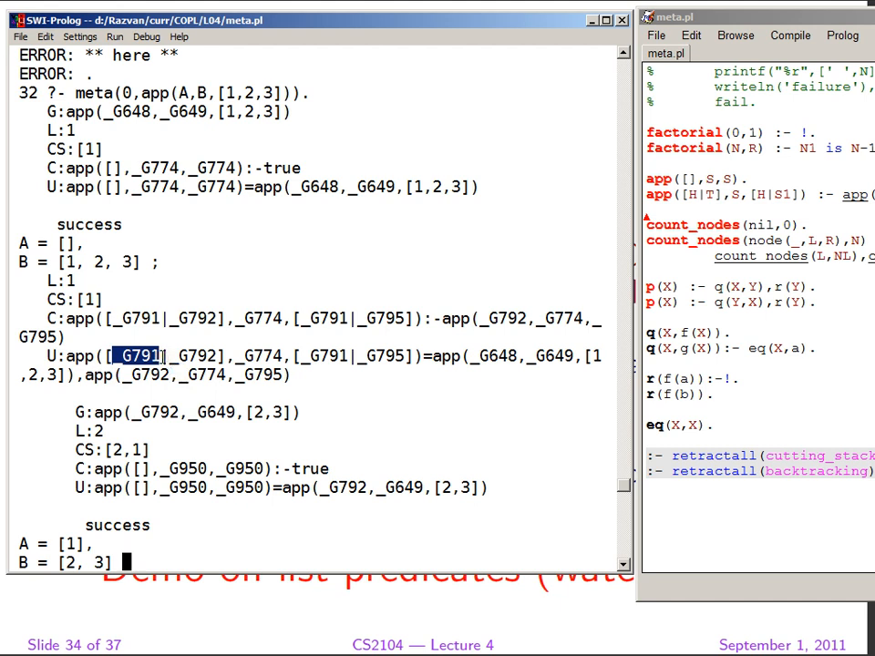
pyautogui.moveTo(148, 211)
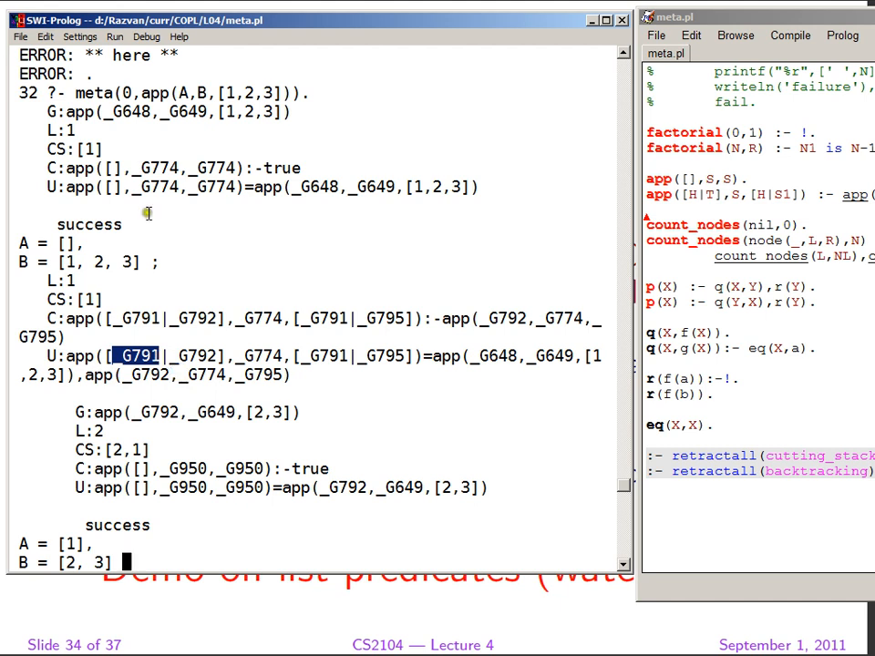
pyautogui.doubleClick(128, 111)
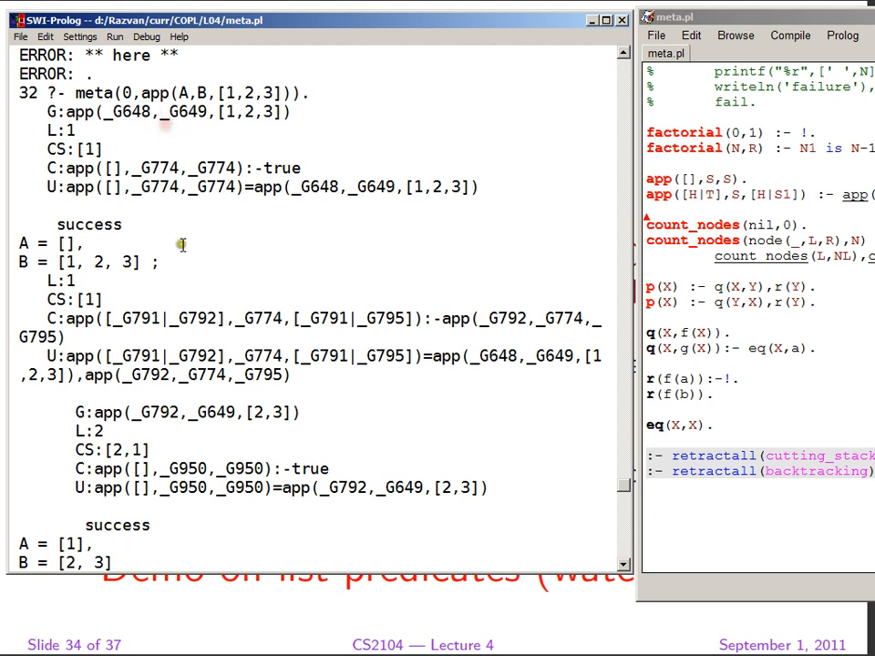
pyautogui.moveTo(137, 417)
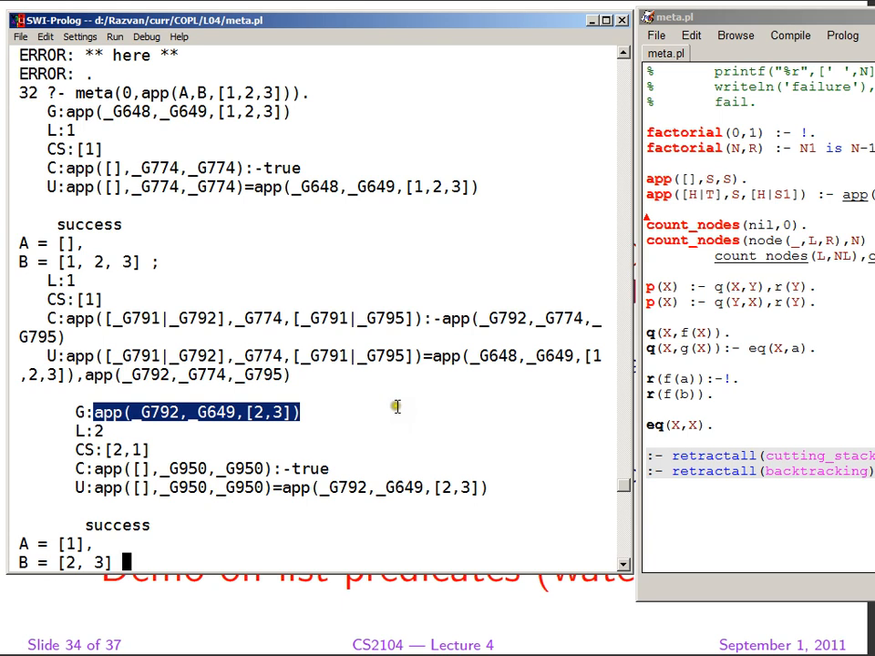
pyautogui.moveTo(602, 392)
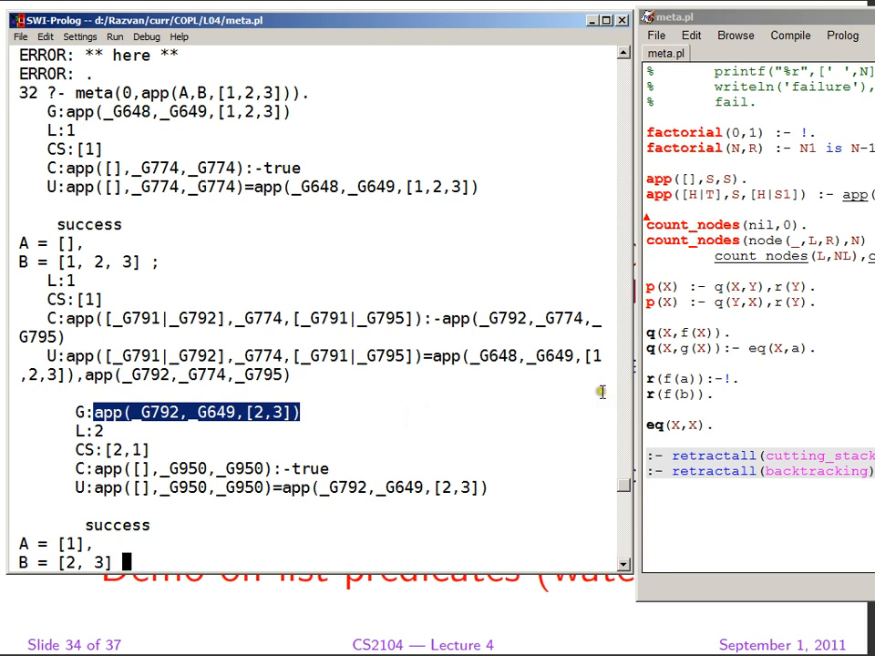
pyautogui.click(693, 178)
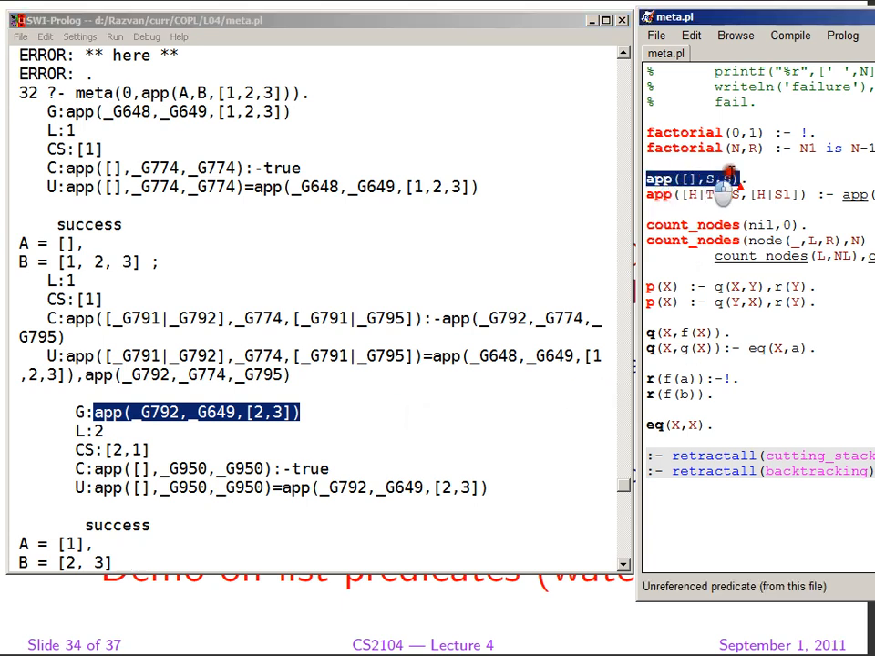
pyautogui.moveTo(756, 179)
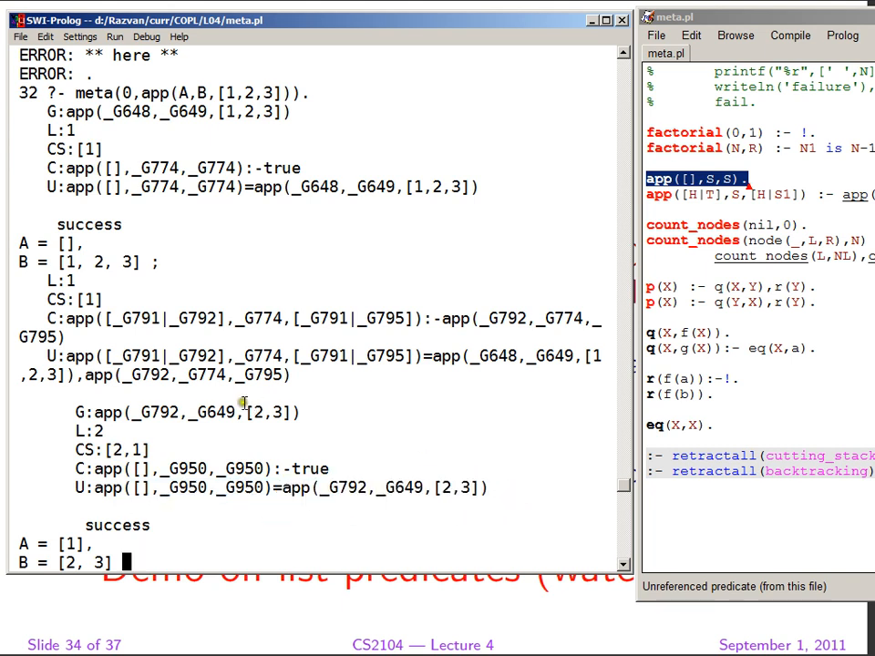
pyautogui.doubleClick(193, 356)
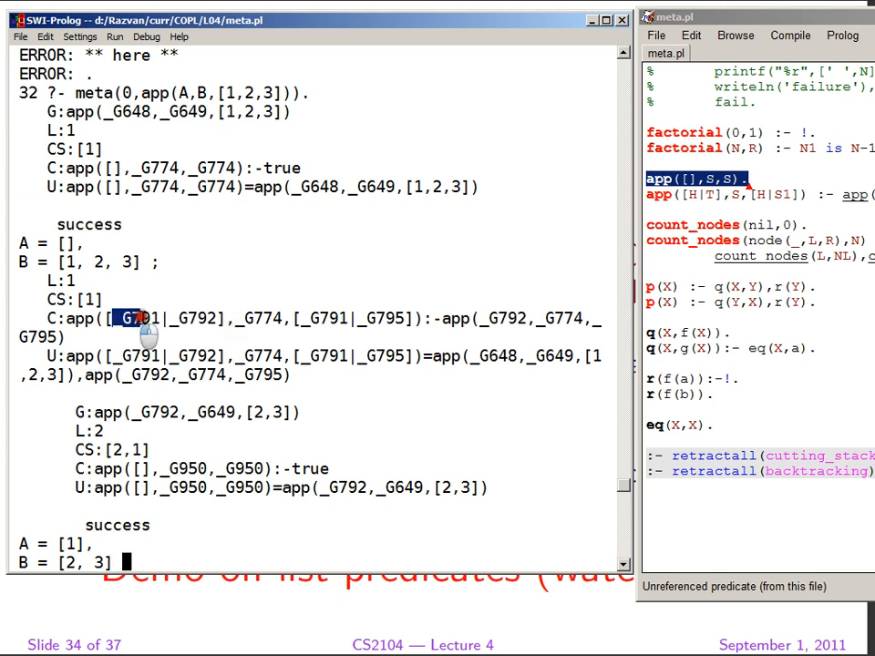
pyautogui.doubleClick(193, 319)
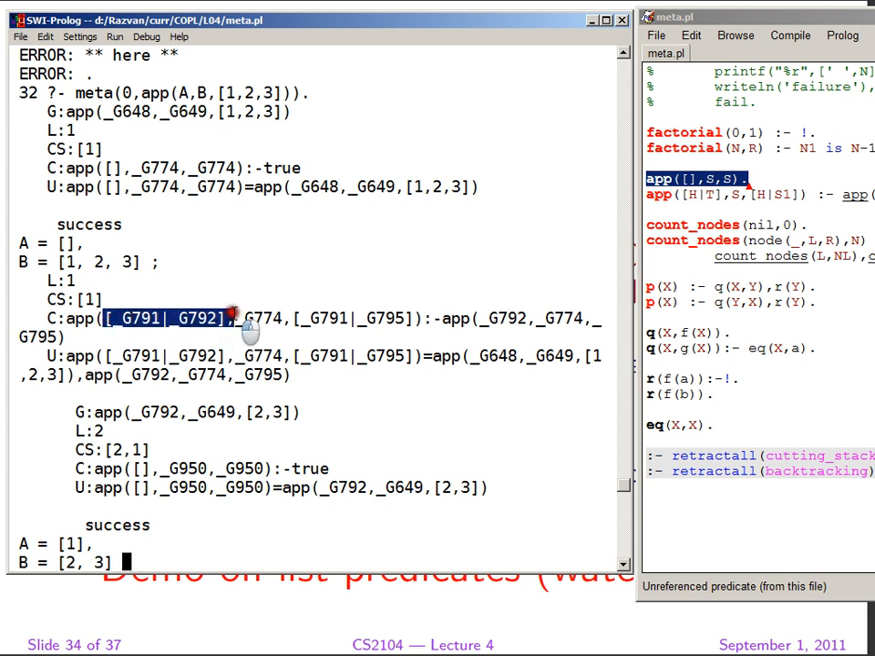
pyautogui.moveTo(155, 201)
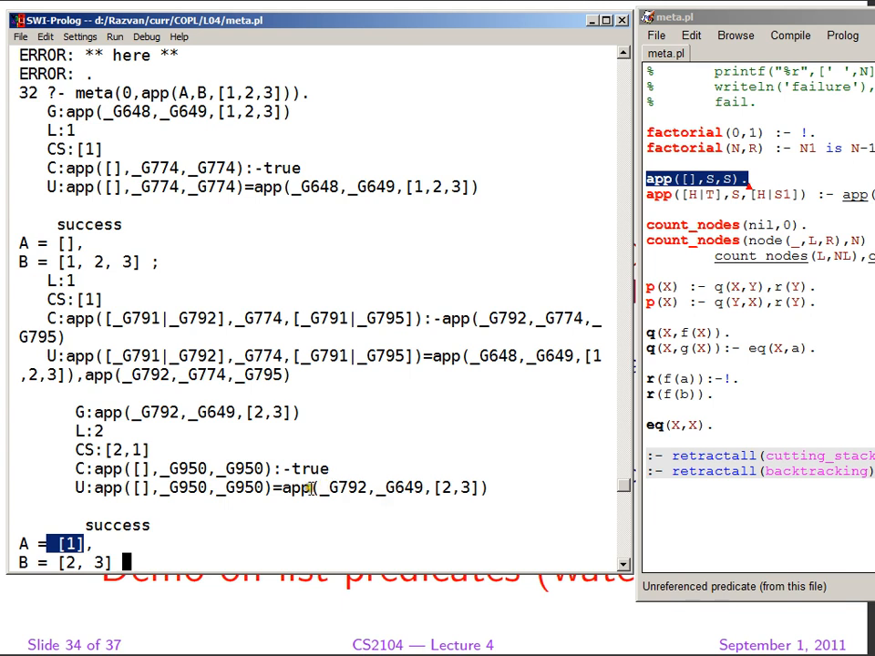
pyautogui.doubleClick(240, 489)
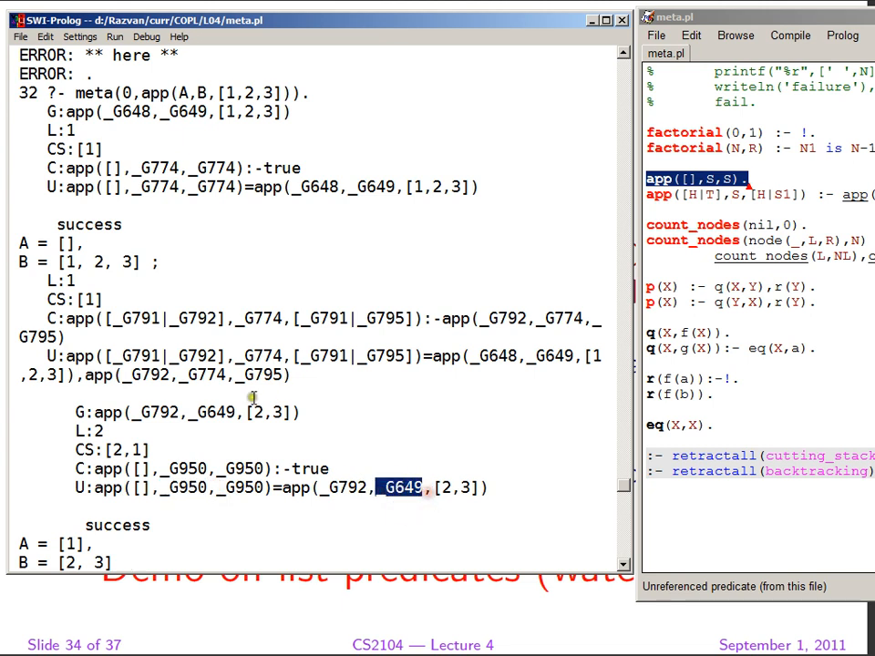
pyautogui.moveTo(183, 280)
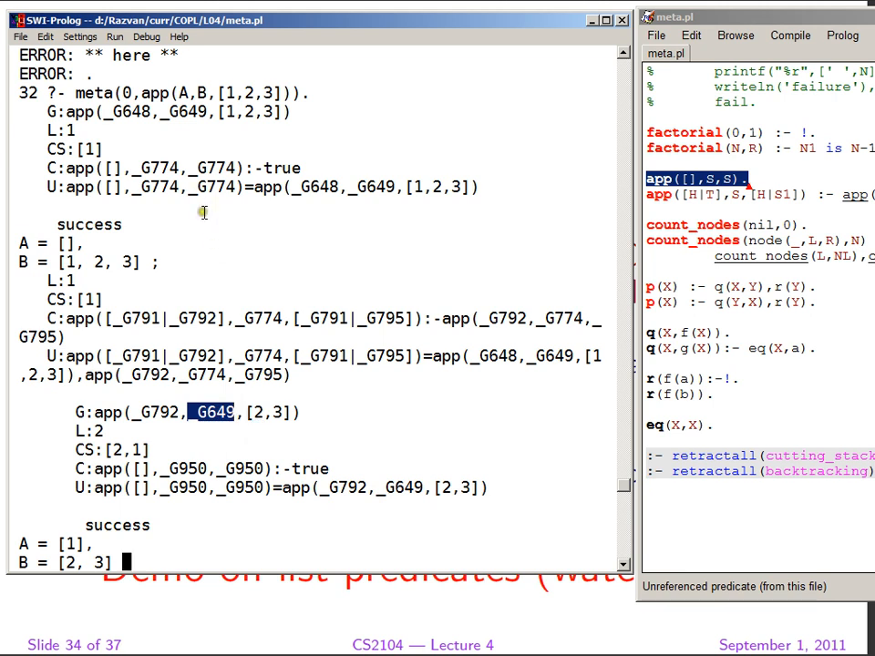
pyautogui.moveTo(253, 376)
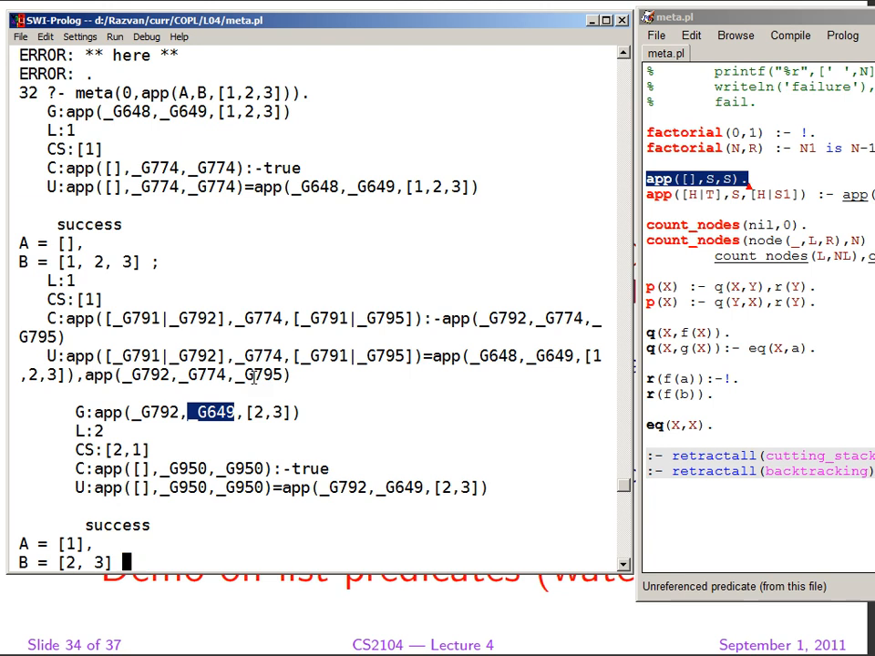
pyautogui.moveTo(478, 390)
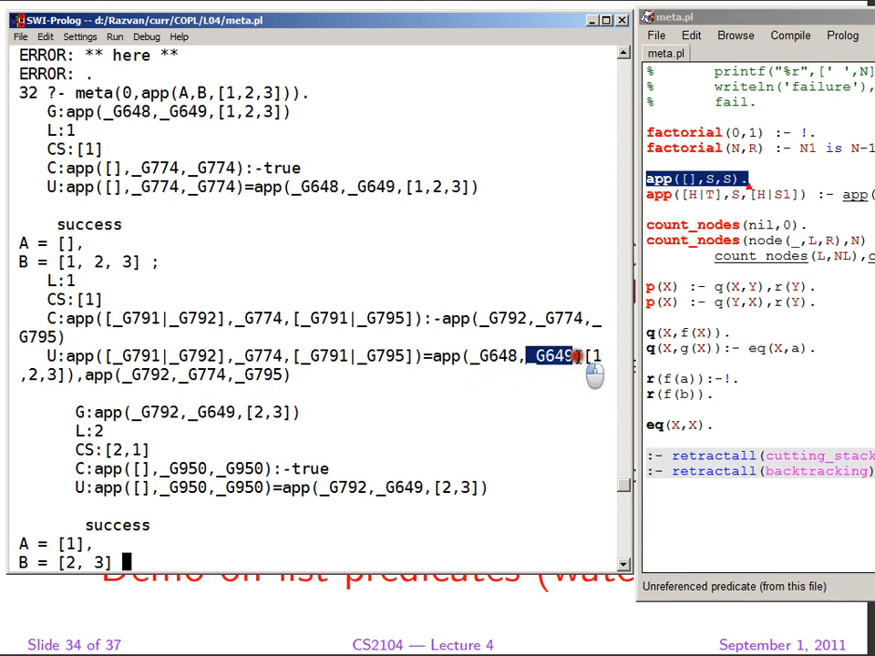
pyautogui.doubleClick(262, 355)
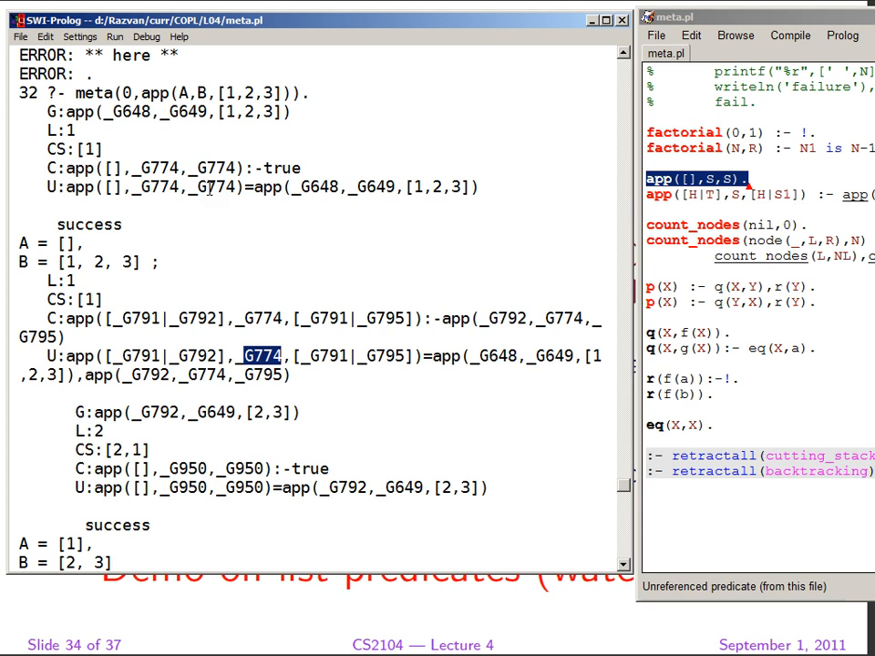
pyautogui.doubleClick(185, 113)
pyautogui.write(' ;')
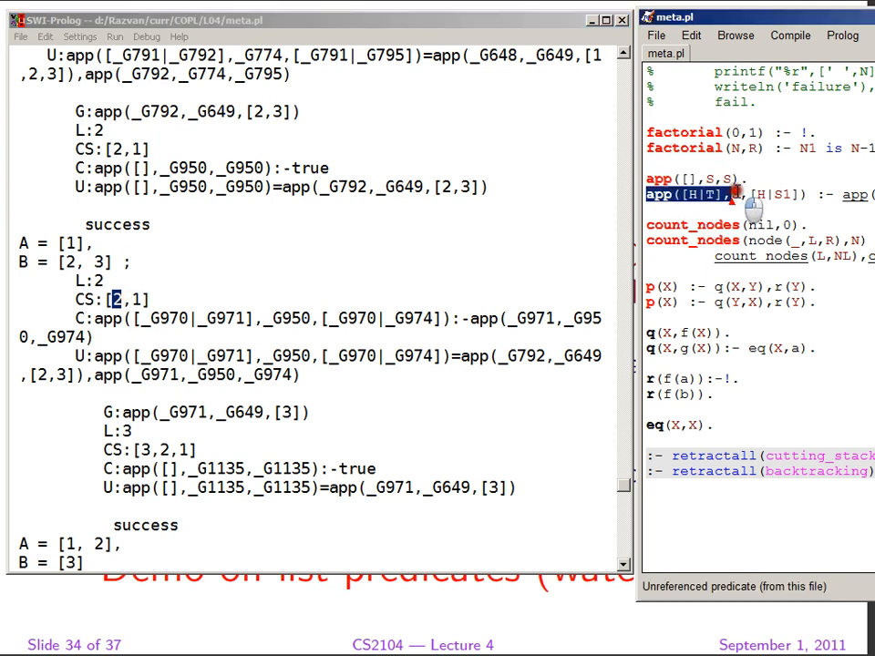
pyautogui.moveTo(273, 434)
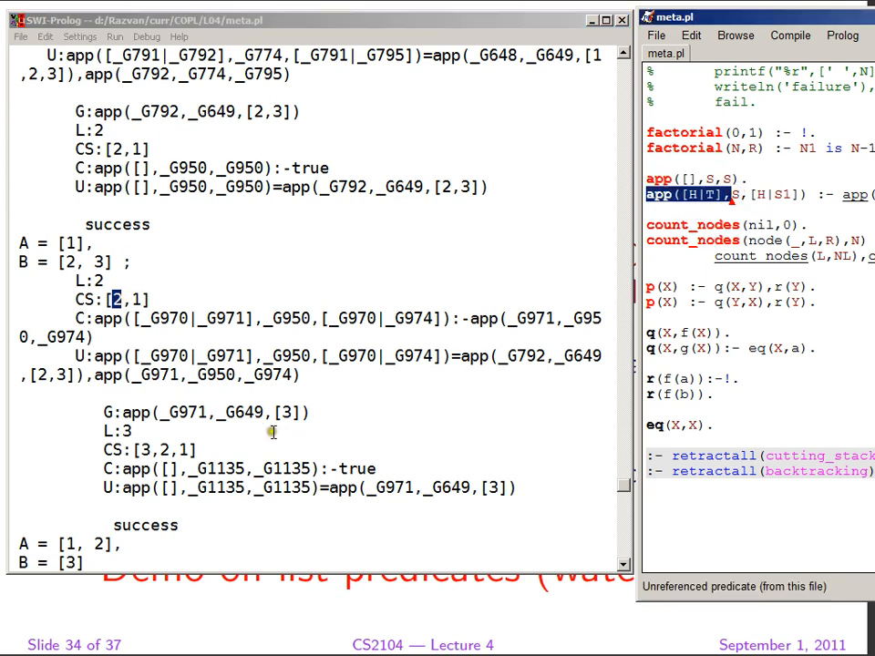
pyautogui.moveTo(94, 361)
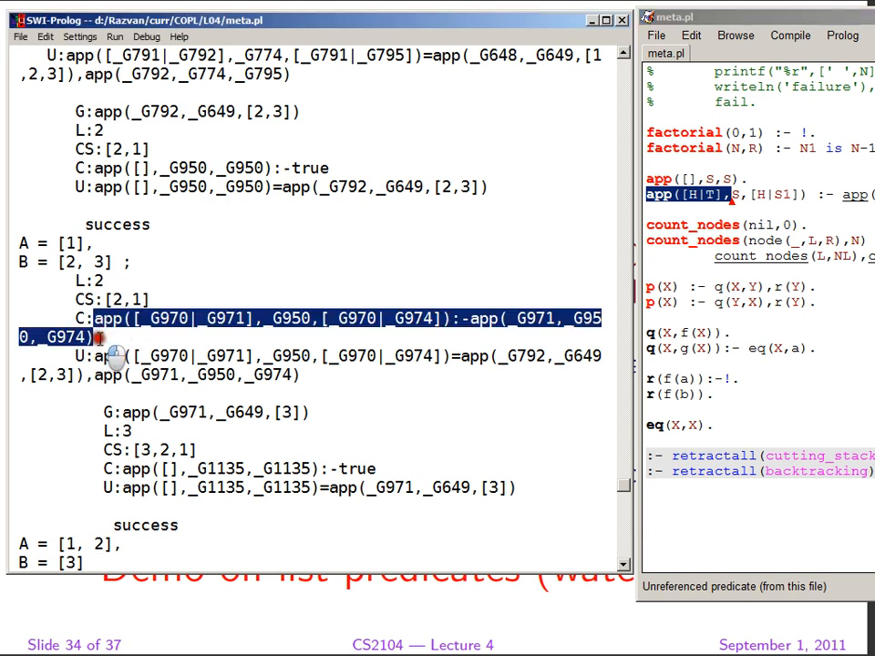
pyautogui.moveTo(98, 335)
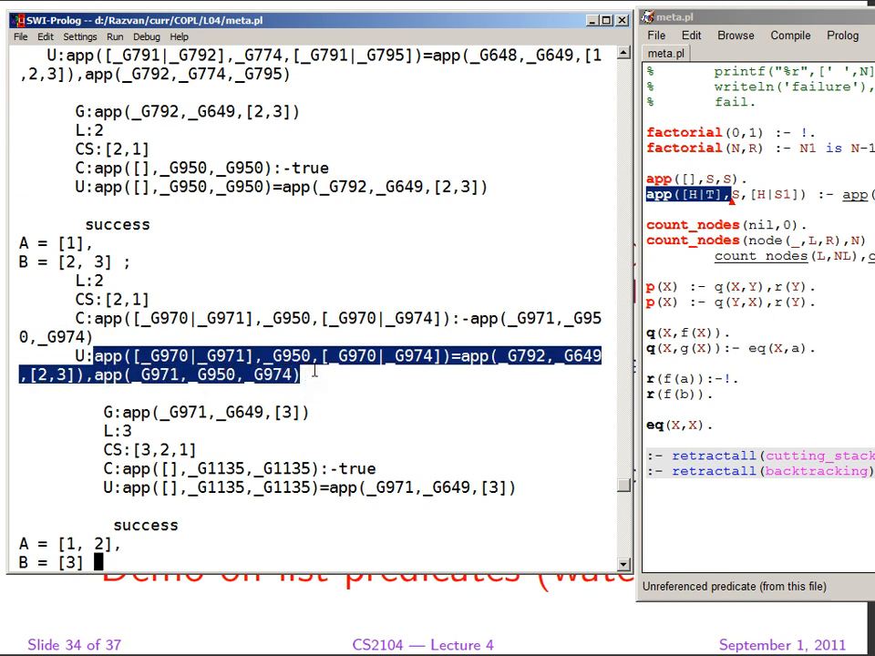
pyautogui.moveTo(161, 423)
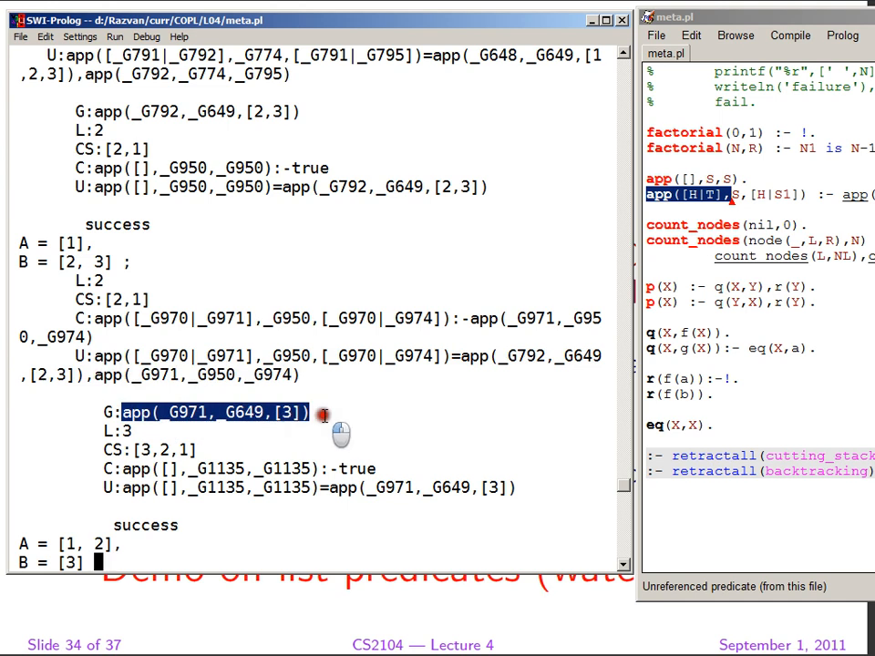
pyautogui.moveTo(720, 294)
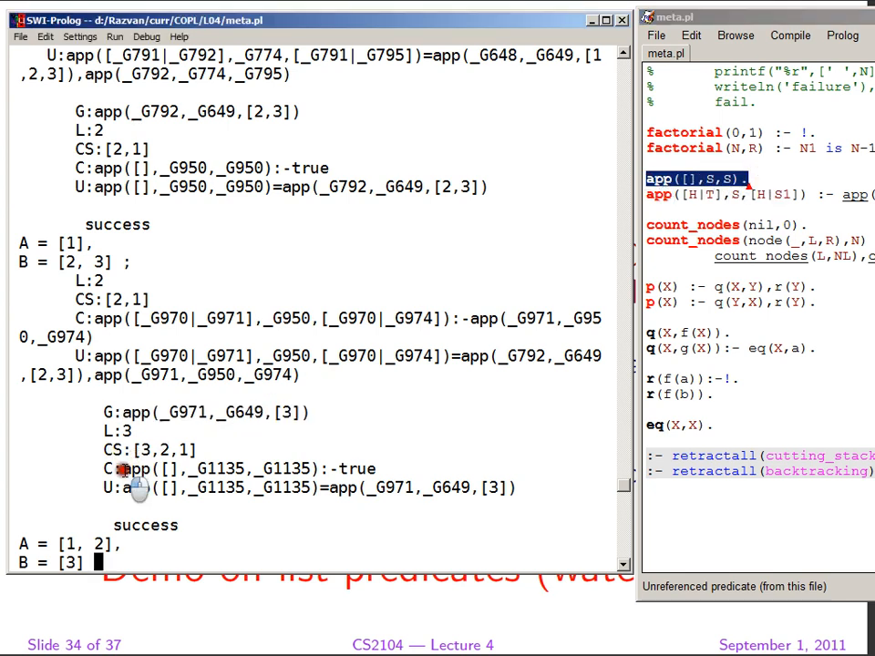
# Point out the base-case app clause used at level 3 of the trace.
pyautogui.doubleClick(222, 468)
pyautogui.write(';')
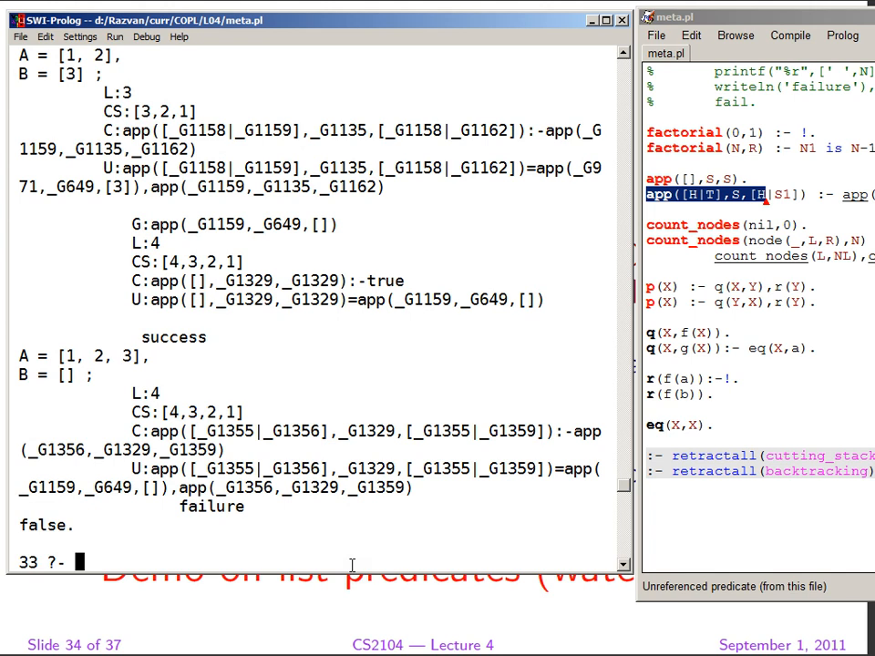
pyautogui.moveTo(587, 478)
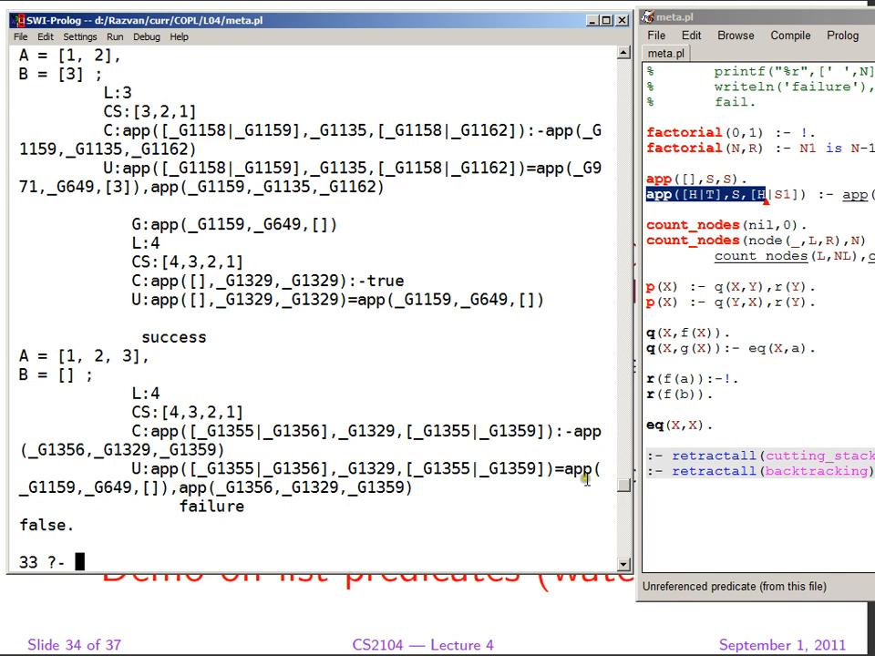
pyautogui.moveTo(204, 255)
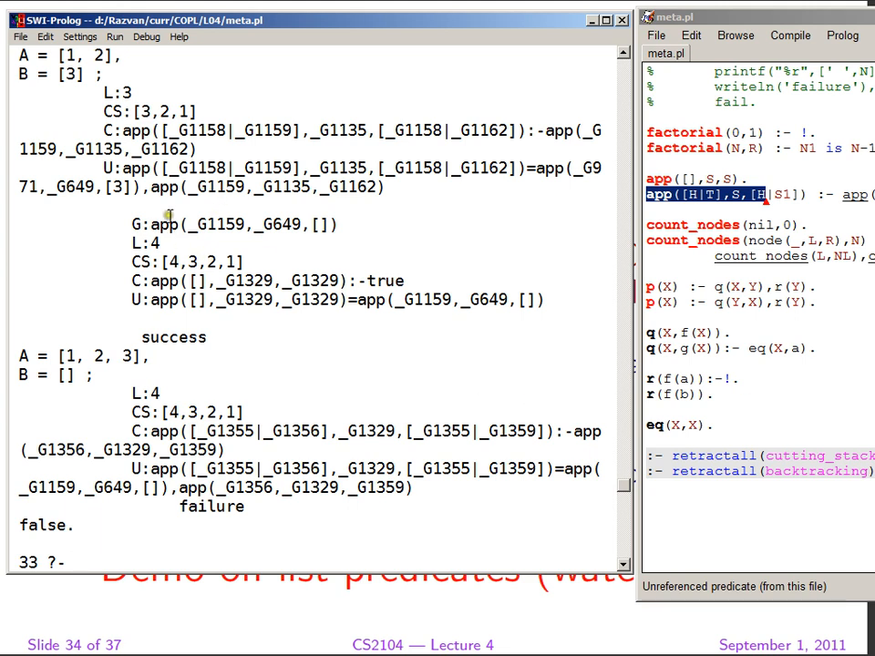
pyautogui.moveTo(168, 267)
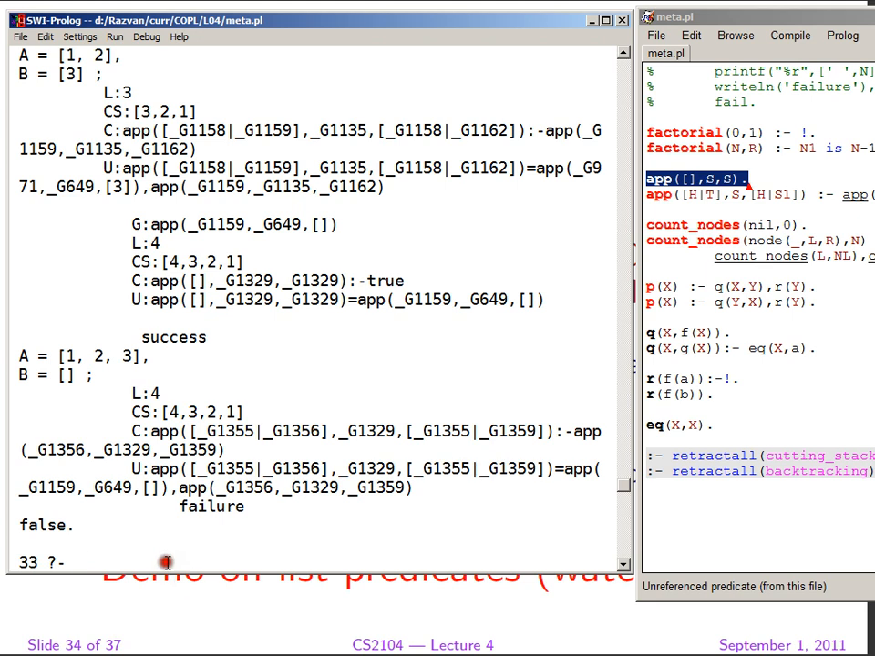
# Run append on [1,2], [a,b] and [x,y], getting L = [1, 2, a, b, x, y].
pyautogui.write('a')
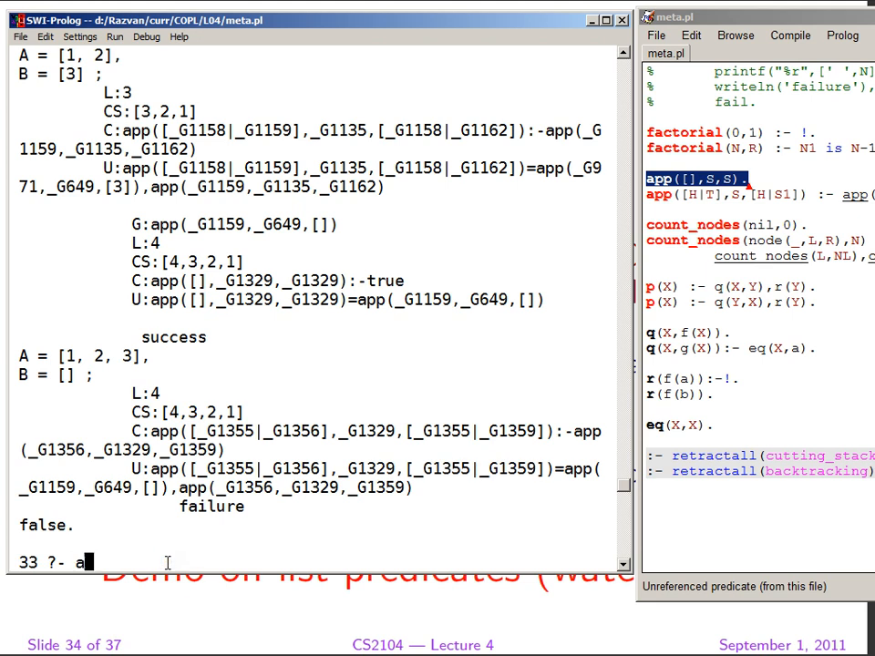
pyautogui.write('ppen')
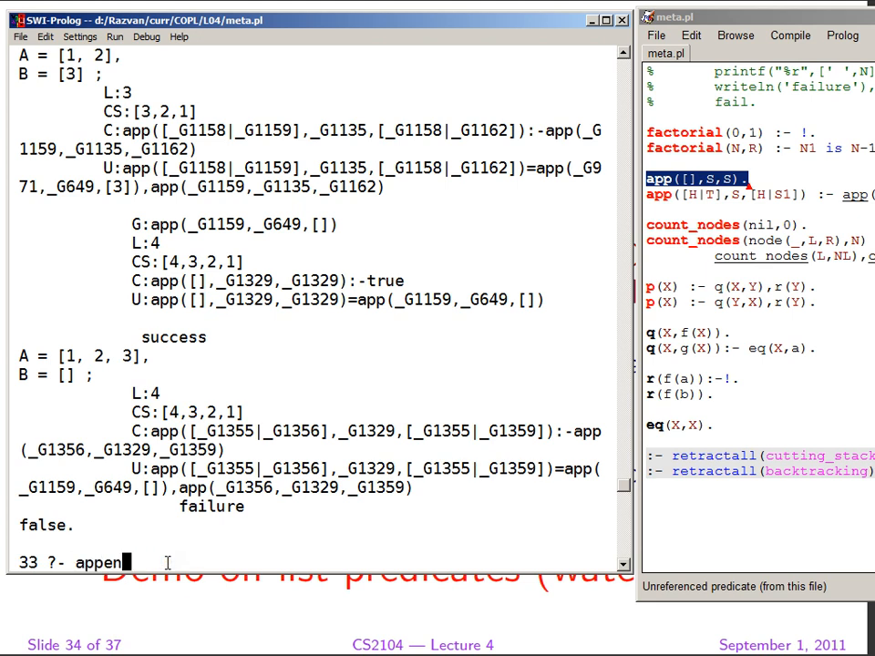
pyautogui.write('d(')
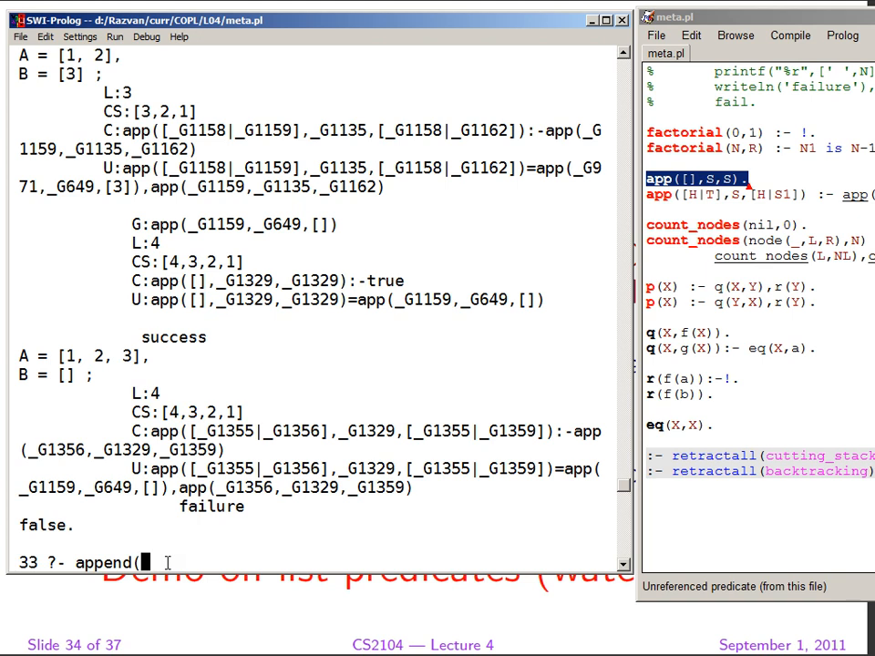
pyautogui.write('[')
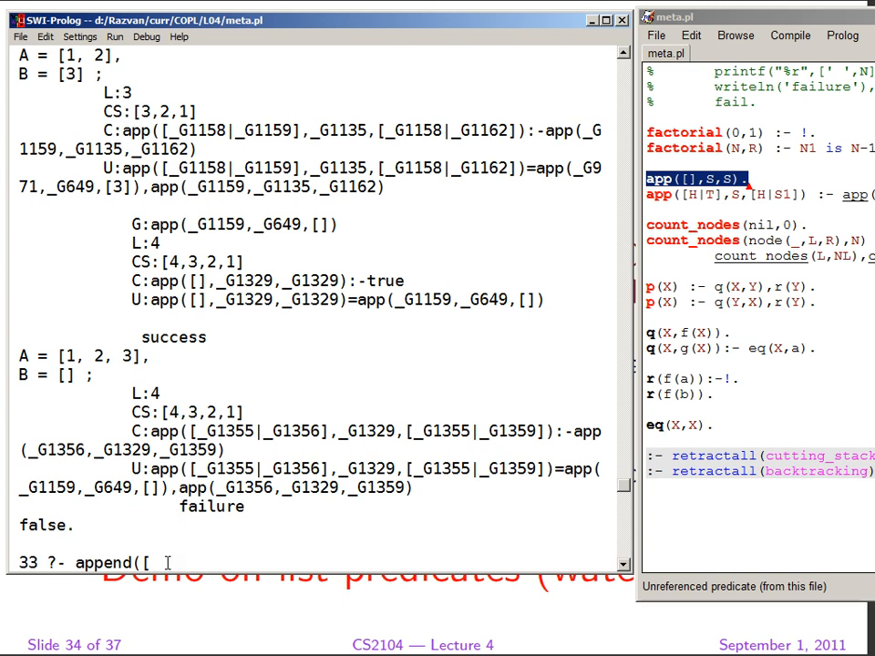
pyautogui.write('12')
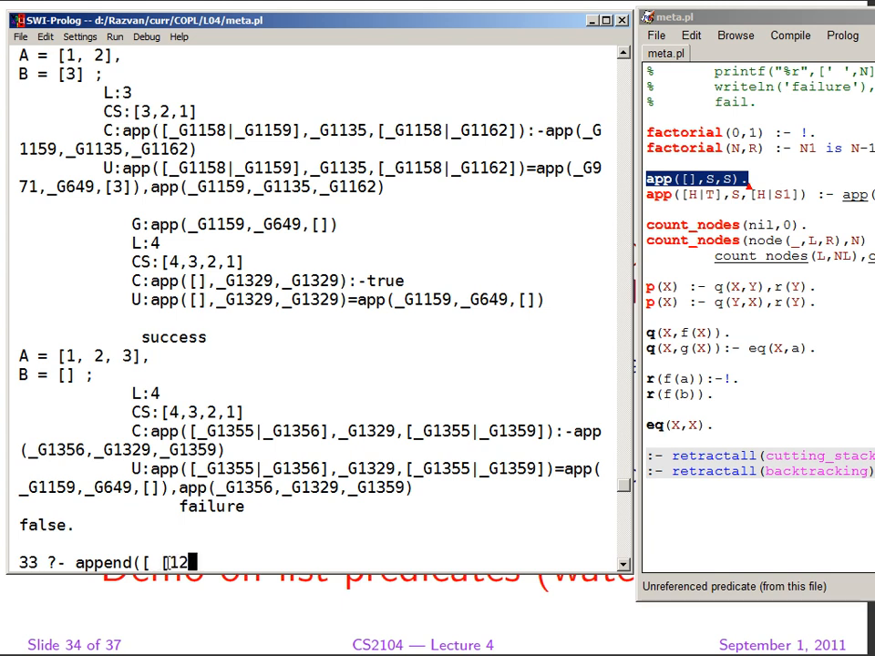
pyautogui.write(',2,')
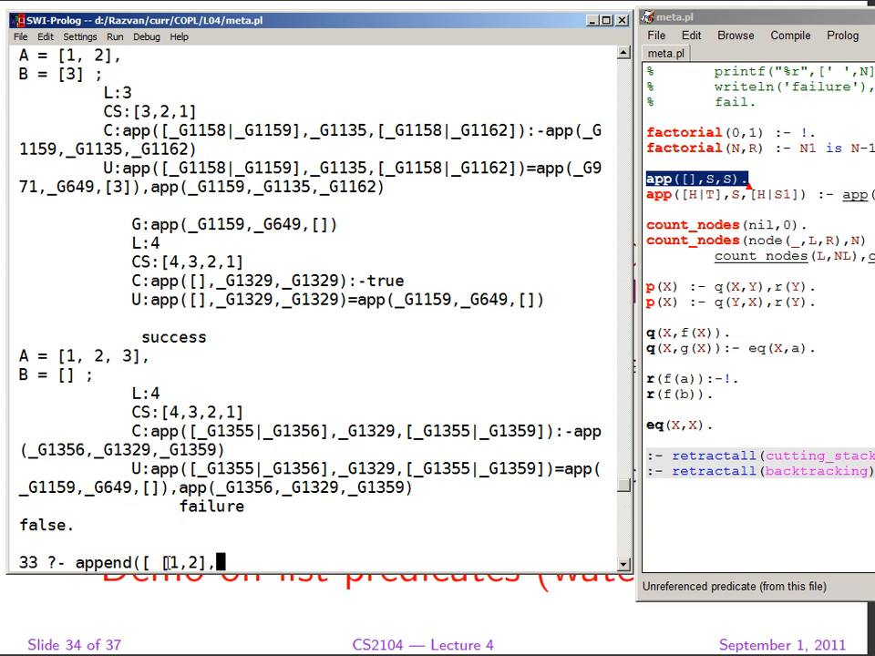
pyautogui.write('[a,b')
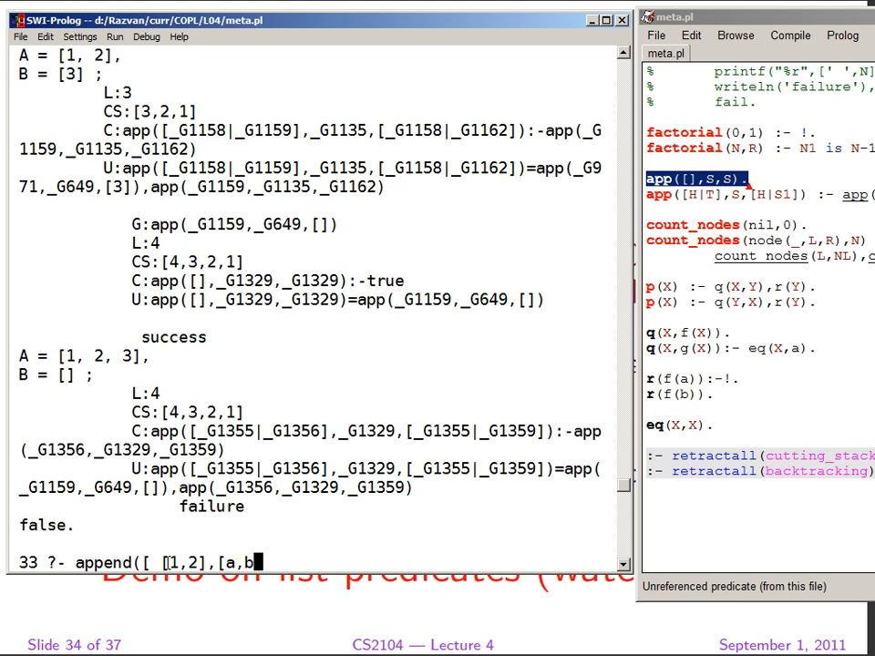
pyautogui.write('],')
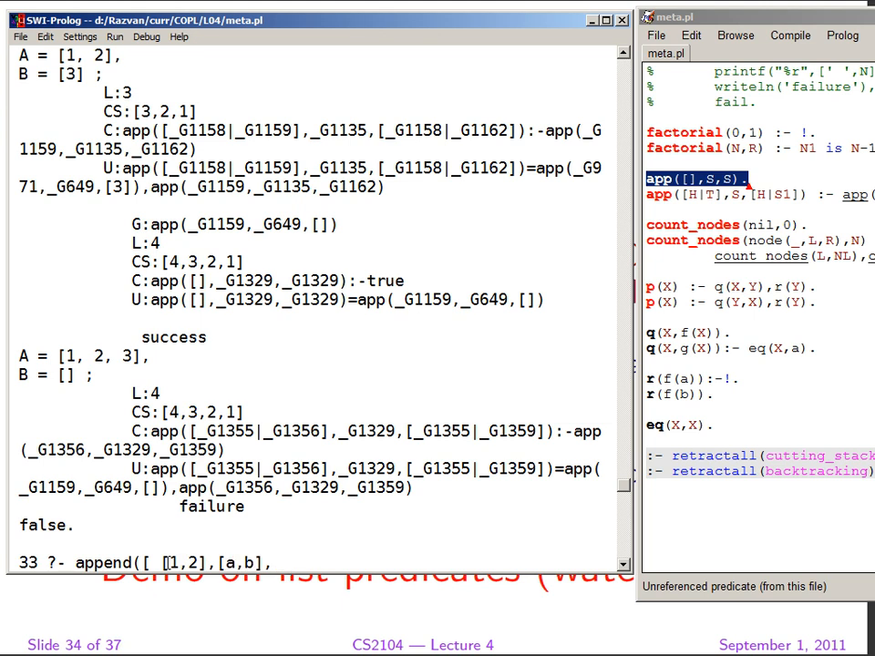
pyautogui.write('[')
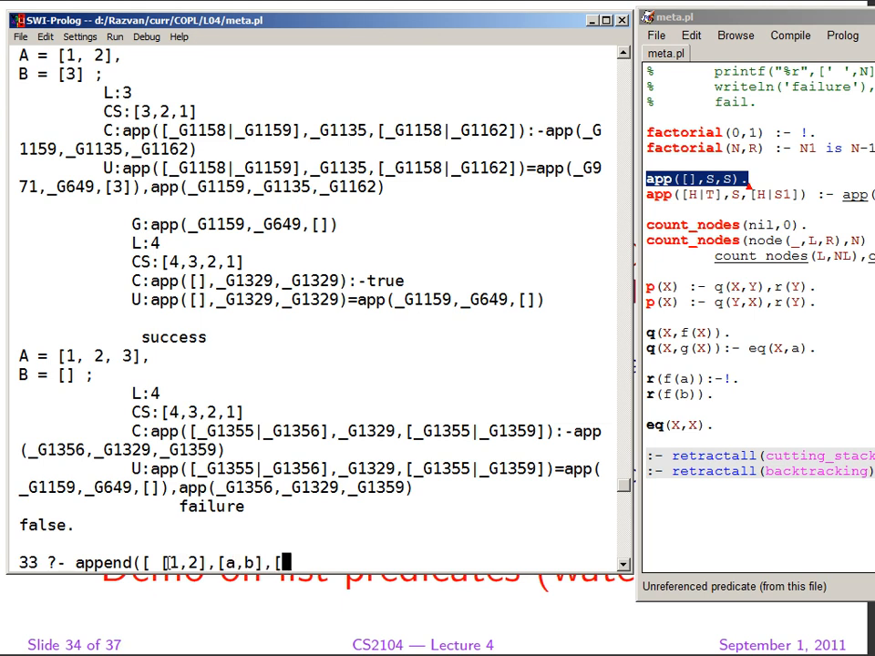
pyautogui.write('x,y')
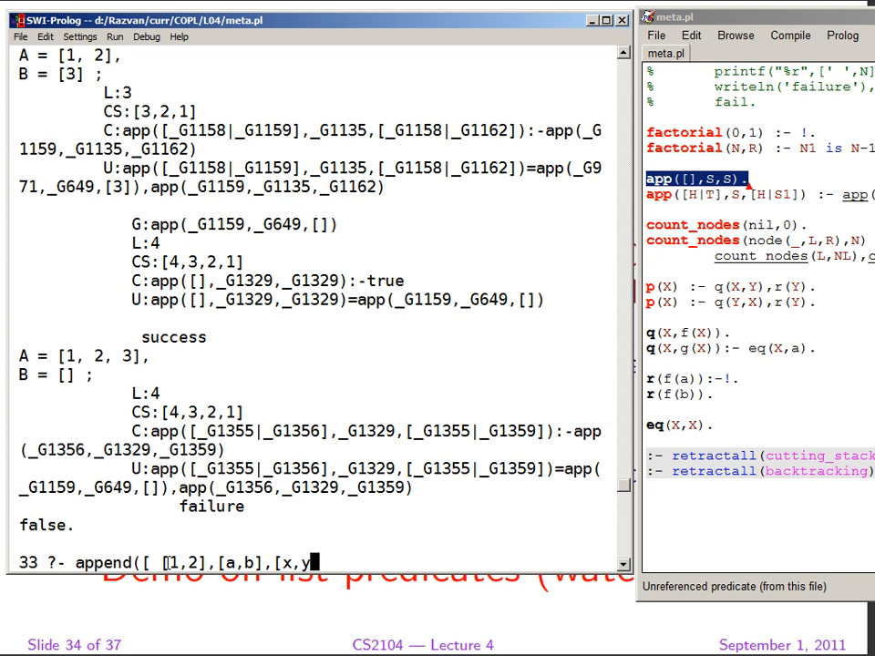
pyautogui.write(']')
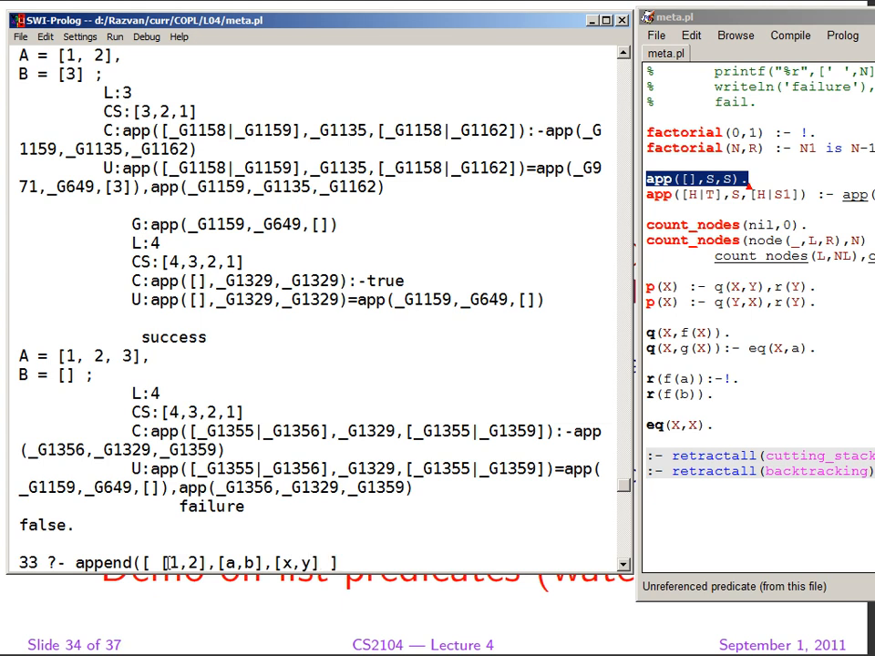
pyautogui.write(', L)')
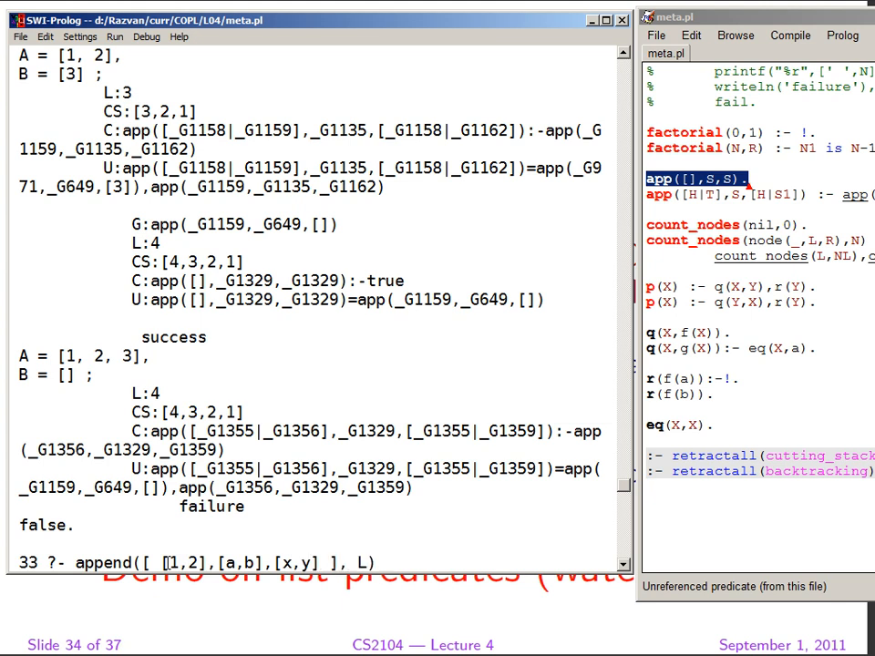
pyautogui.press('Return')
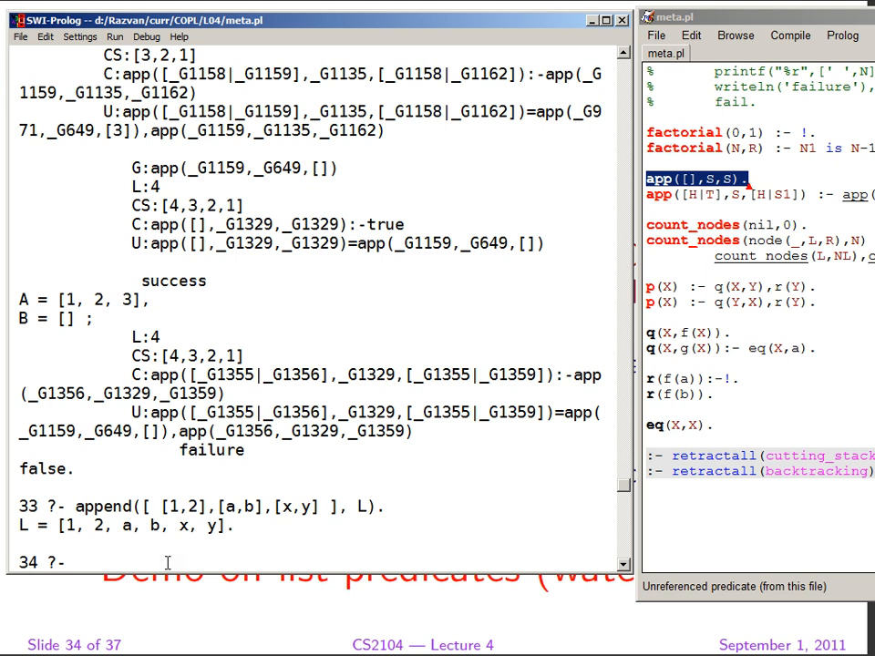
# Run append([A,B],[2,3],L), A=5, B=10, getting L = [5, 10, 2, 3].
pyautogui.write('append')
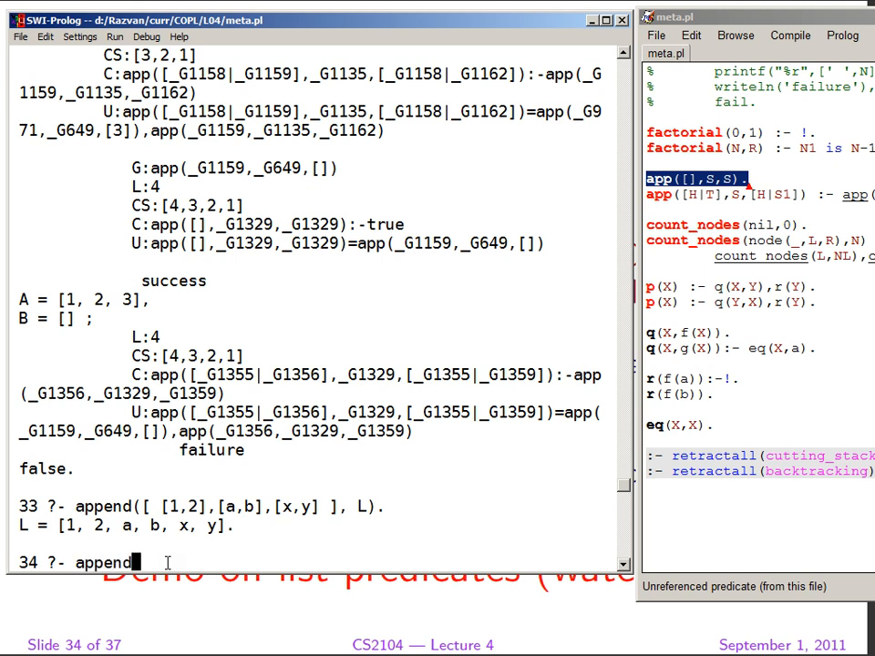
pyautogui.write('(')
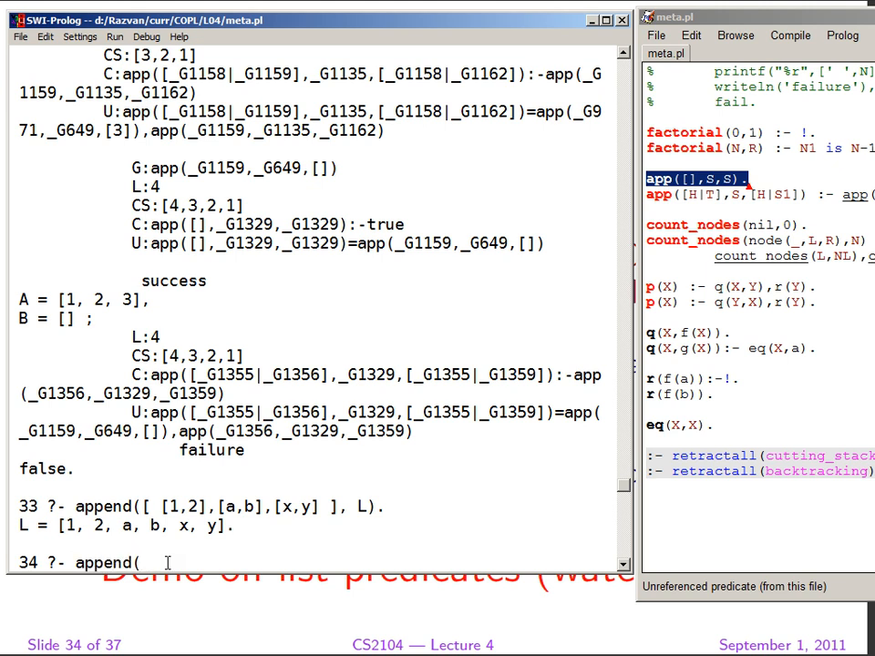
pyautogui.write('[')
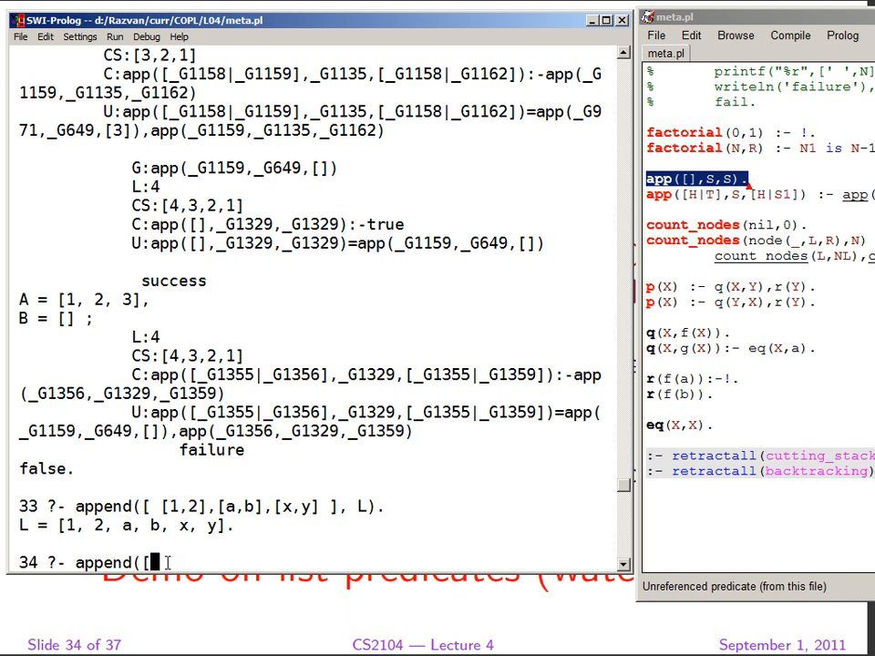
pyautogui.write('A,B')
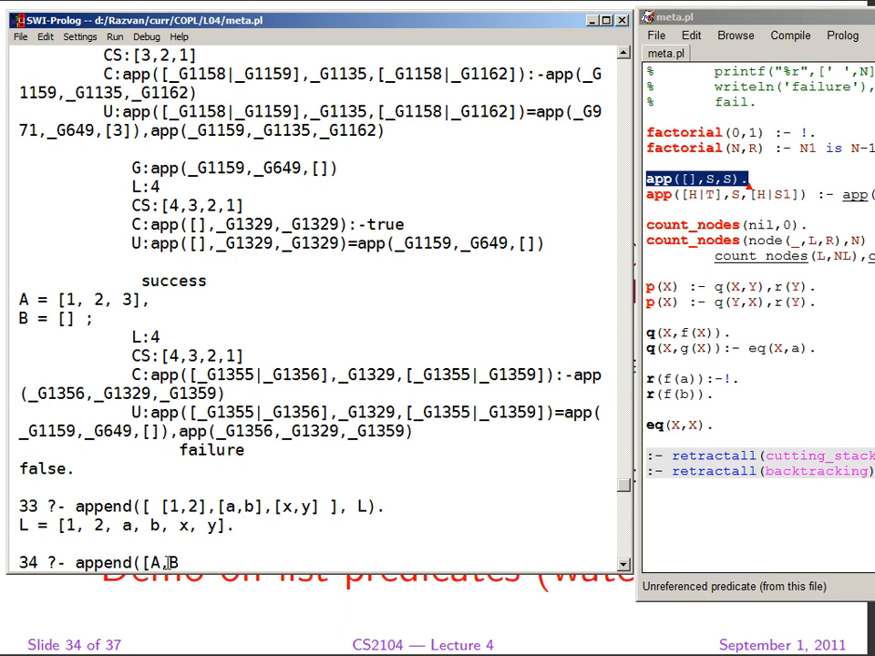
pyautogui.write('],[')
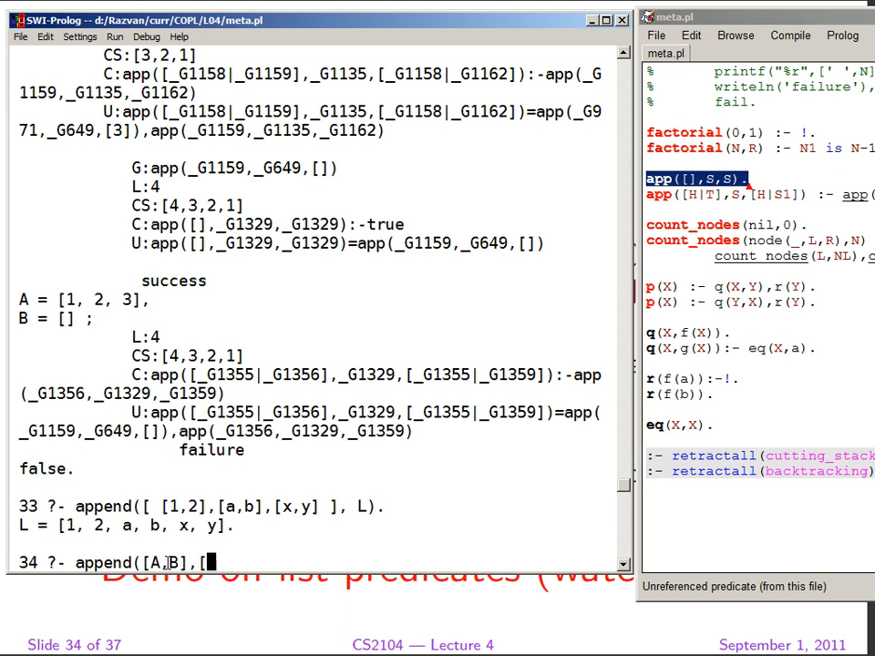
pyautogui.write('[2,3],L')
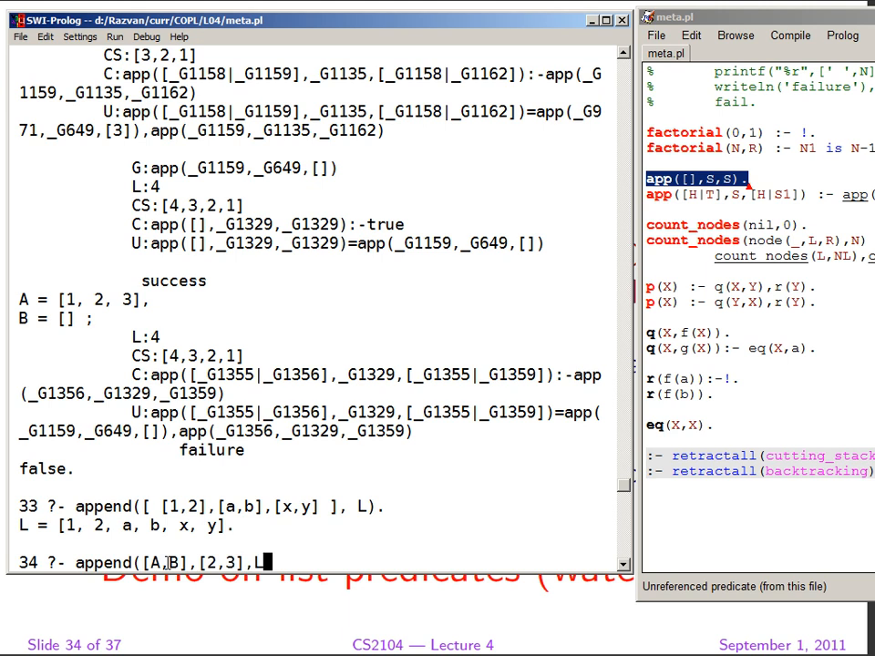
pyautogui.write('), A')
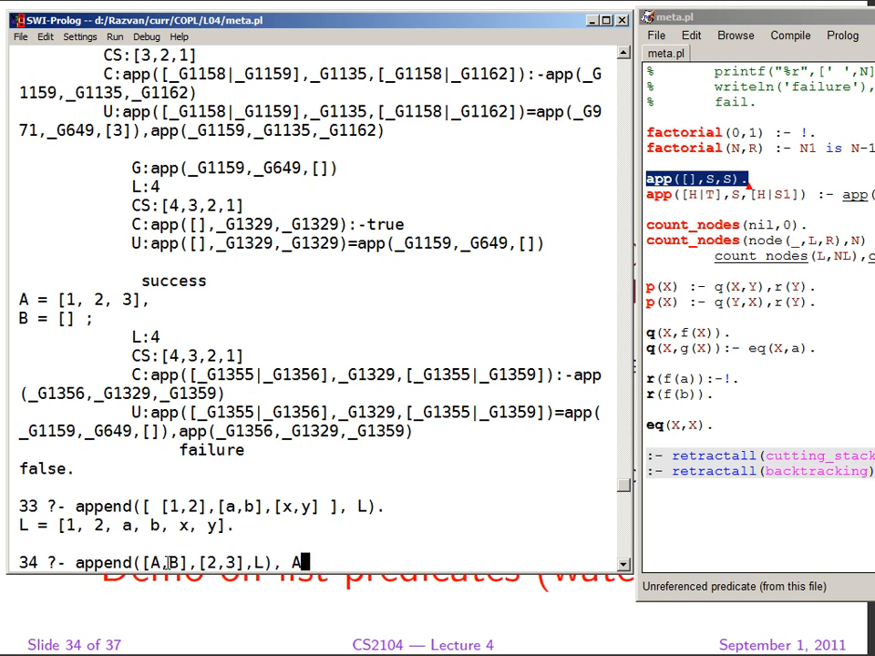
pyautogui.write('=')
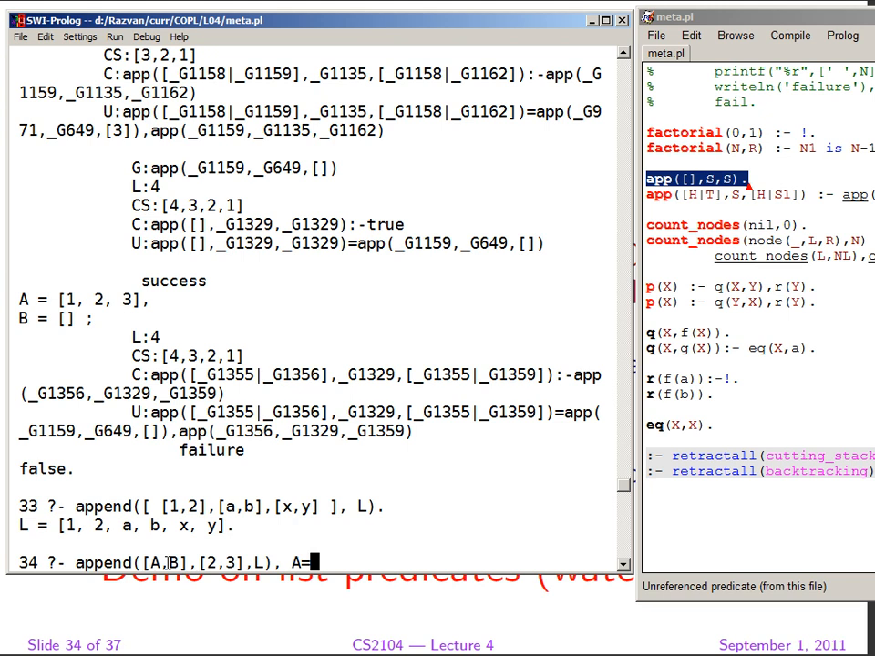
pyautogui.write('5, B=')
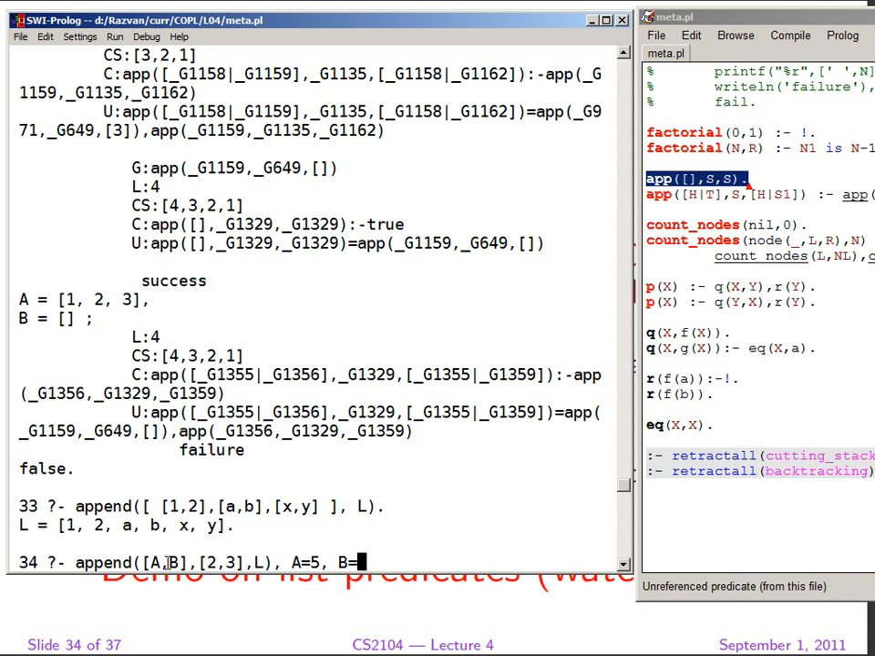
pyautogui.write('0')
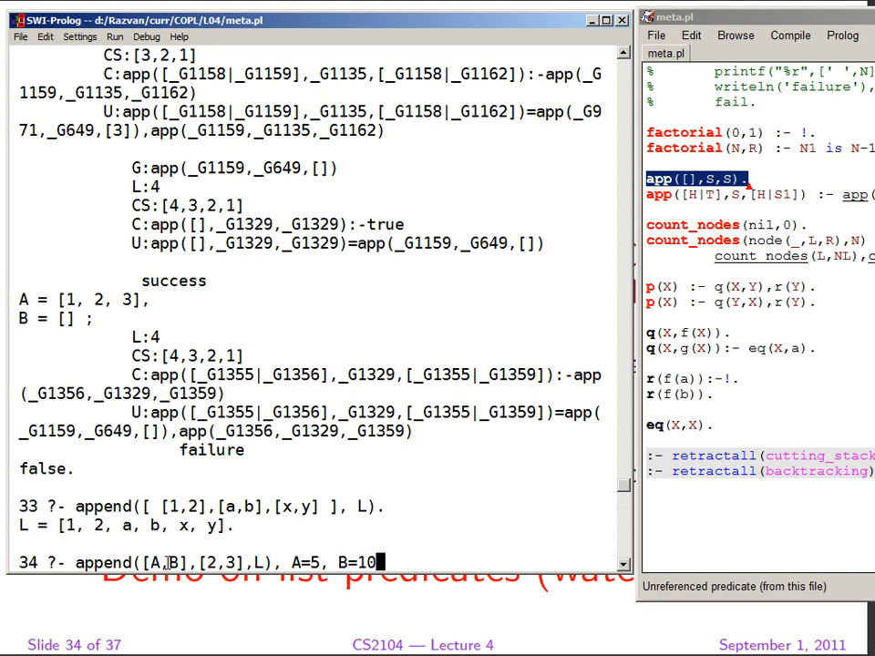
pyautogui.press('Return')
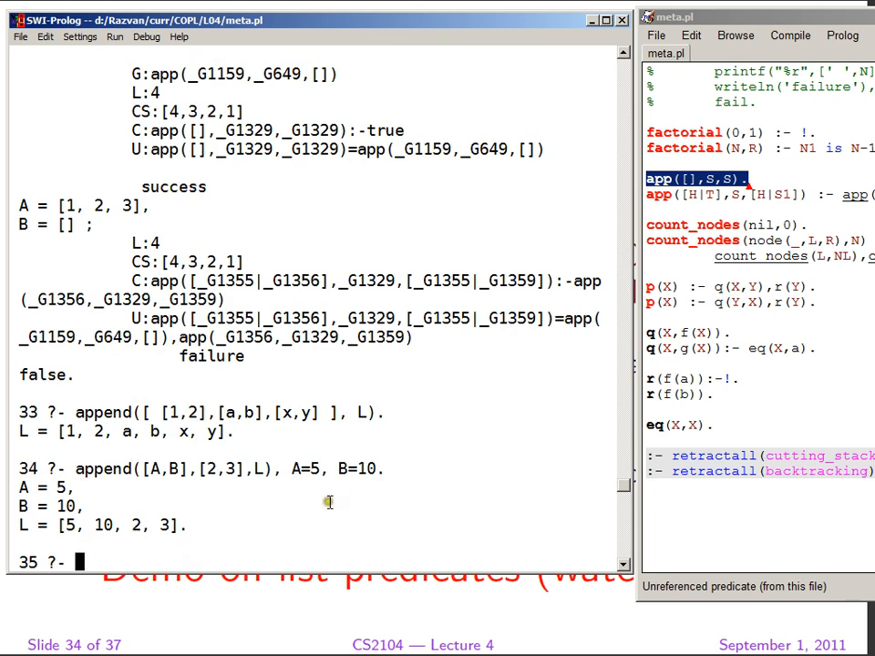
pyautogui.moveTo(173, 525)
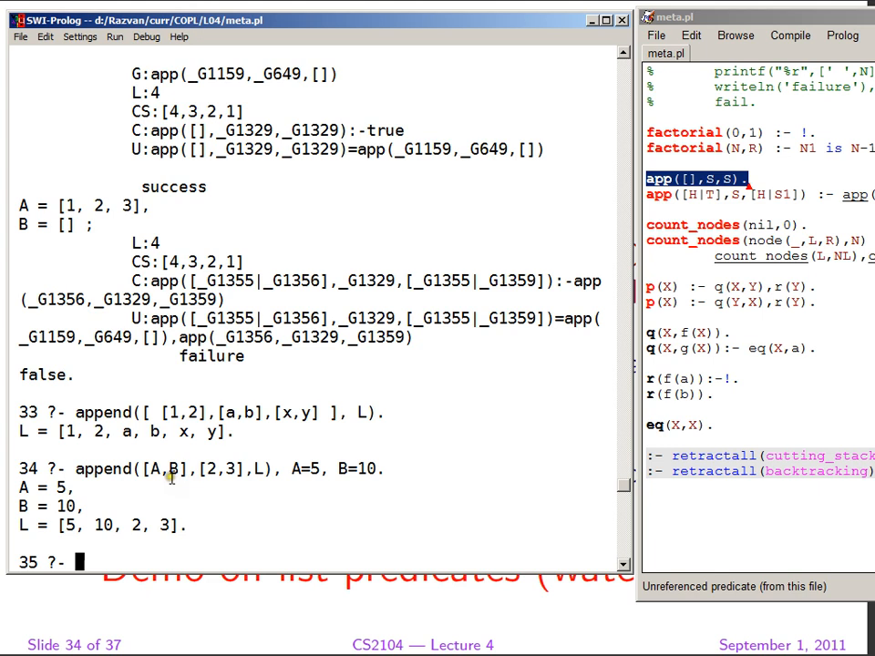
# Highlight the placeholder variables A and B in the entered query.
pyautogui.doubleClick(160, 469)
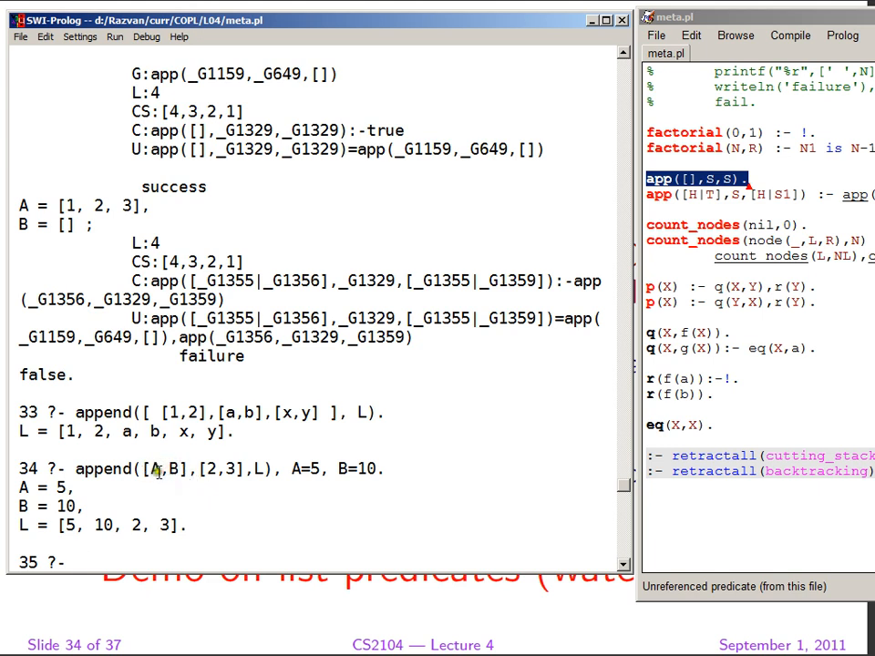
pyautogui.doubleClick(167, 469)
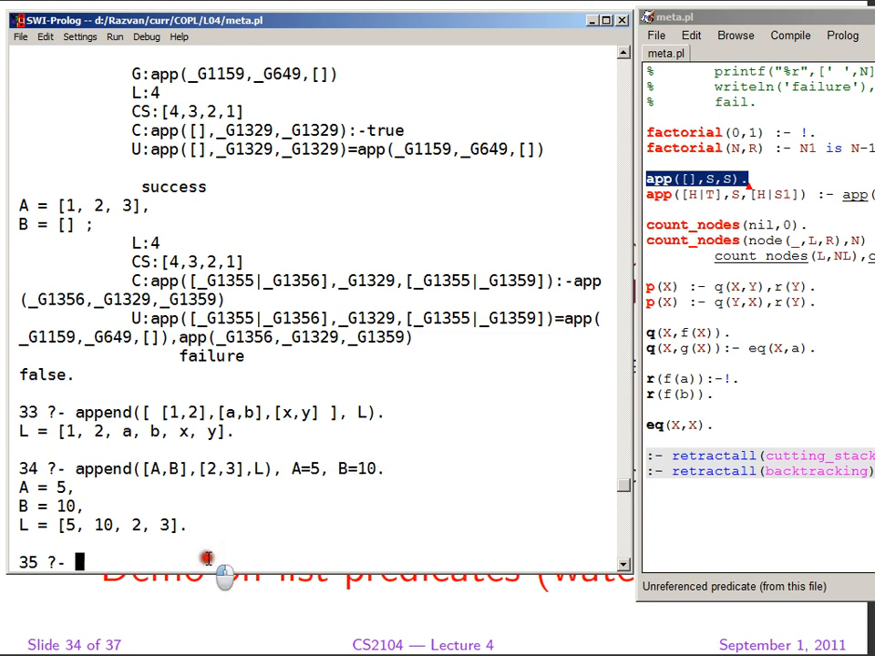
pyautogui.moveTo(317, 59)
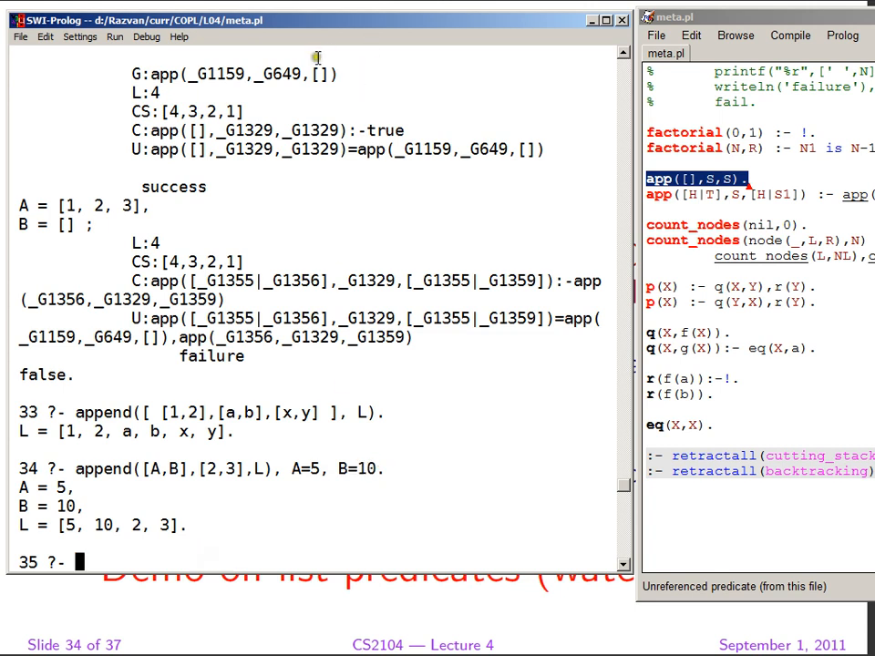
pyautogui.moveTo(223, 600)
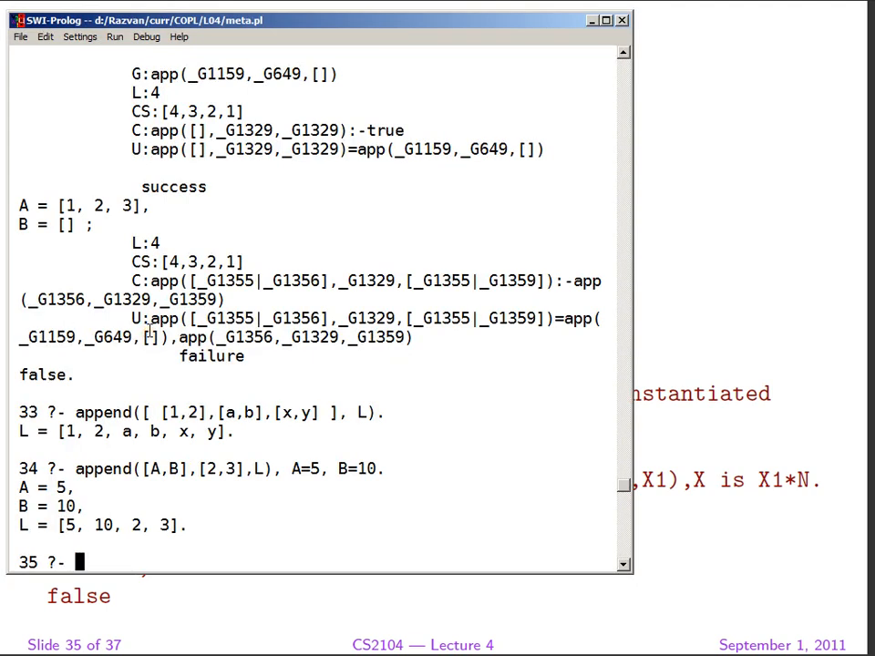
# Run append(X,[2,3],[1,x,2,3]), solving X = [1, x].
pyautogui.write('append')
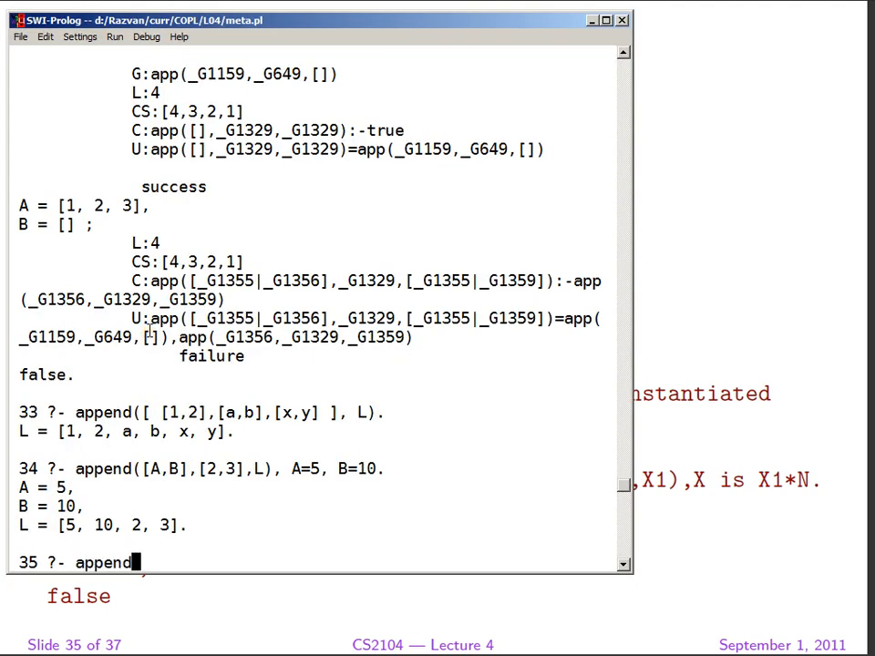
pyautogui.write('(X')
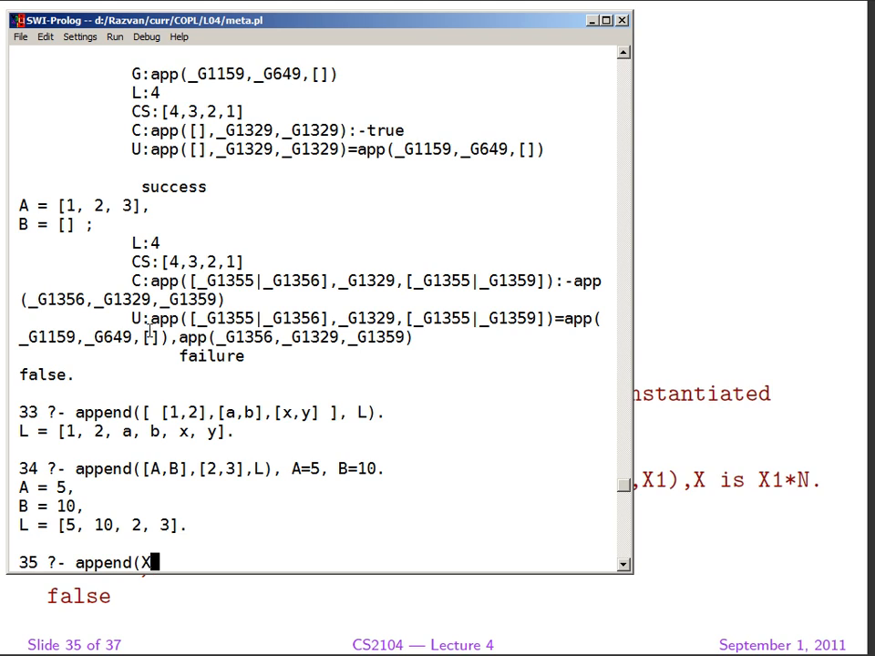
pyautogui.write(',[')
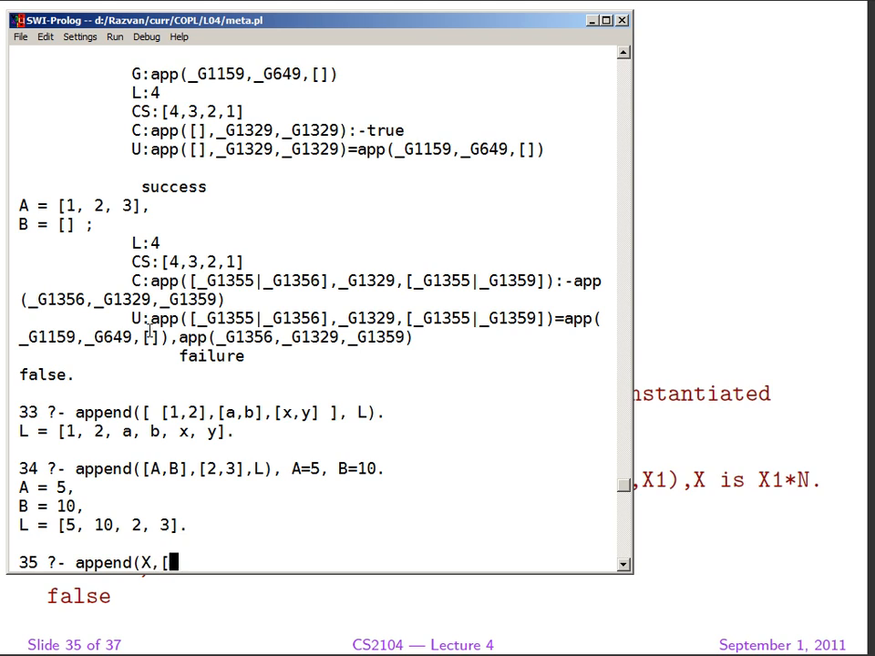
pyautogui.write('2,3],[1')
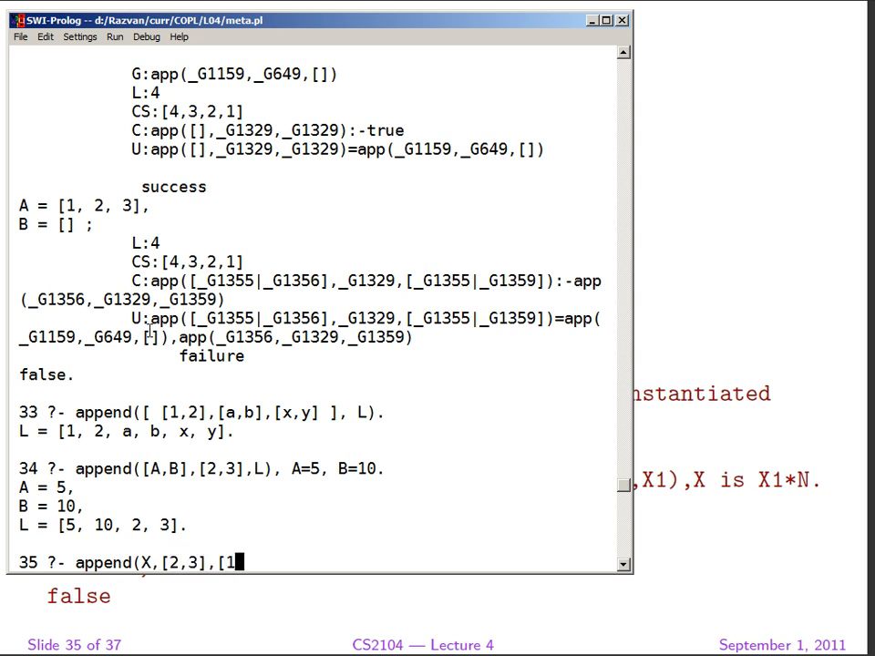
pyautogui.write('x,')
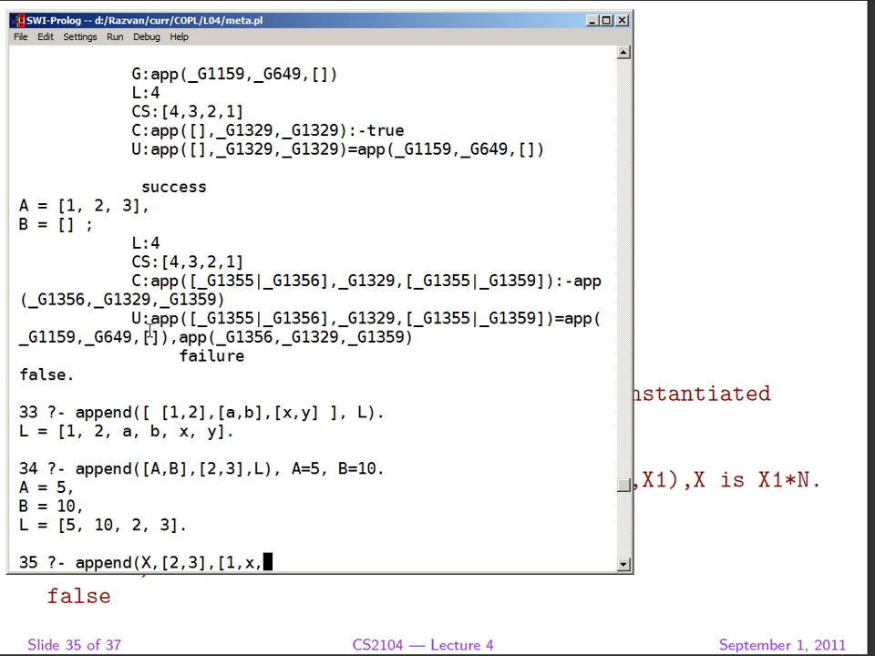
pyautogui.write('2,3')
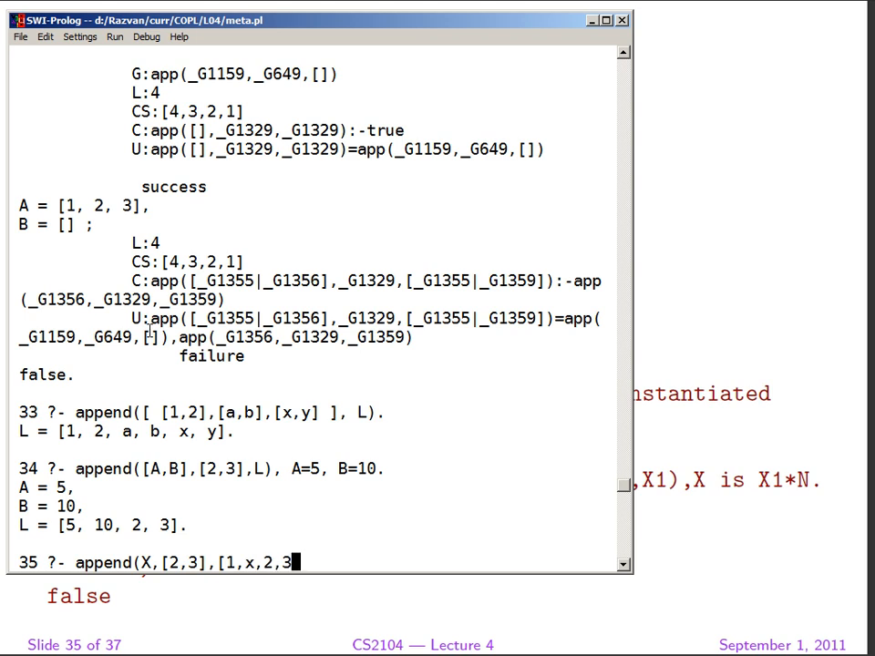
pyautogui.write('])')
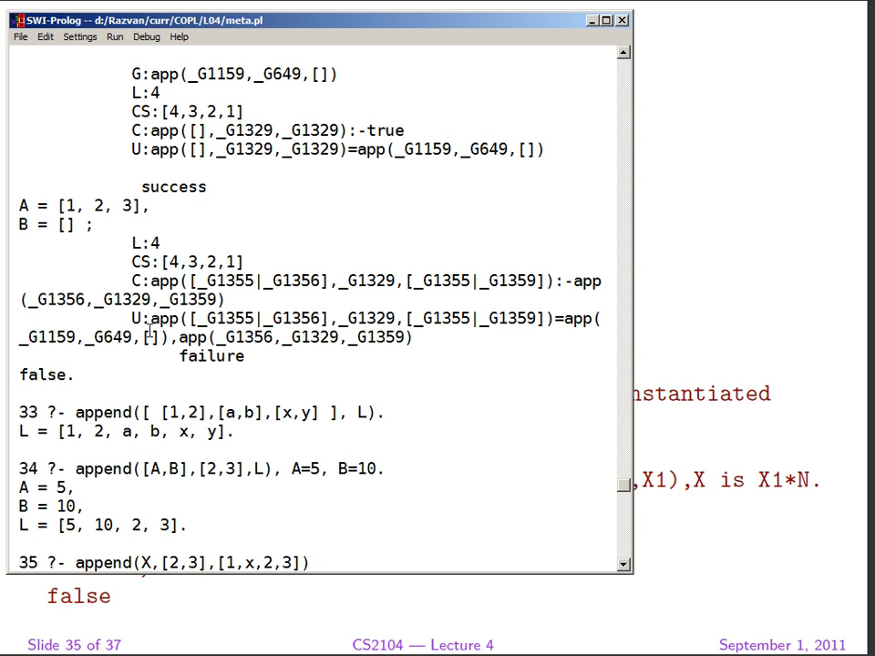
pyautogui.write('.')
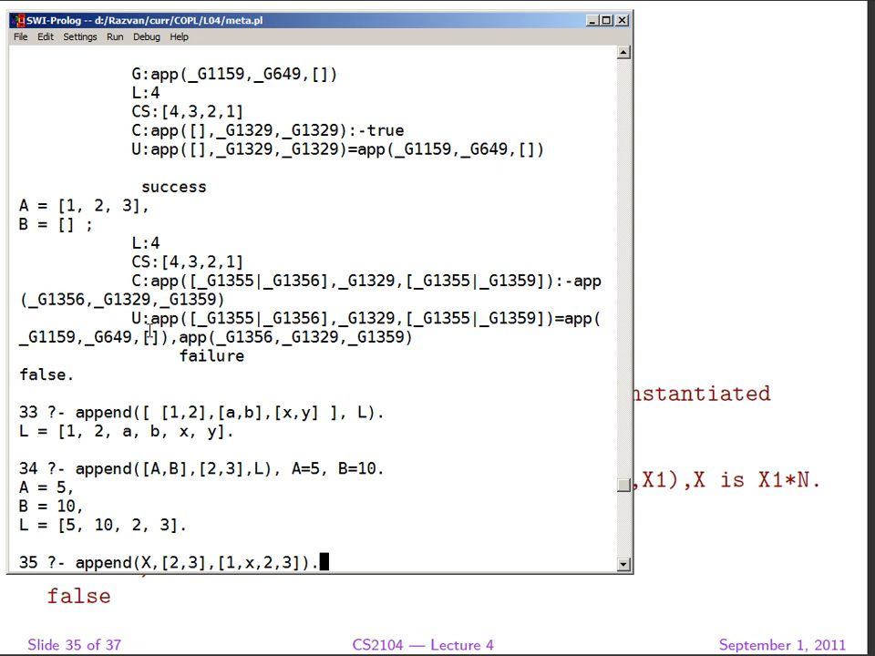
pyautogui.press('Return')
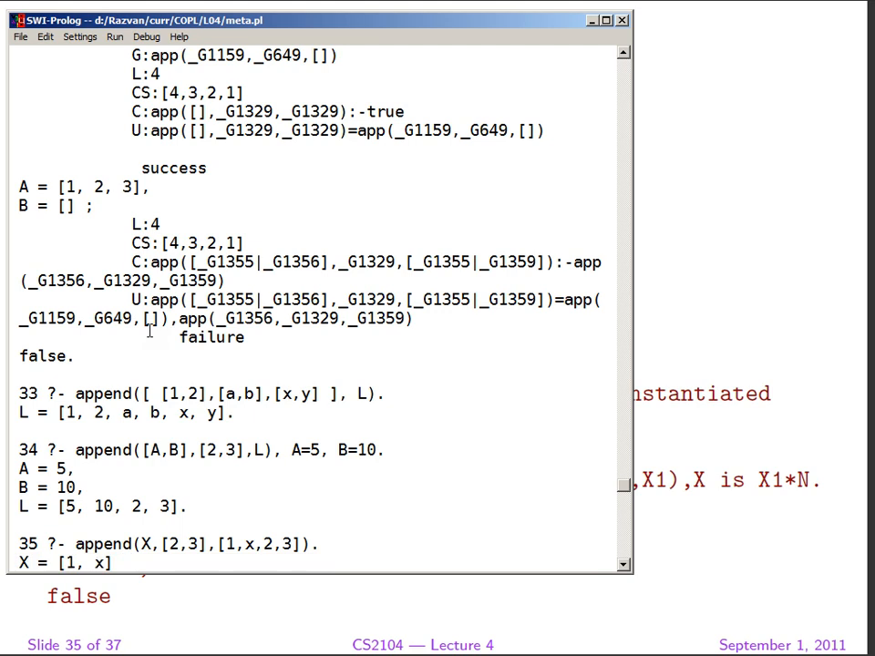